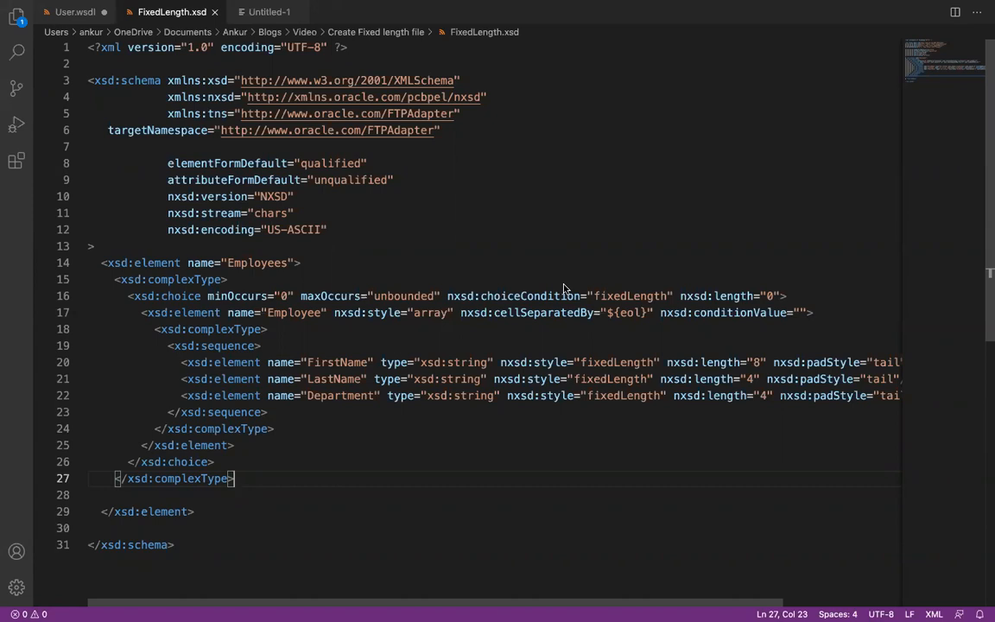
pyautogui.moveTo(134, 83)
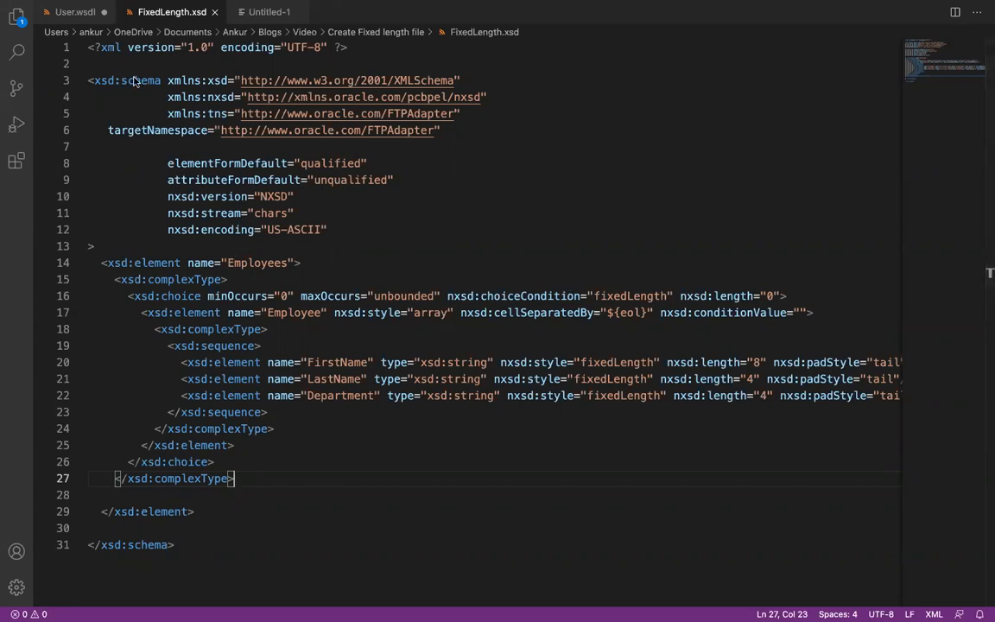
pyautogui.moveTo(152, 144)
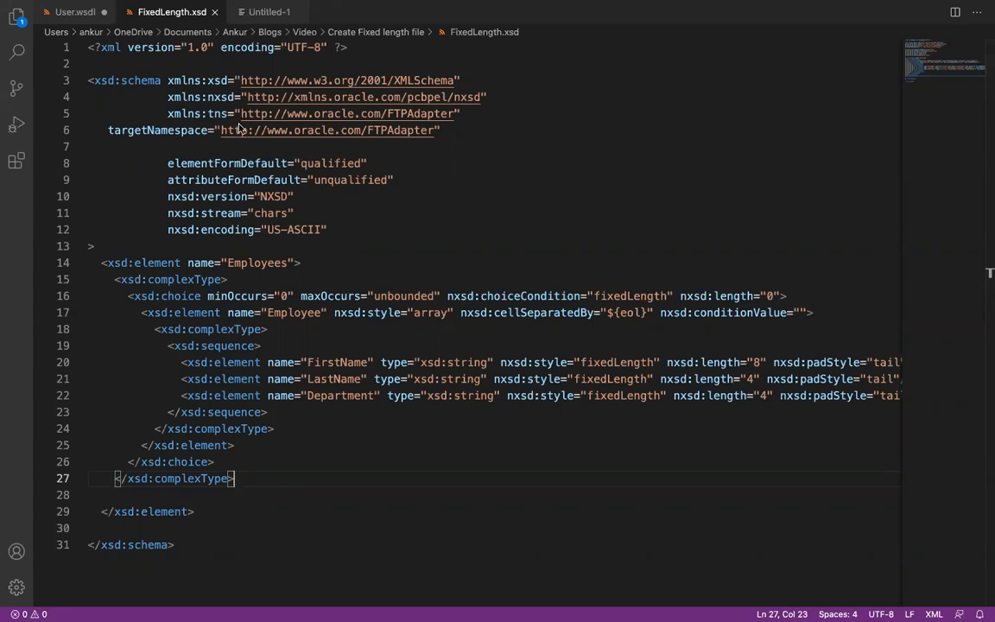
pyautogui.moveTo(190, 271)
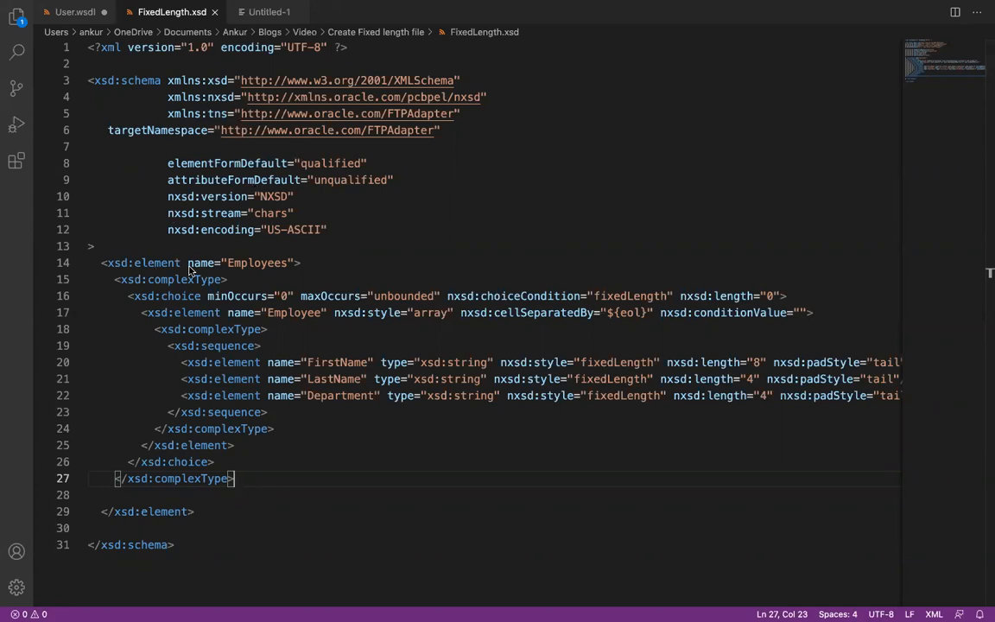
pyautogui.moveTo(259, 307)
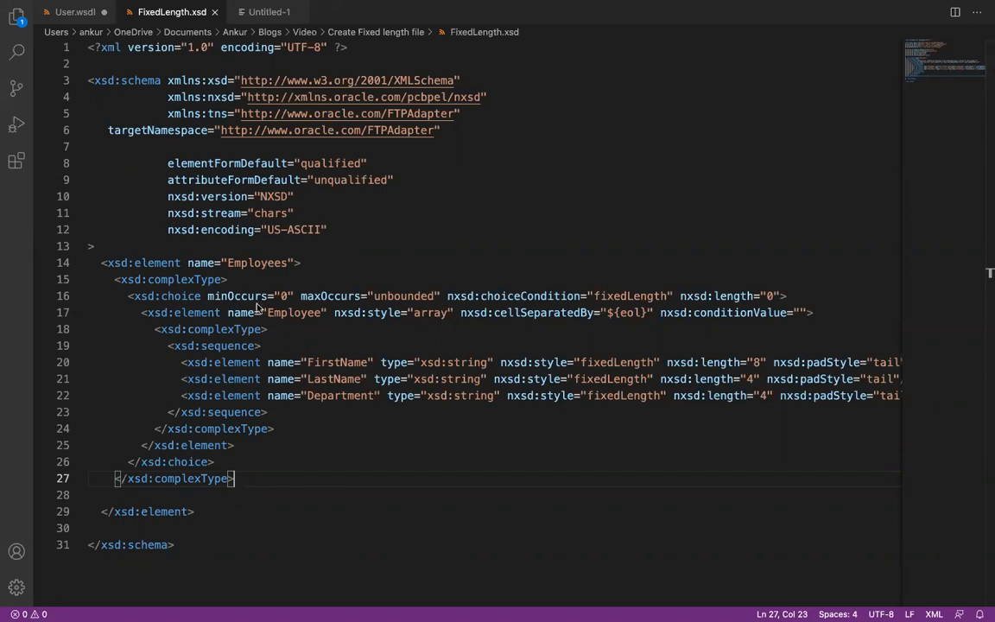
pyautogui.moveTo(556, 303)
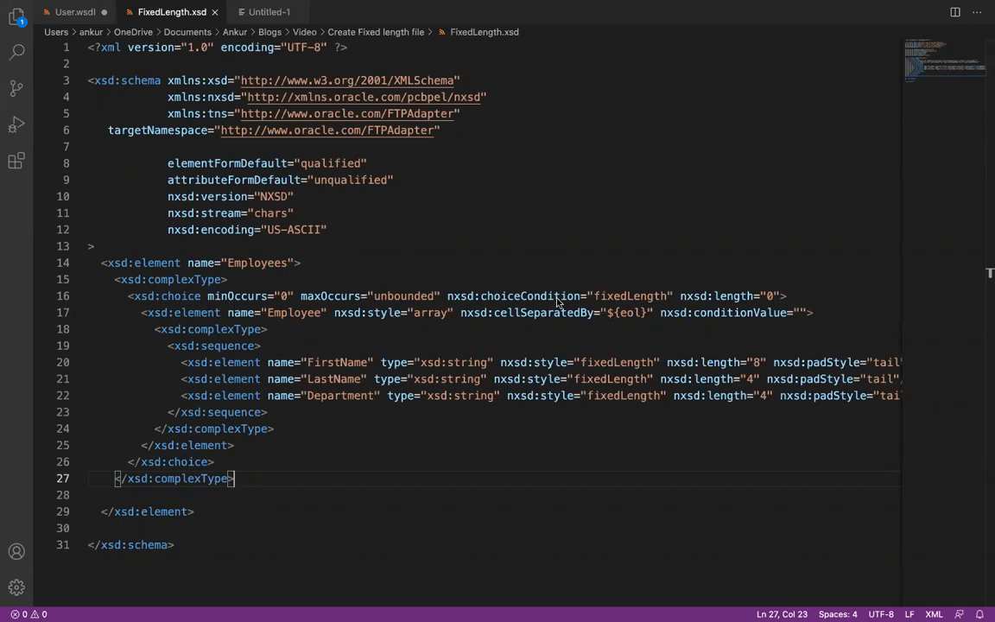
pyautogui.moveTo(607, 308)
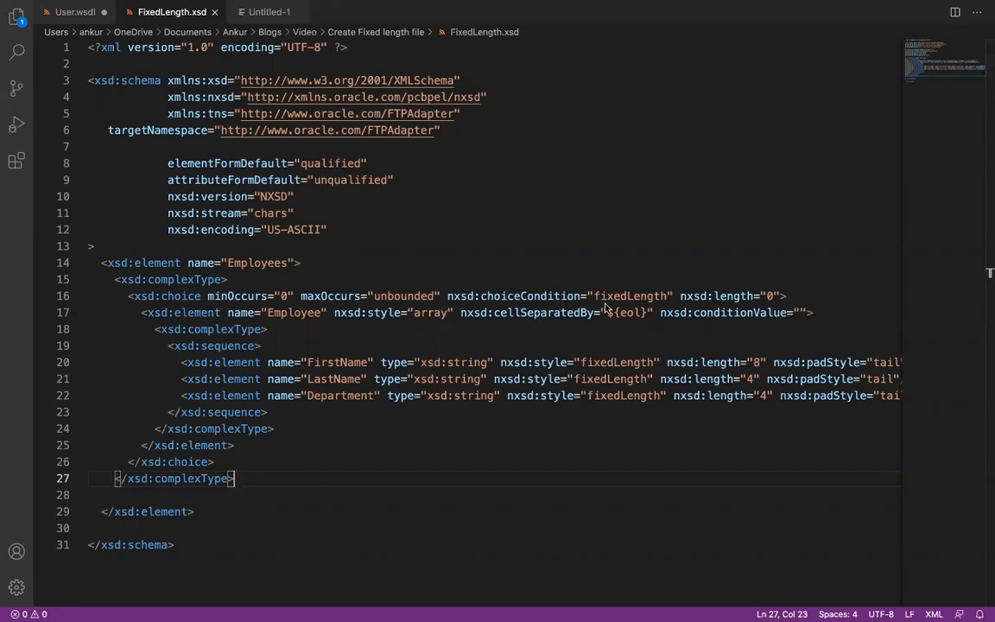
pyautogui.moveTo(226, 354)
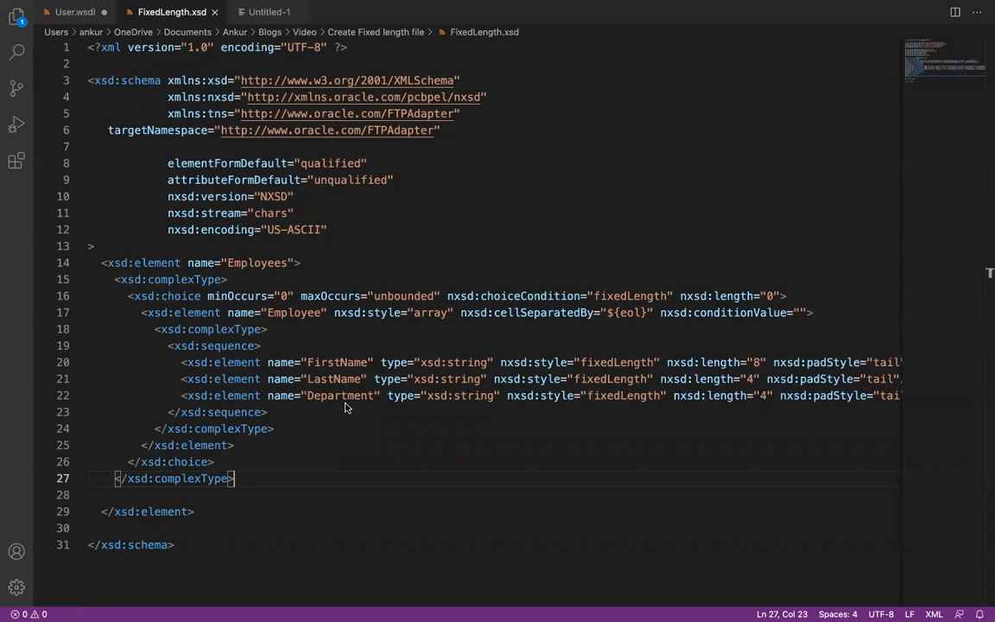
# Scroll the FixedLength.xsd schema right to review nxsd:length and padStyle values.
pyautogui.hscroll(3)
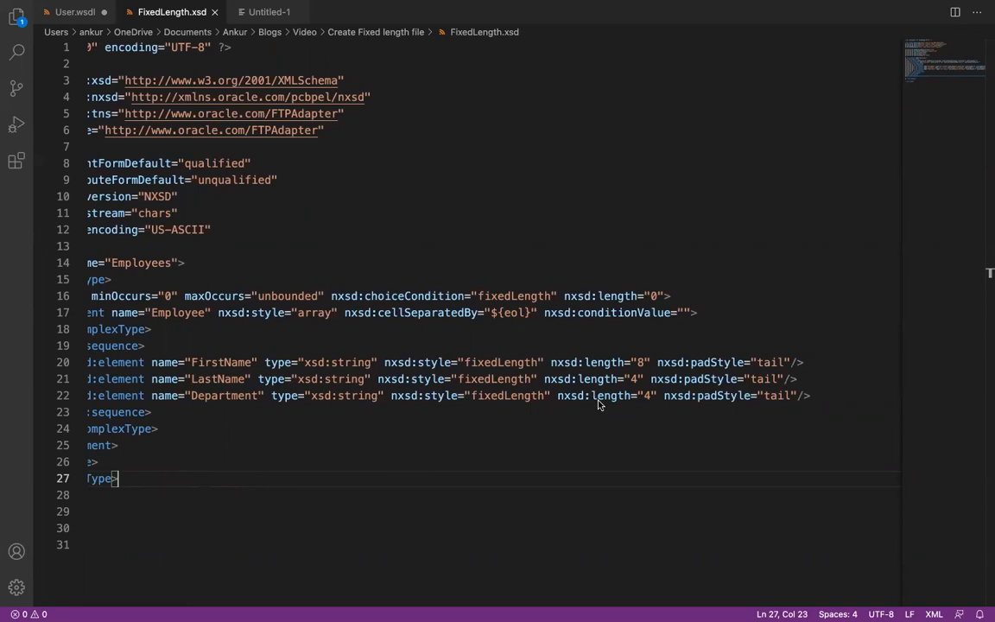
pyautogui.moveTo(635, 373)
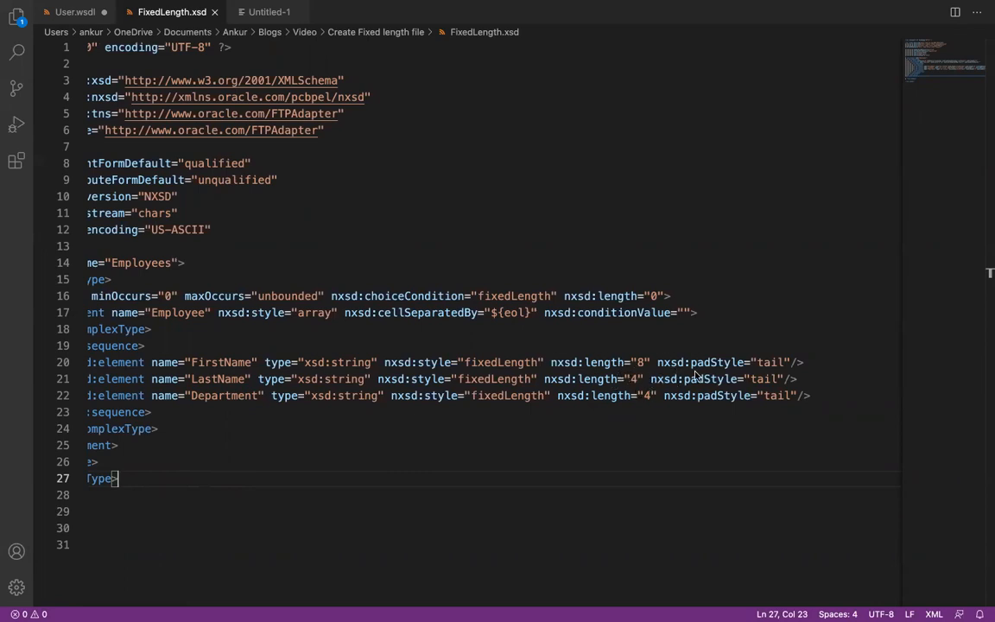
pyautogui.moveTo(485, 407)
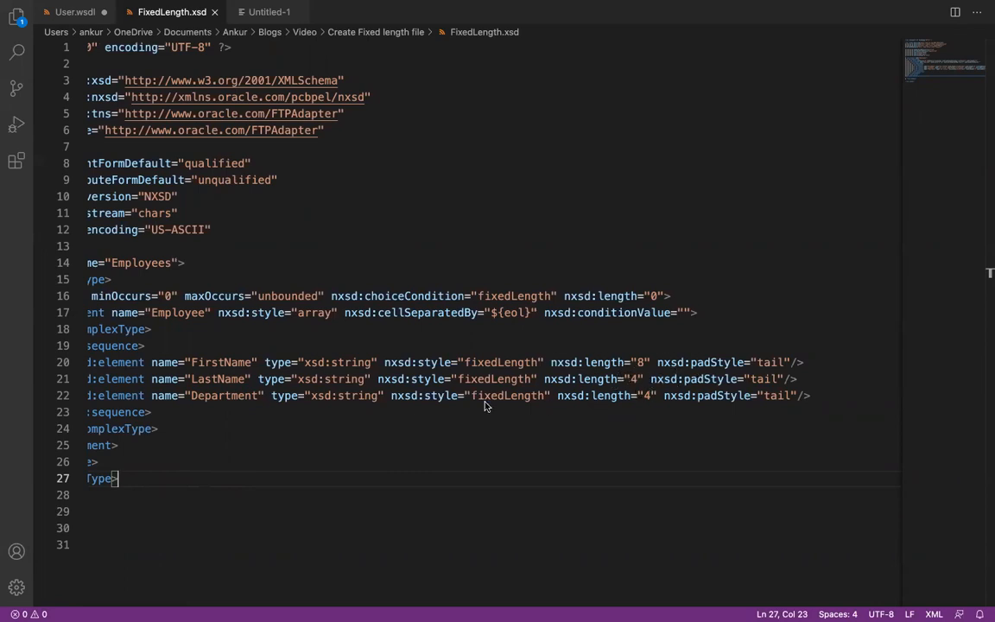
pyautogui.moveTo(637, 387)
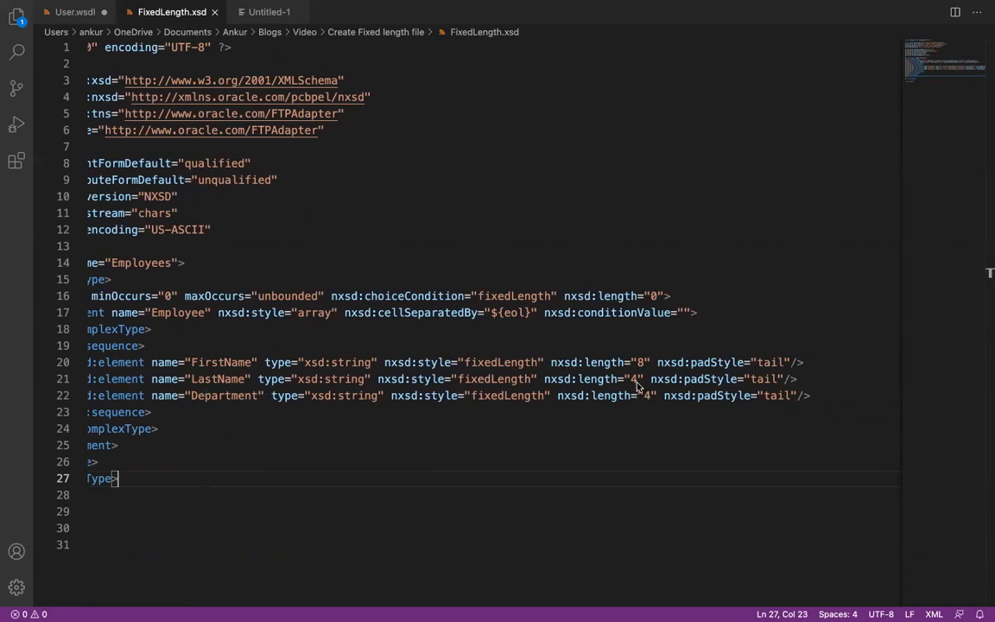
pyautogui.moveTo(429, 390)
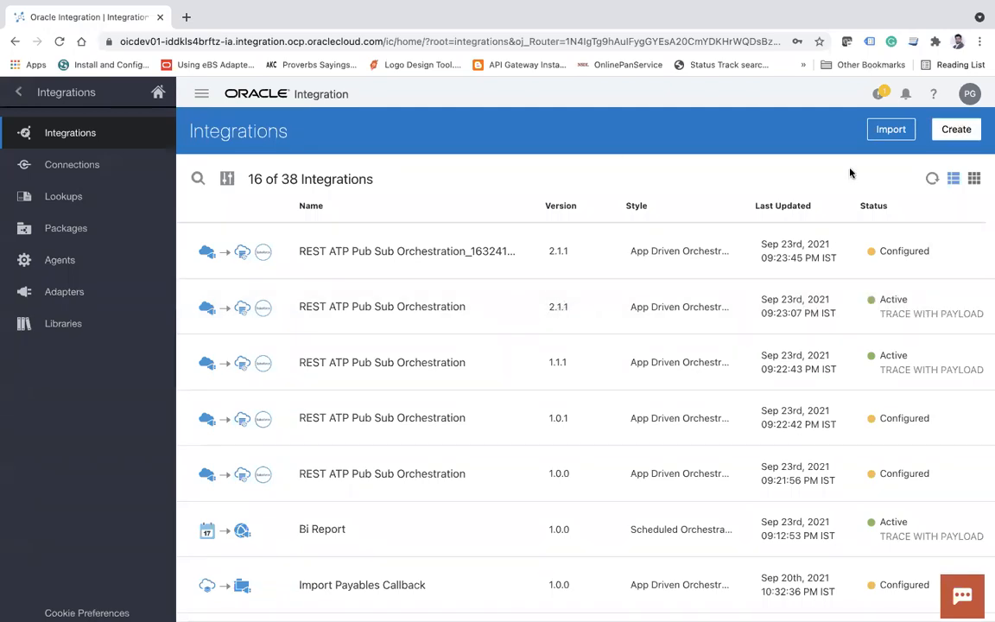
# Create an App Driven Orchestration integration named FixedLengthFile.
pyautogui.click(956, 128)
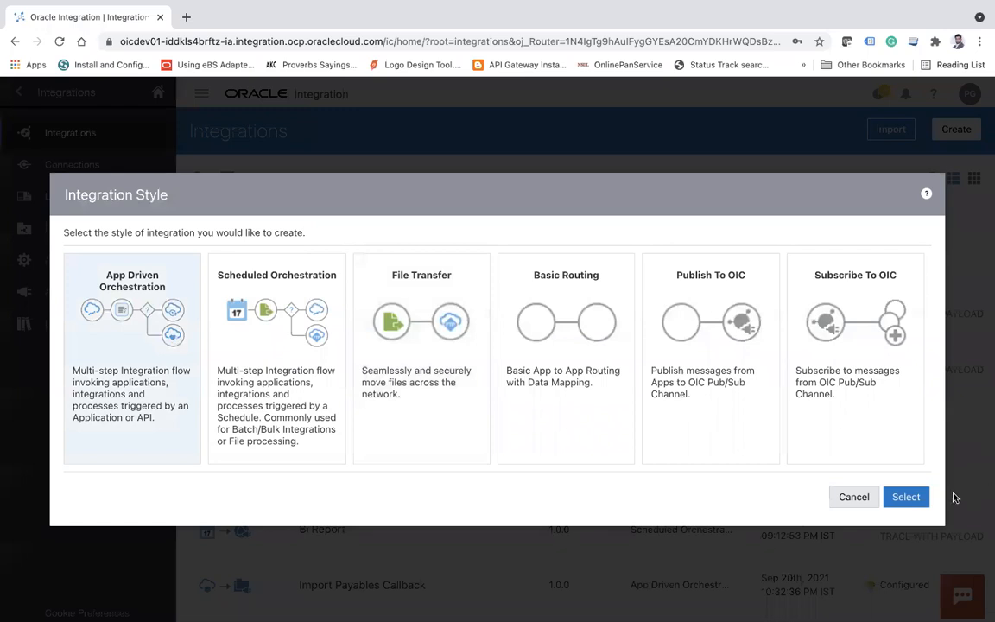
pyautogui.click(905, 498)
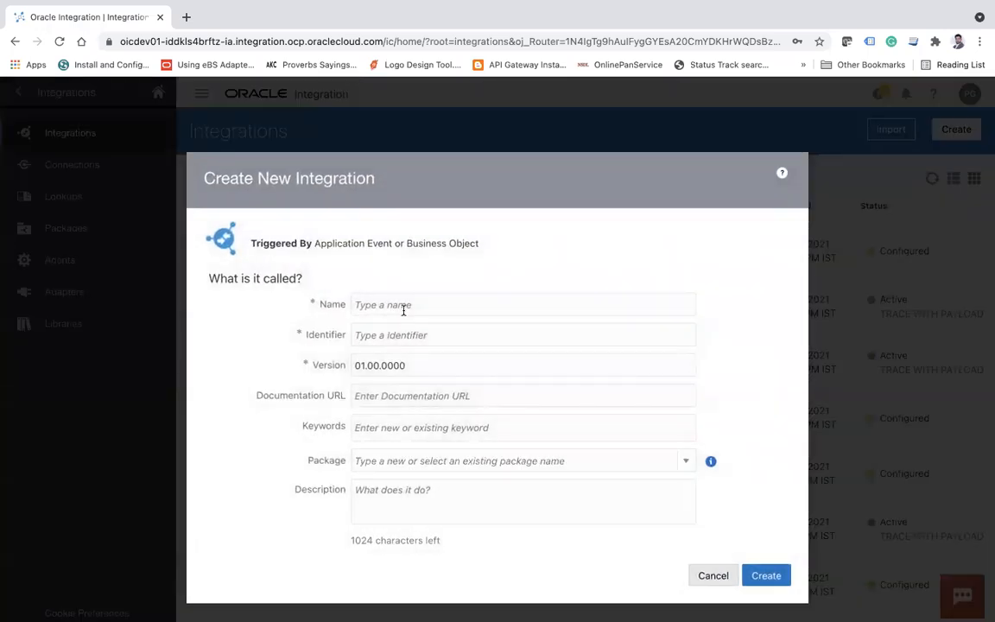
pyautogui.write('Fixe')
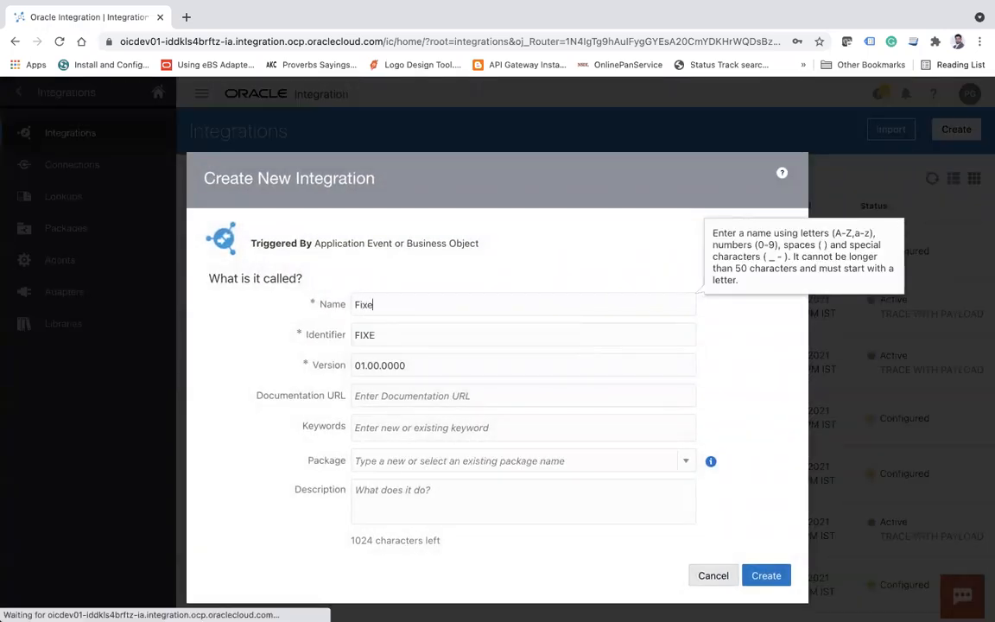
pyautogui.write('dLength')
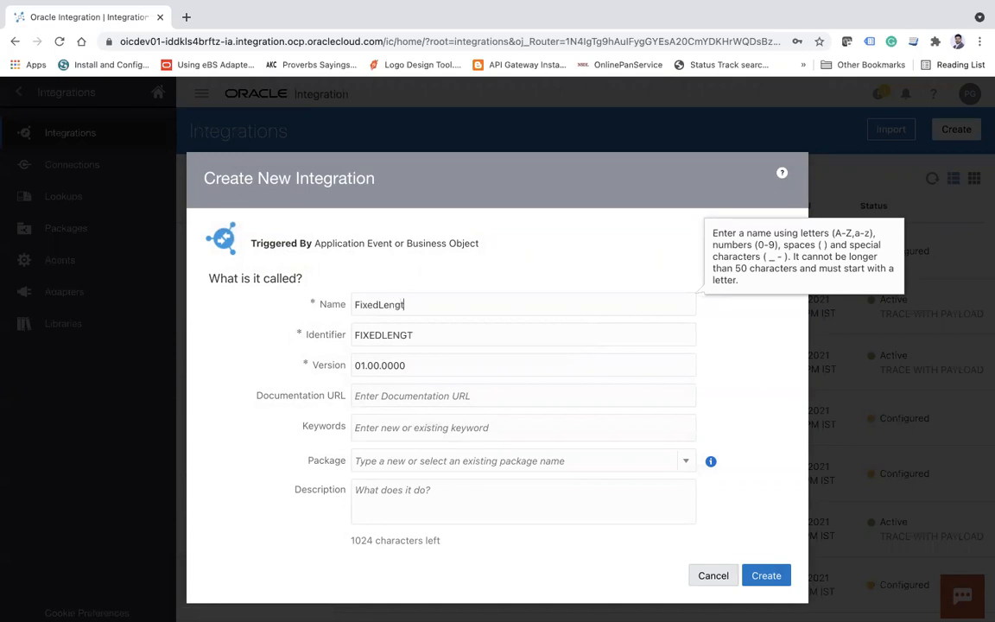
pyautogui.write('hFile')
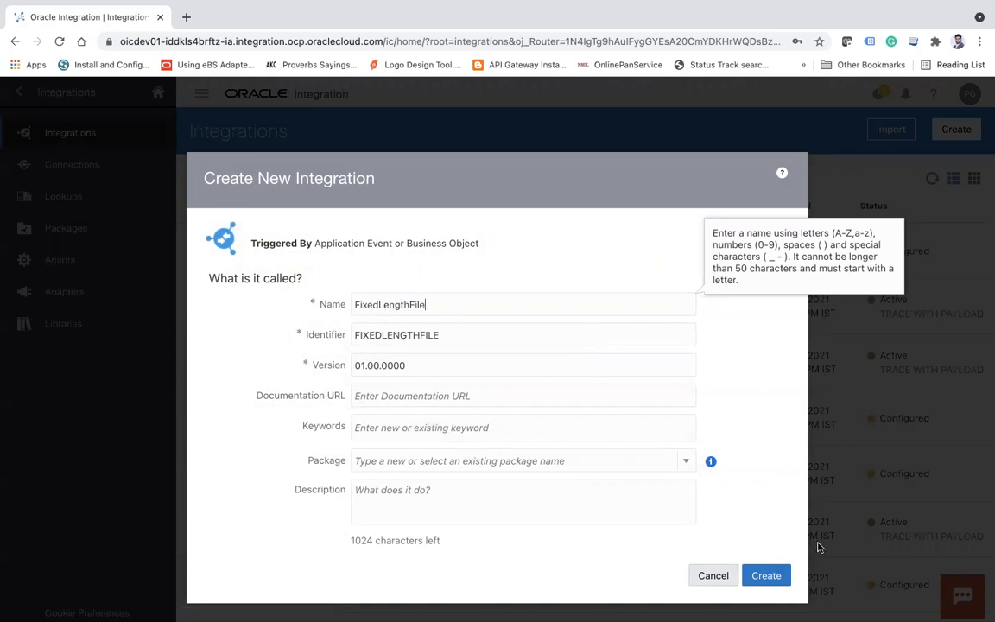
pyautogui.click(765, 575)
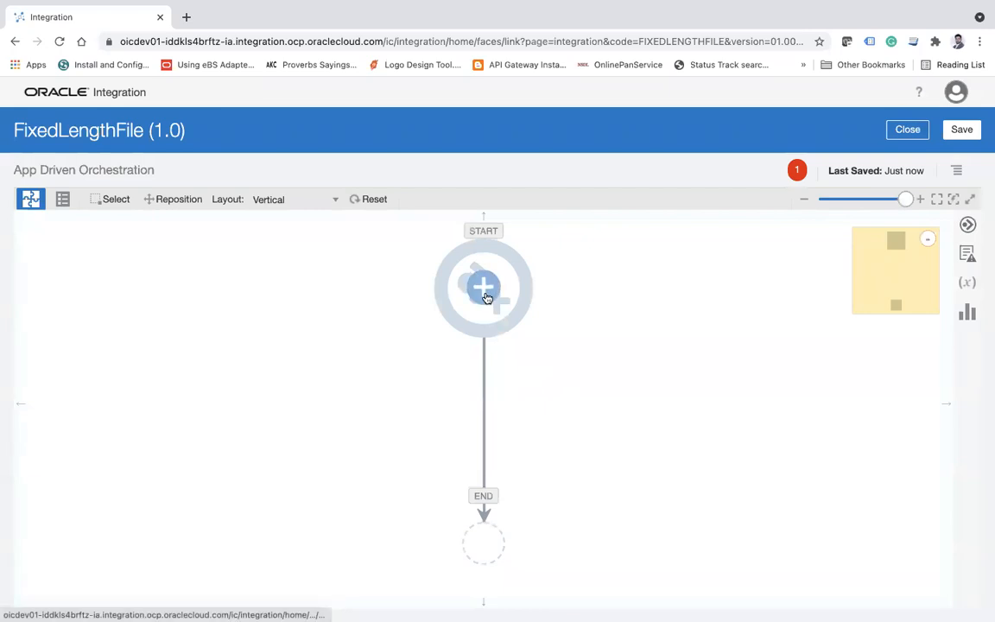
# Add a REST Connection trigger at START, endpoint named CreateFixedfile.
pyautogui.click(484, 286)
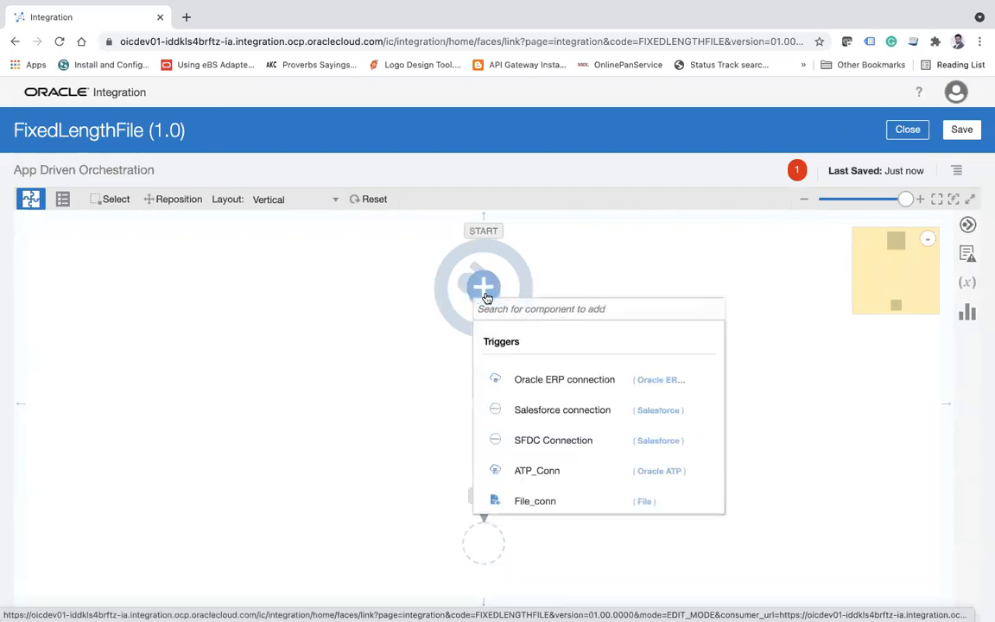
pyautogui.write('re')
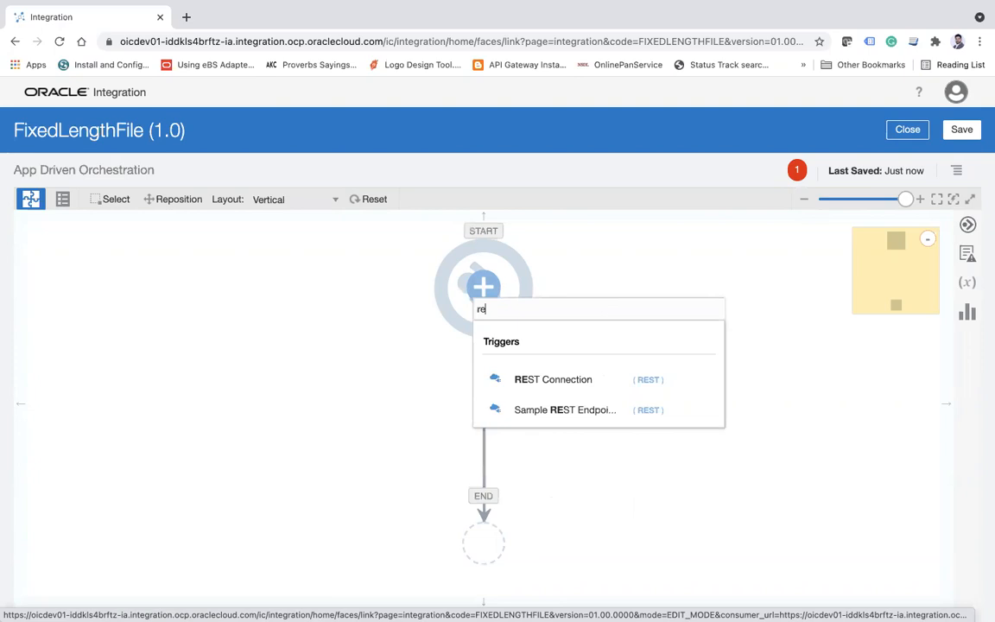
pyautogui.click(552, 380)
pyautogui.write('CreateFixedfile')
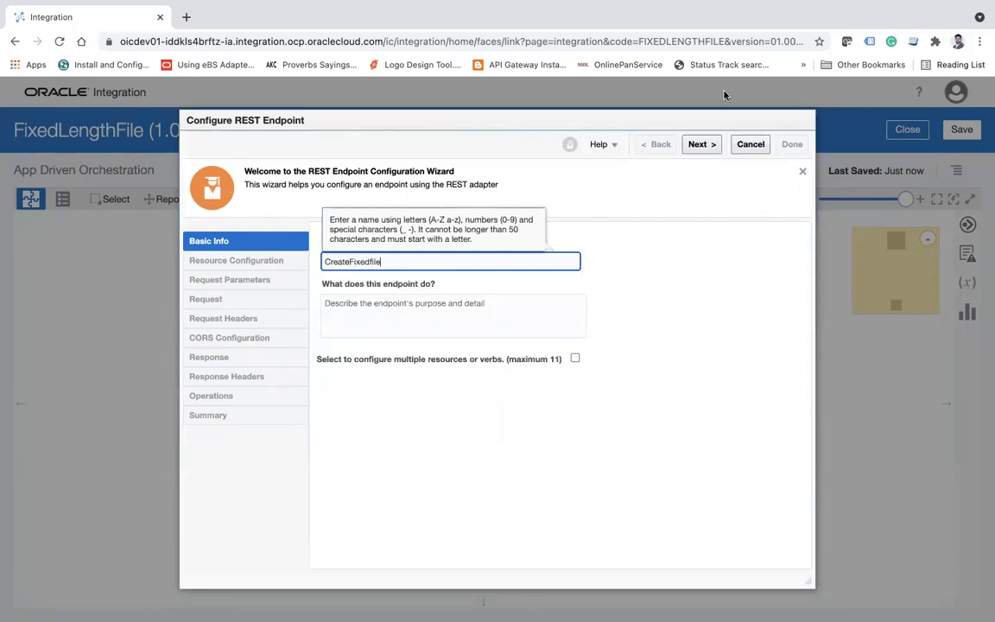
# Make the /fixed endpoint a POST with request payload and response enabled.
pyautogui.click(701, 145)
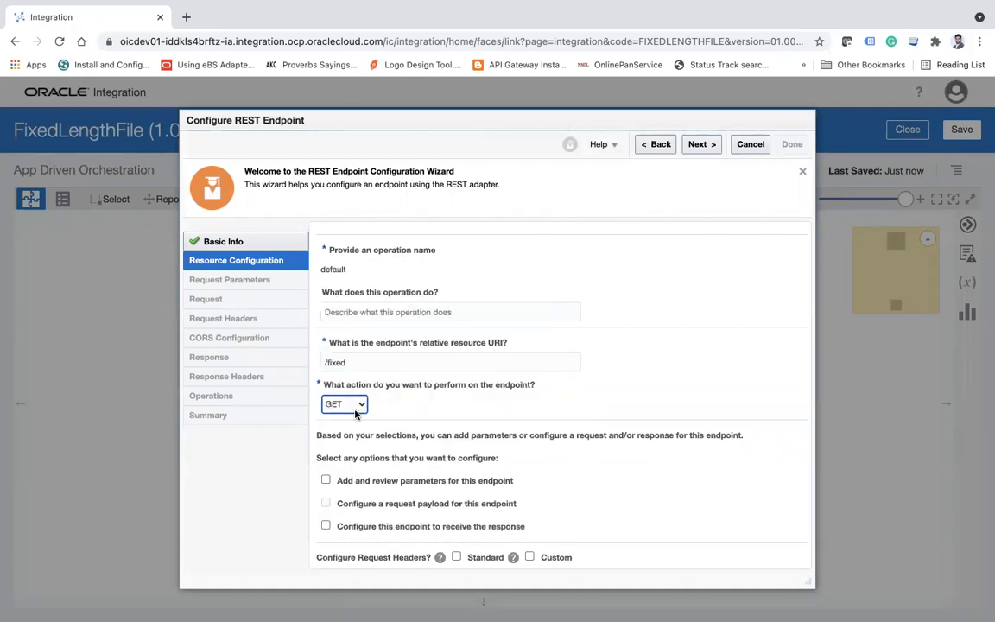
pyautogui.click(343, 404)
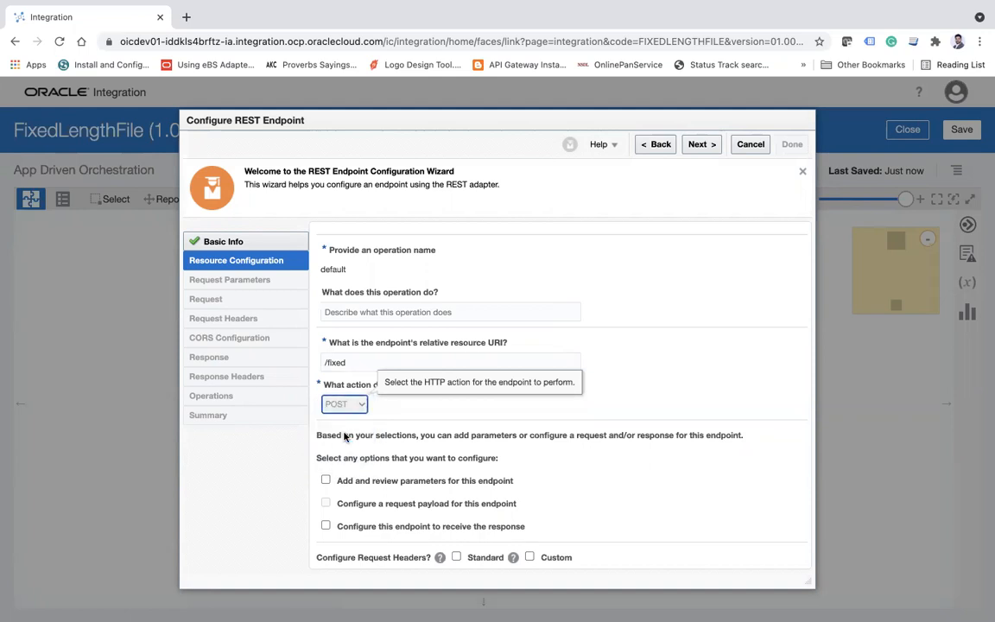
pyautogui.click(325, 502)
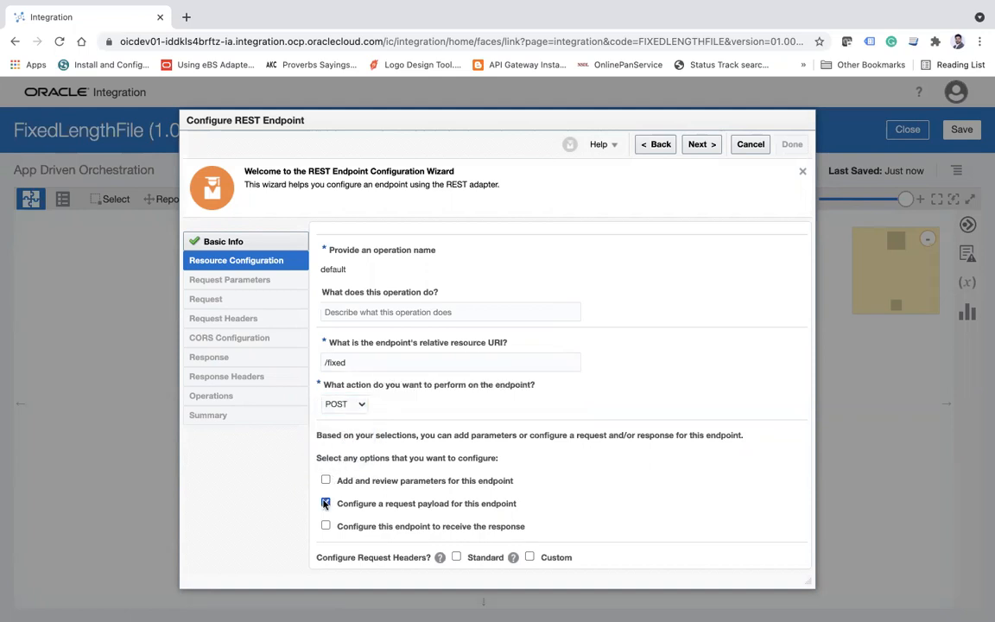
pyautogui.click(324, 503)
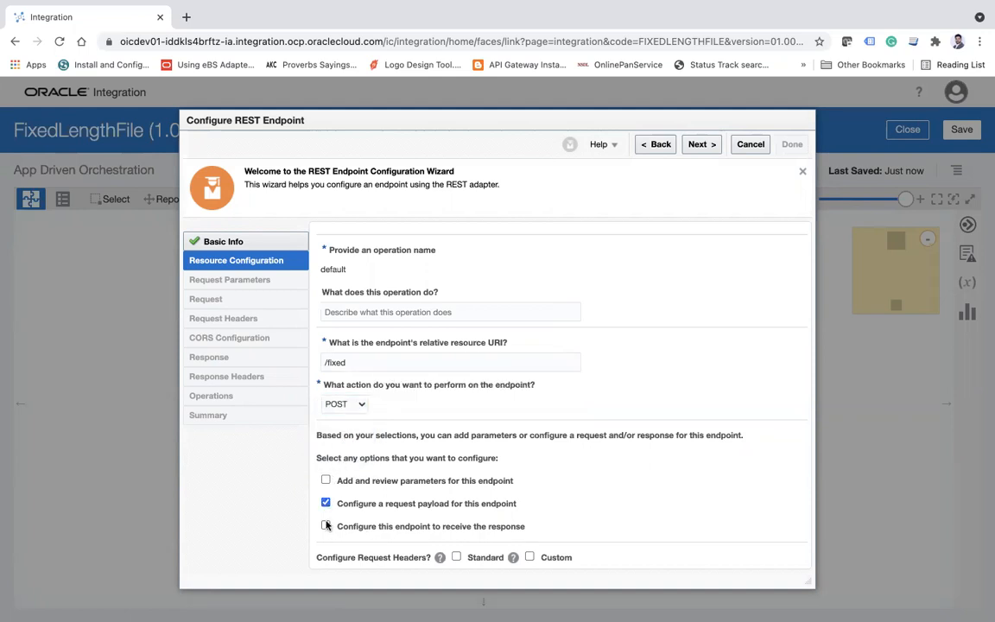
pyautogui.click(325, 525)
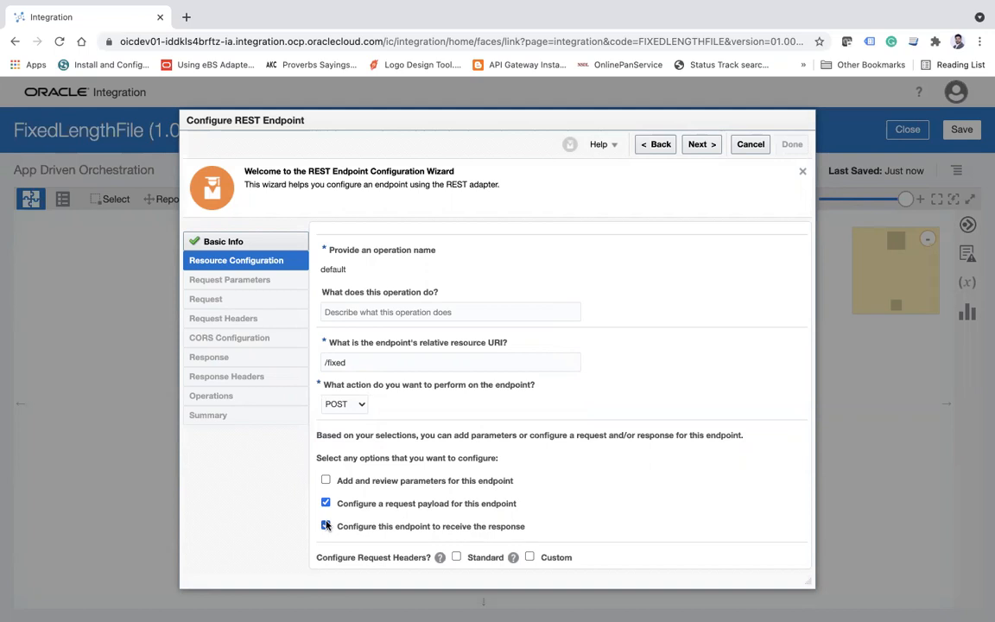
pyautogui.click(699, 145)
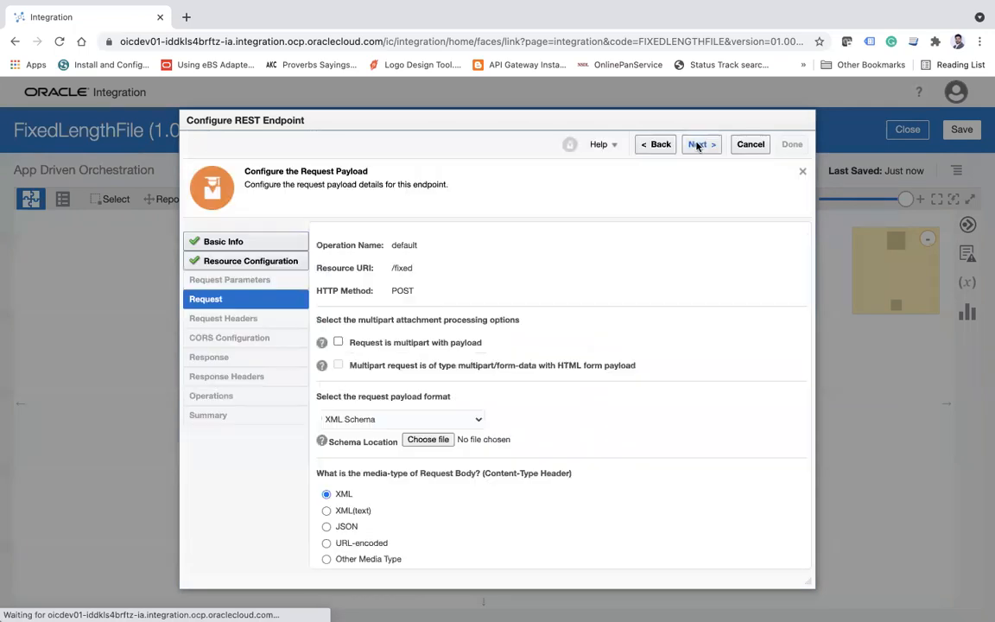
# Define the request payload from a JSON sample with firstname, lastname and department fields.
pyautogui.click(400, 420)
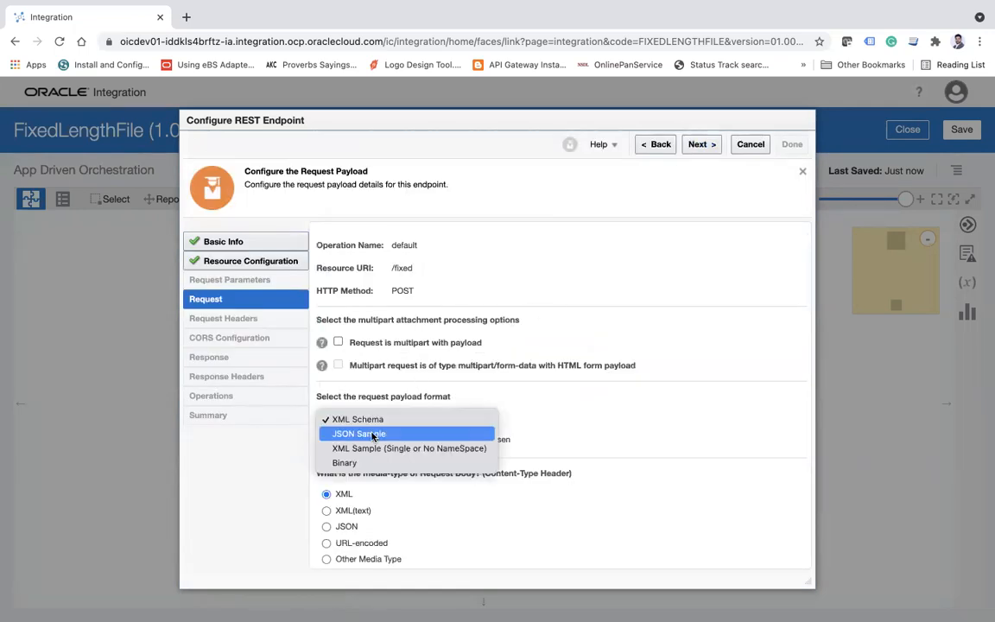
pyautogui.click(358, 432)
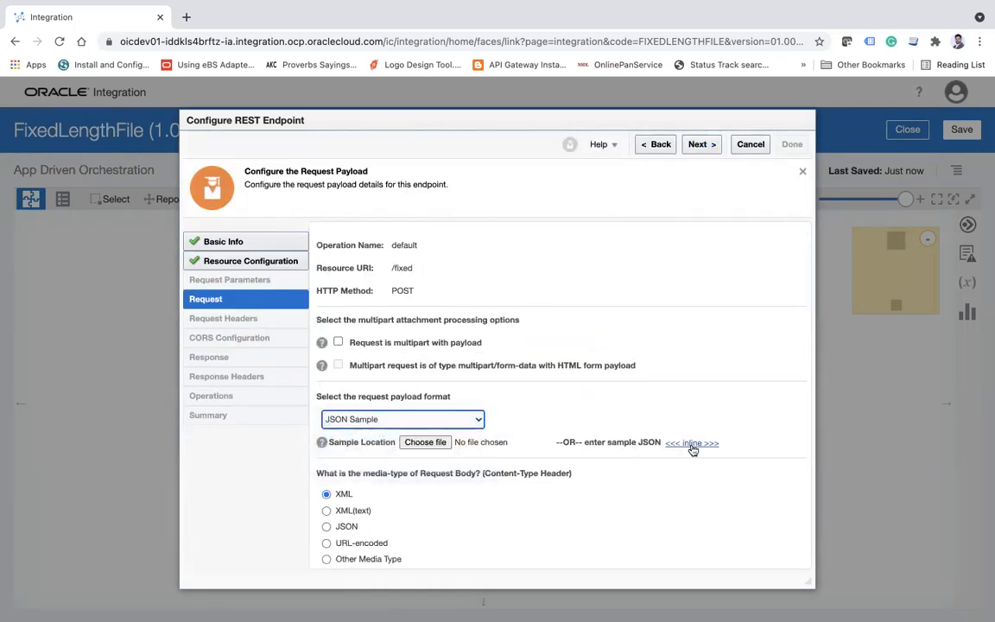
pyautogui.click(690, 442)
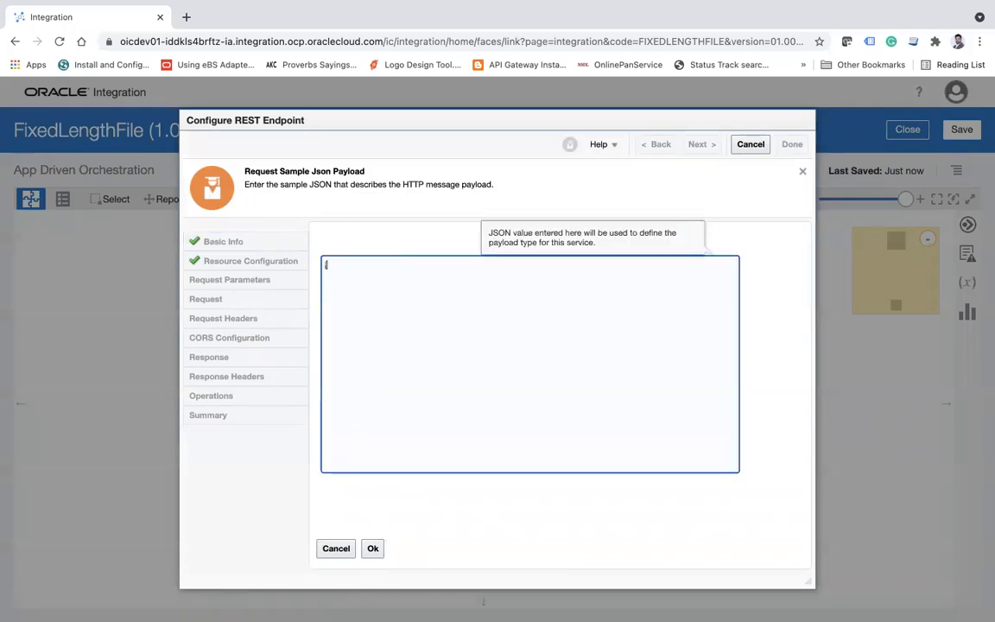
pyautogui.write('[')
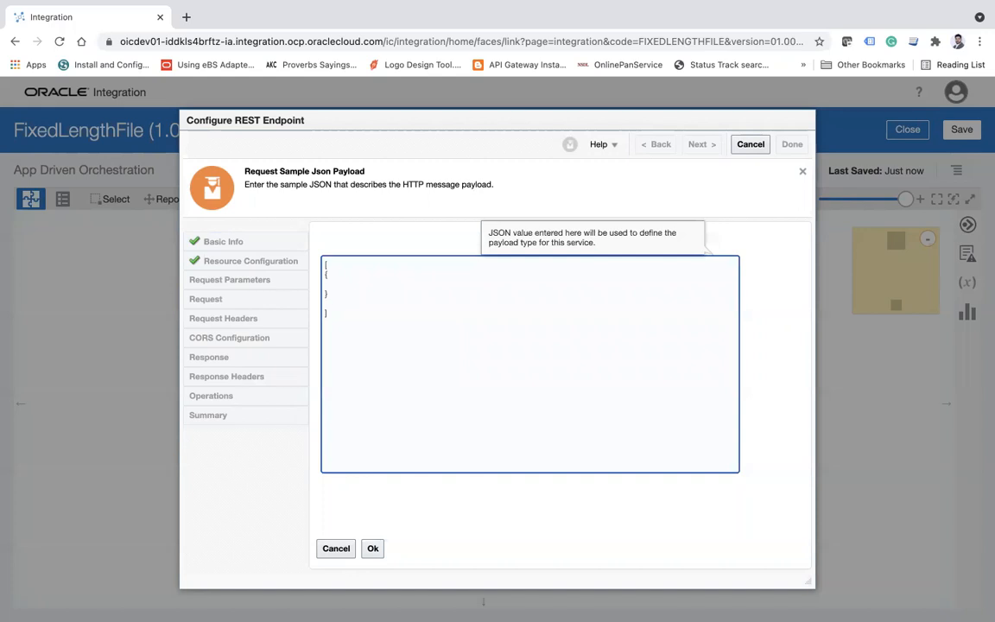
pyautogui.write('"firstnam')
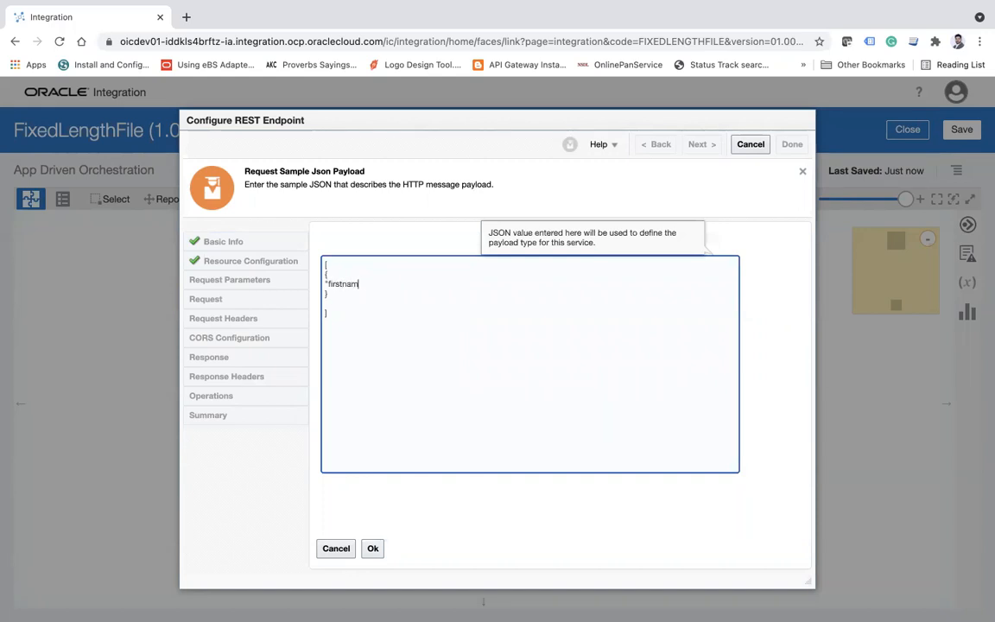
pyautogui.write('e":"",')
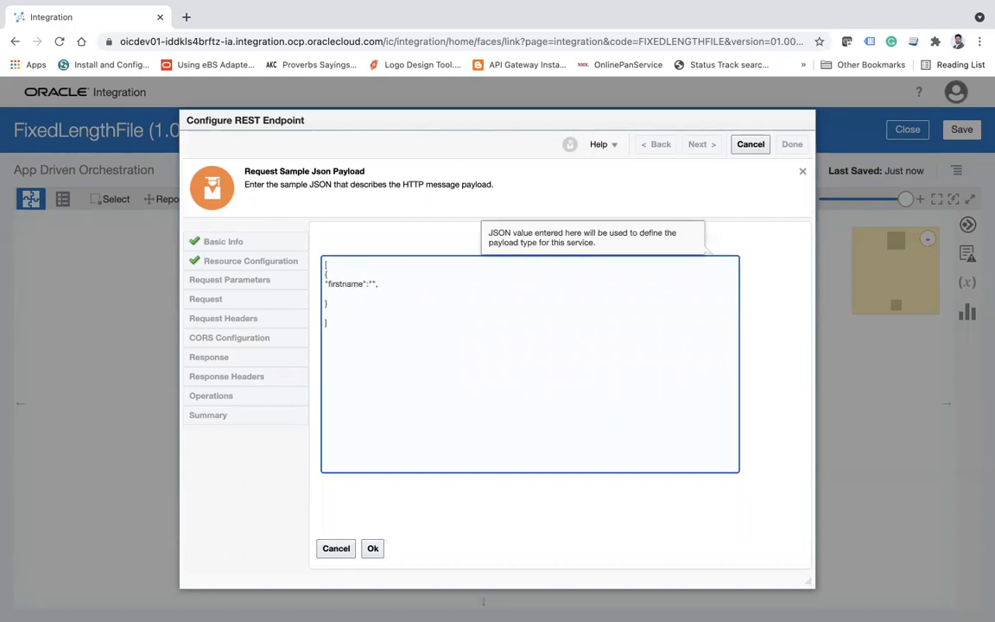
pyautogui.write('"lastname":""')
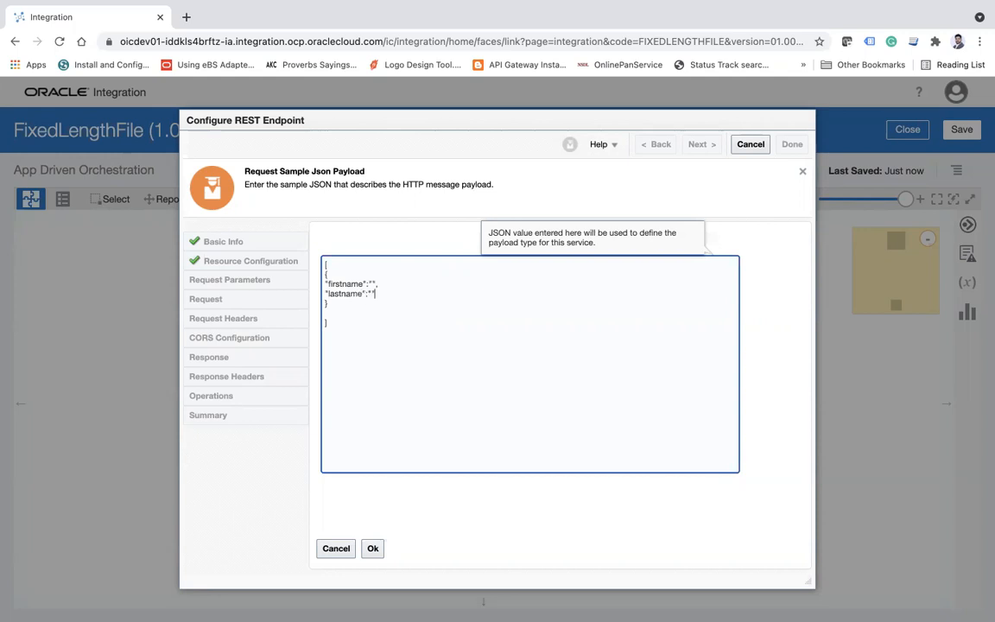
pyautogui.write('depar')
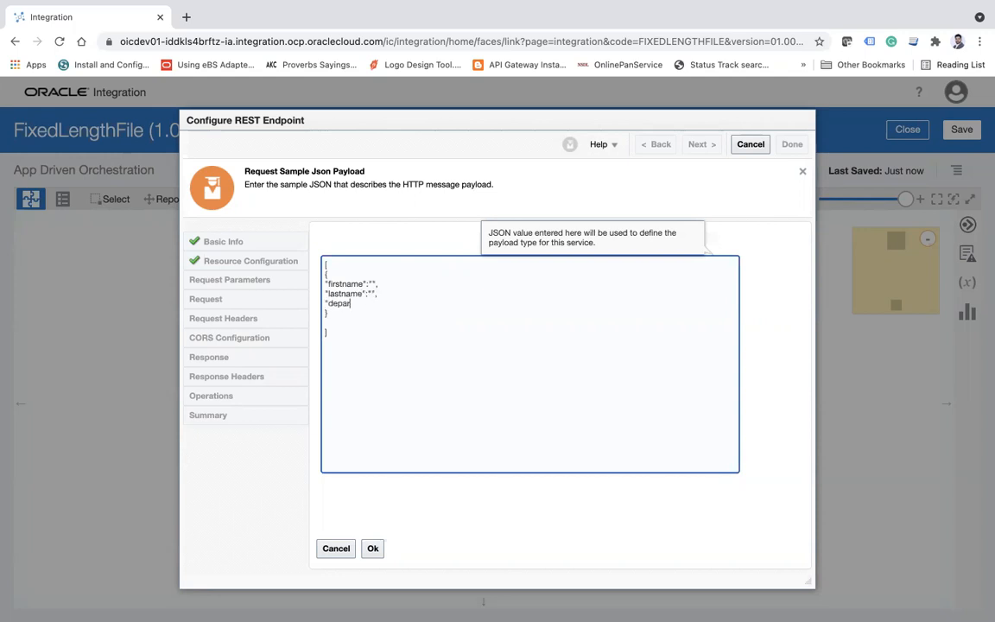
pyautogui.write('tment":""')
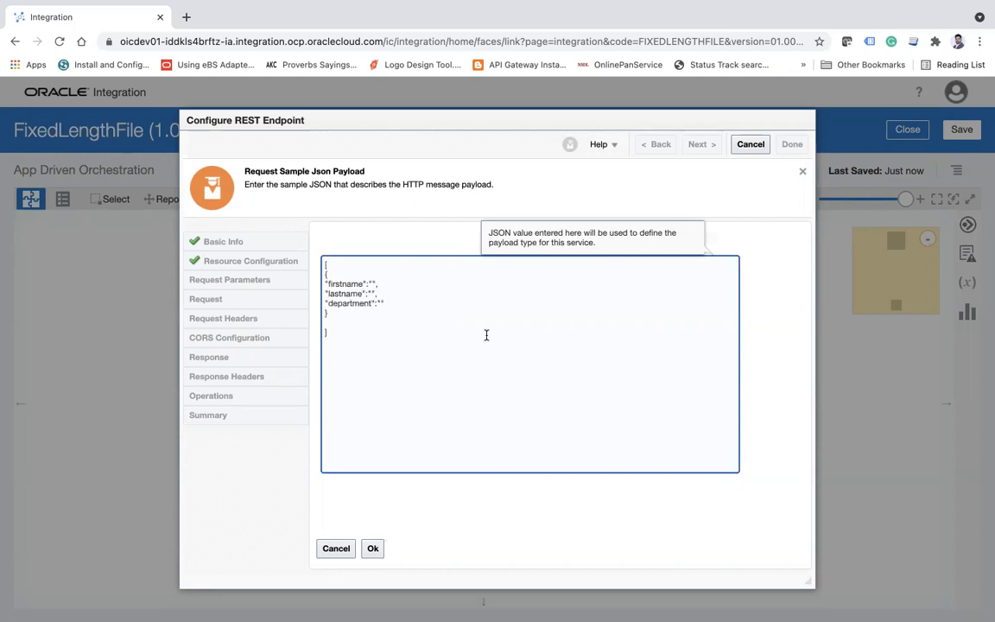
pyautogui.click(373, 549)
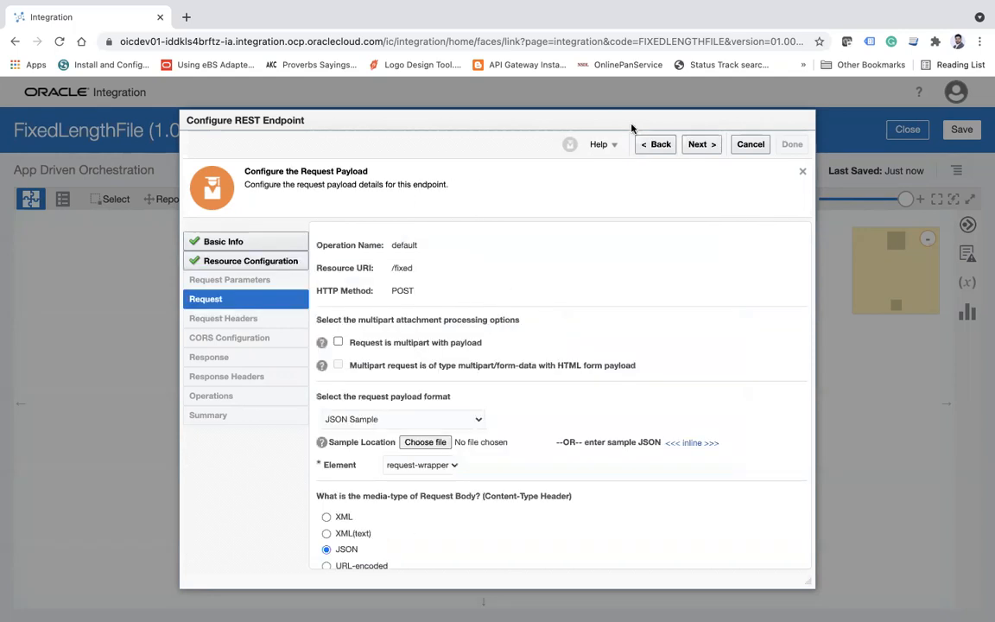
pyautogui.click(701, 145)
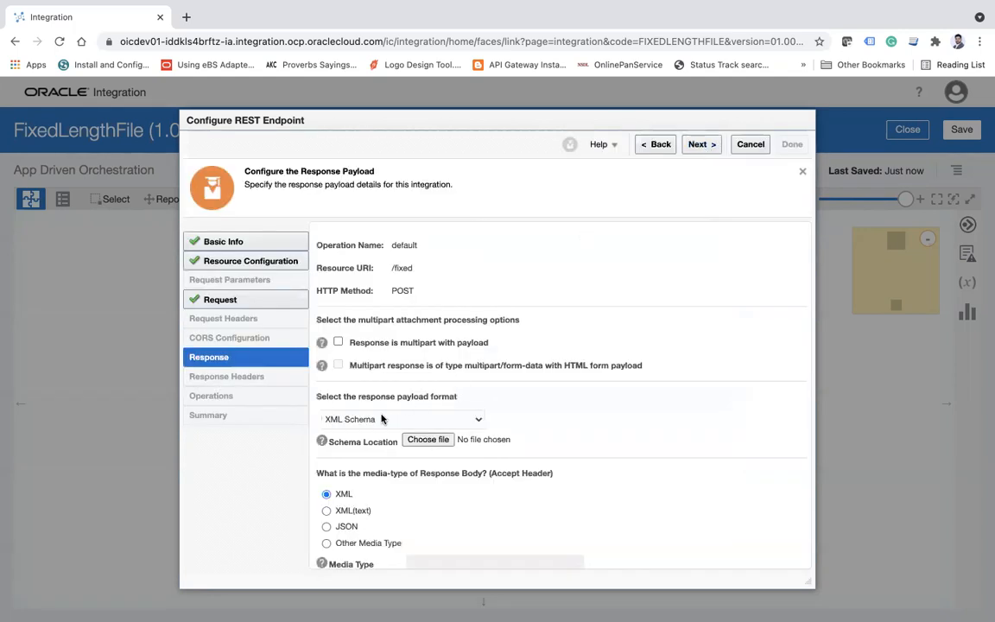
# Set a JSON response sample {"status":""} and finish the CreateFixedfile REST trigger.
pyautogui.click(400, 419)
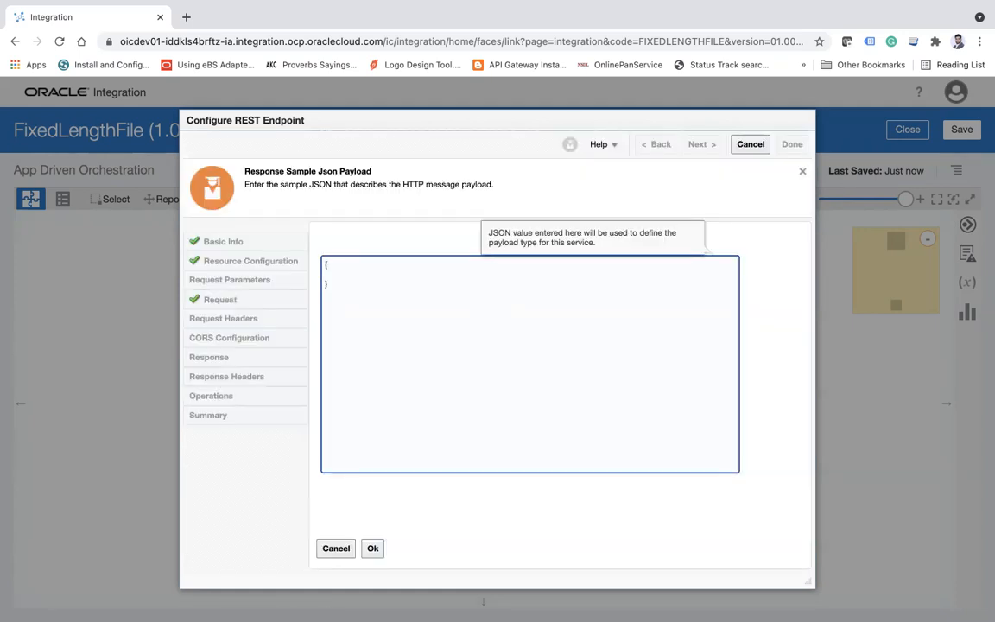
pyautogui.write('"status"')
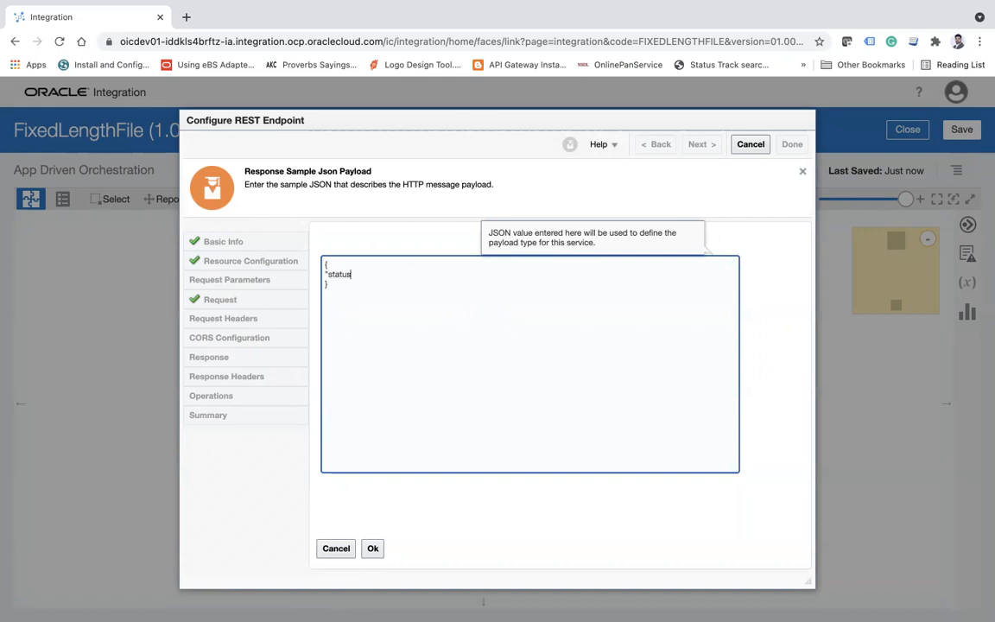
pyautogui.write('":"')
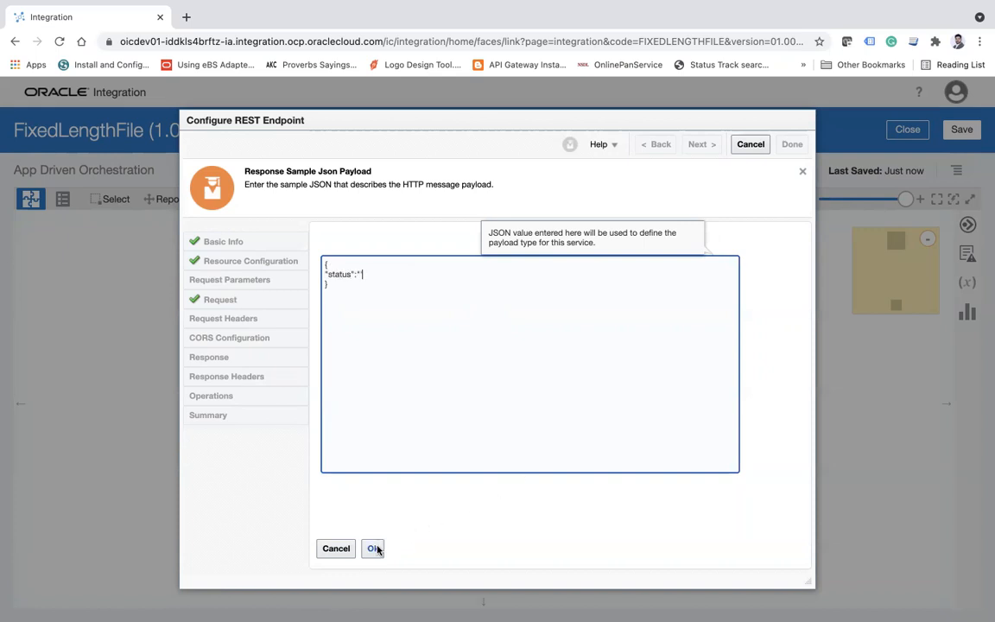
pyautogui.click(373, 547)
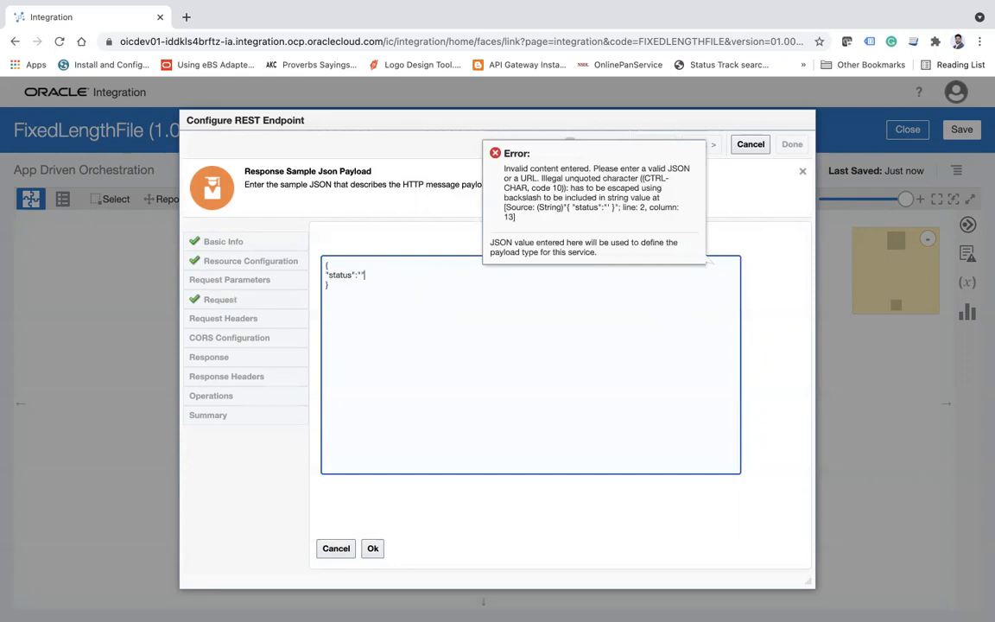
pyautogui.click(335, 548)
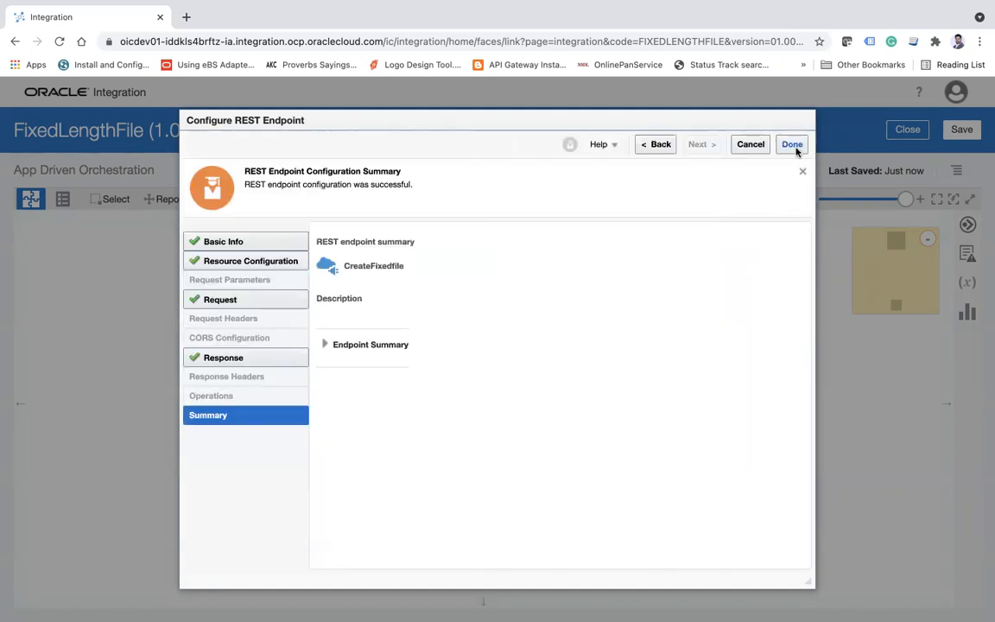
pyautogui.click(791, 145)
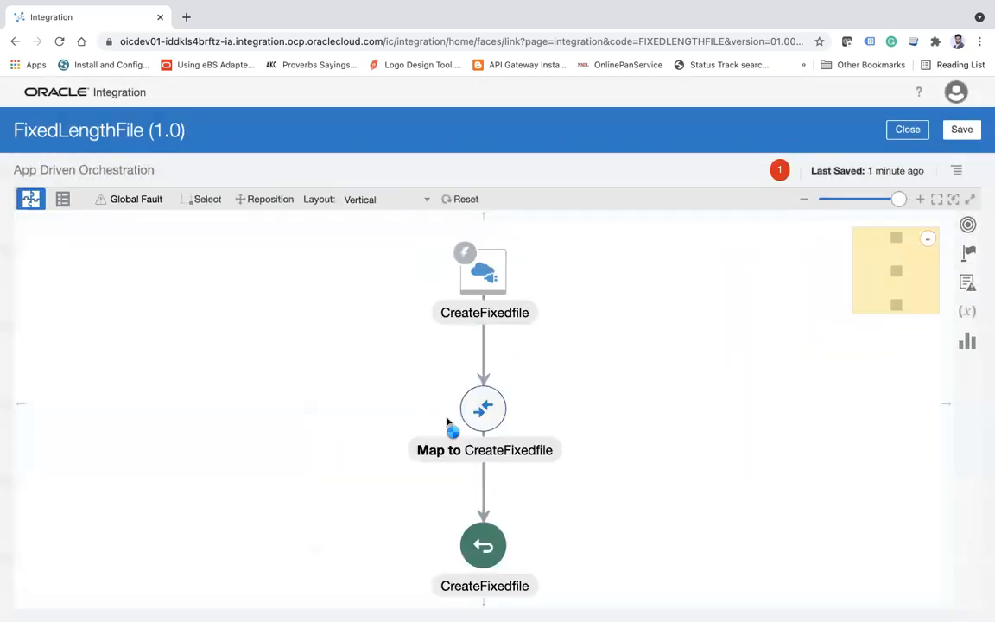
# Save the integration and add an invoke step after the CreateFixedfile trigger.
pyautogui.click(960, 129)
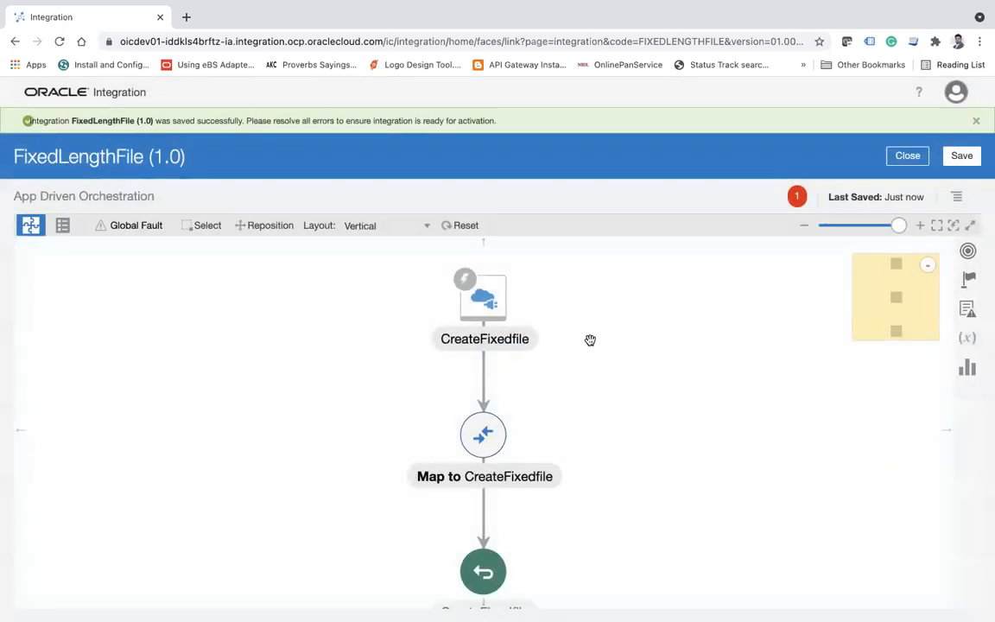
pyautogui.moveTo(484, 366)
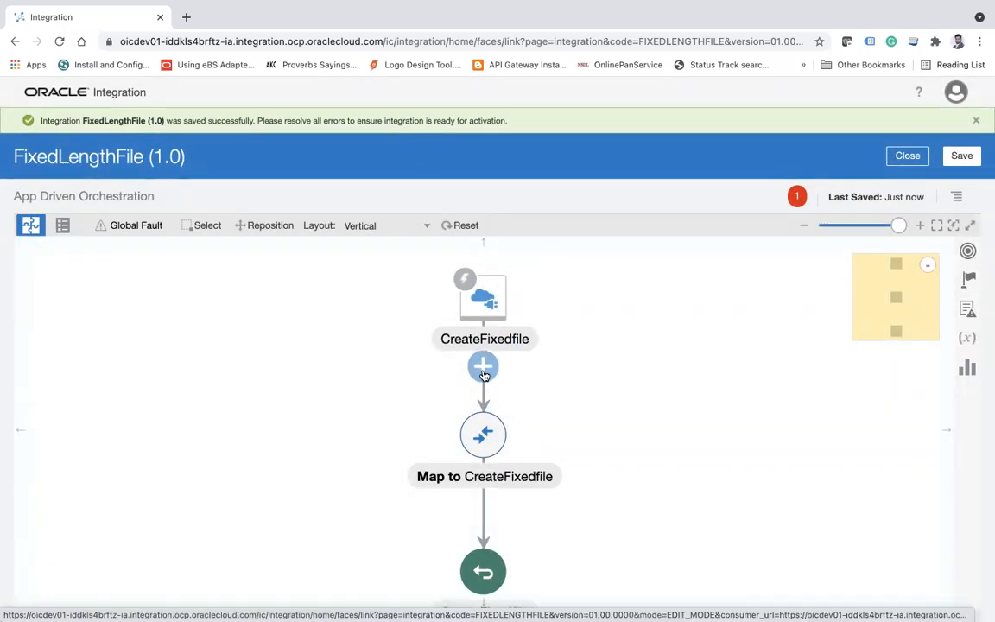
pyautogui.click(483, 366)
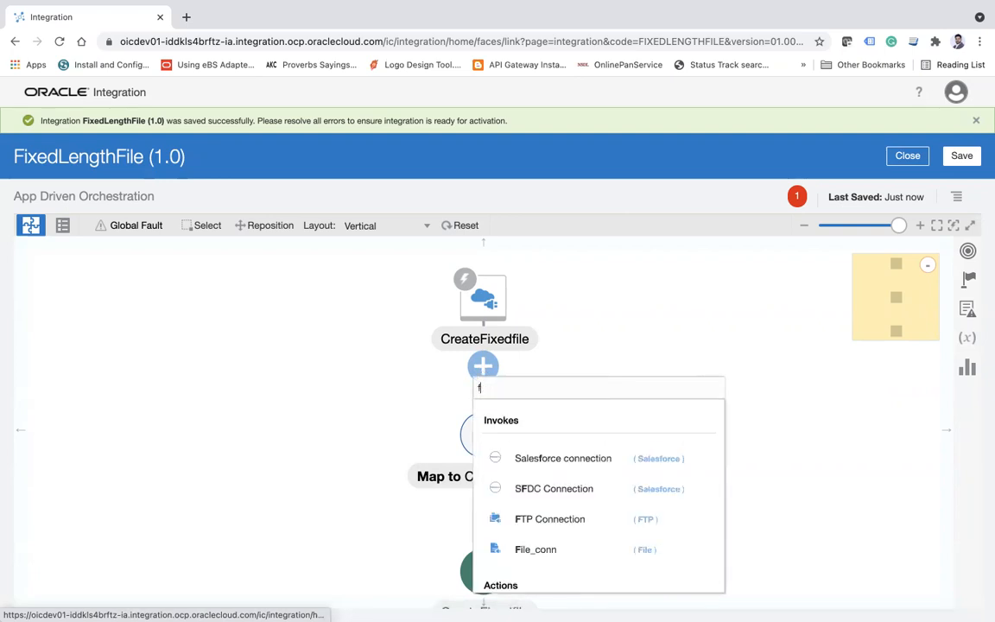
# Add FTP invoke writefile: Write File, ASCII, to home/opc/fixed with pattern Emp_%SEQ%.csv.
pyautogui.click(550, 518)
pyautogui.write('writefile')
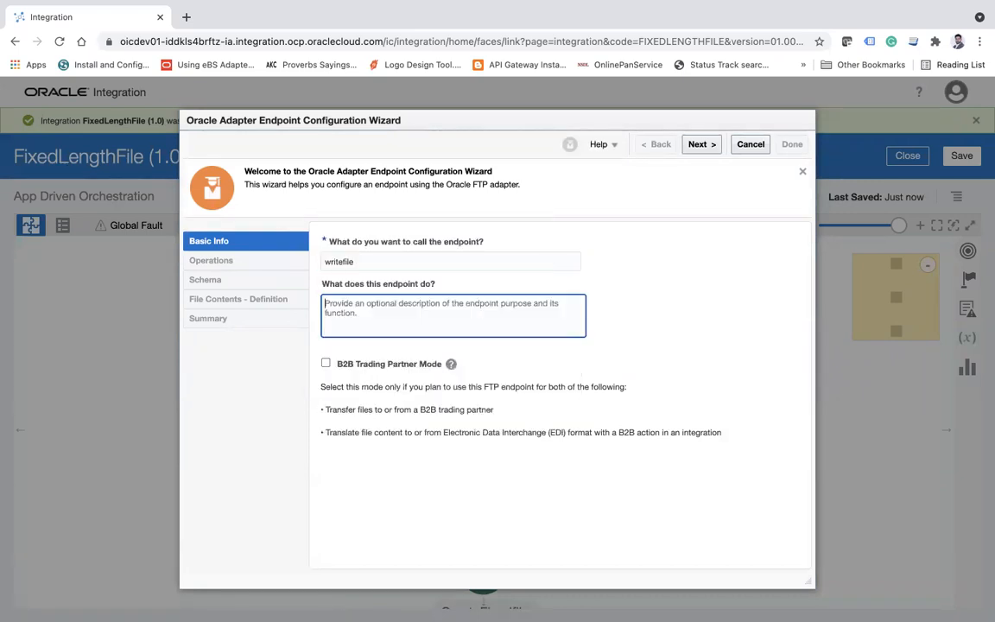
pyautogui.click(699, 145)
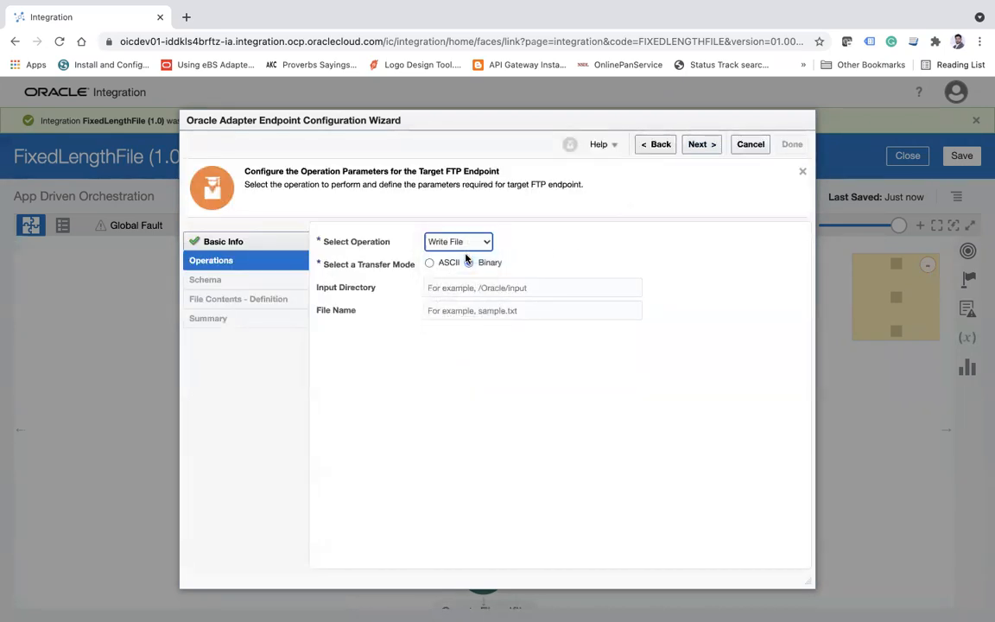
pyautogui.click(428, 262)
pyautogui.write('h')
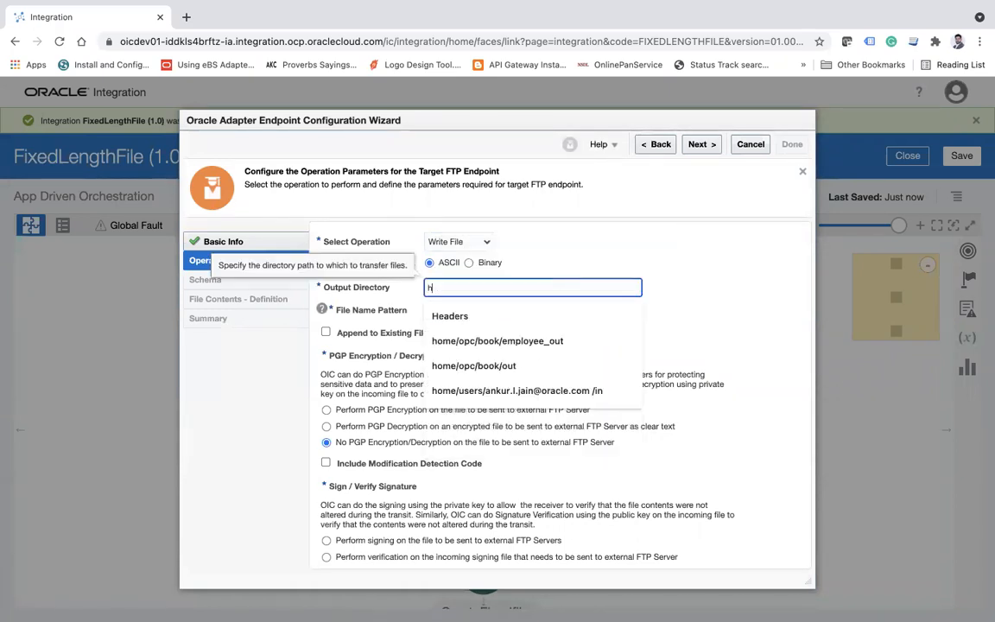
pyautogui.write('ome/opc/fixed')
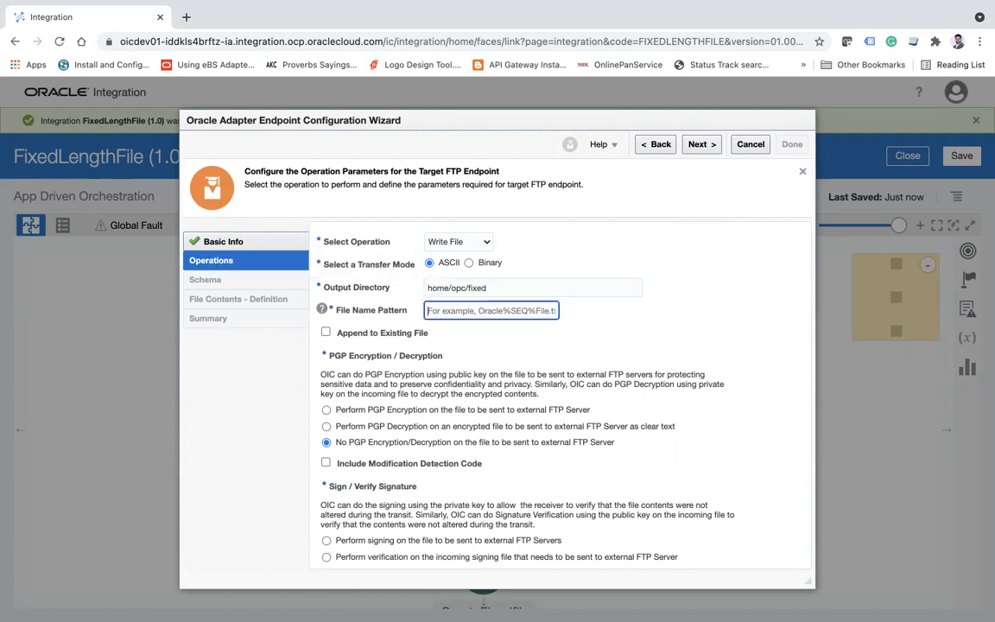
pyautogui.write('Emp')
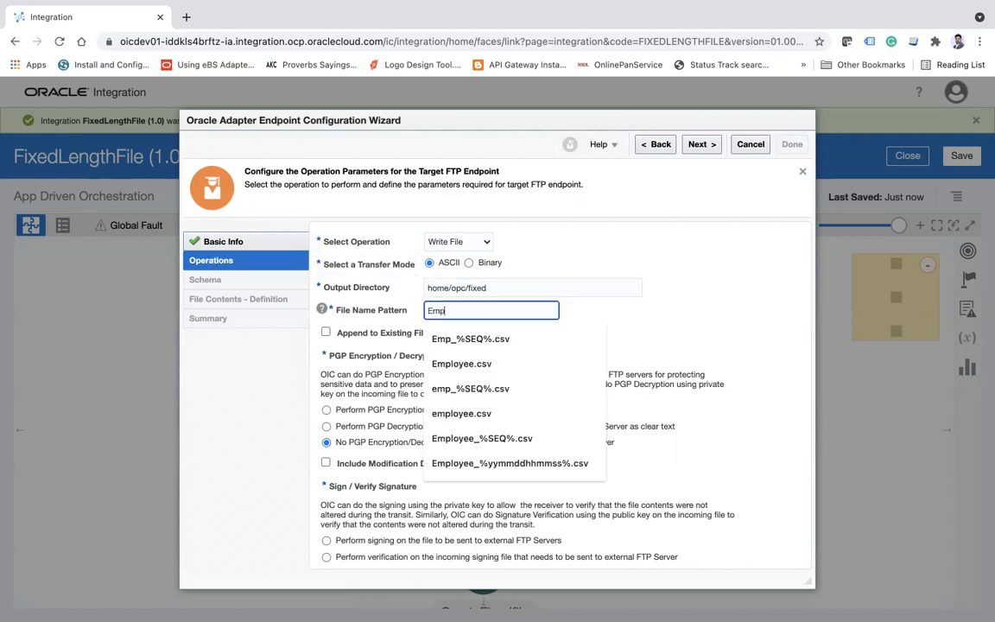
pyautogui.click(470, 339)
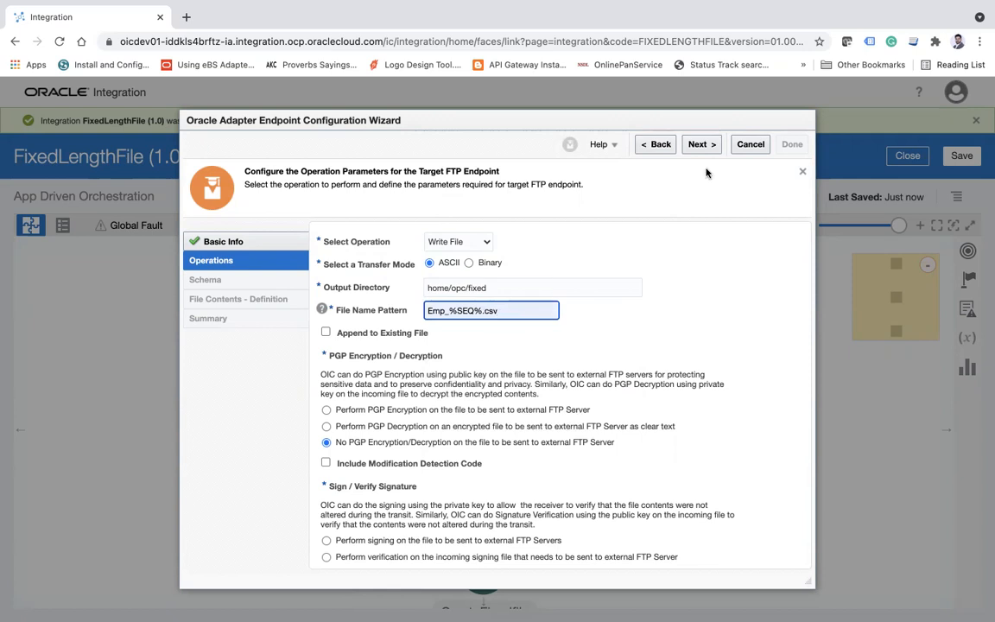
pyautogui.click(701, 145)
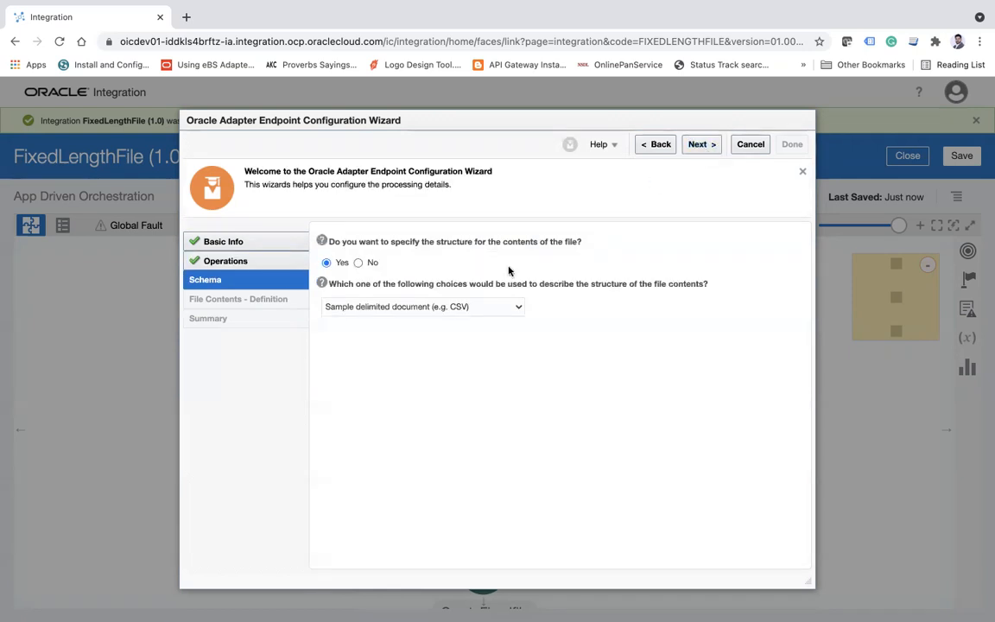
pyautogui.moveTo(373, 307)
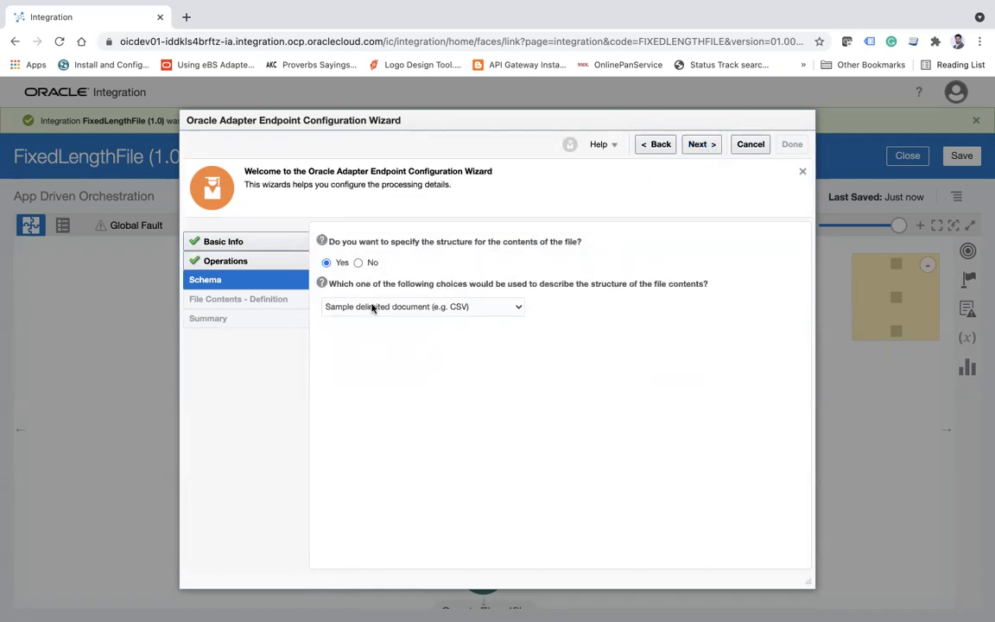
# Change the pattern to Emp_%SEQ%.txt and describe the file structure with an XSD document.
pyautogui.click(422, 308)
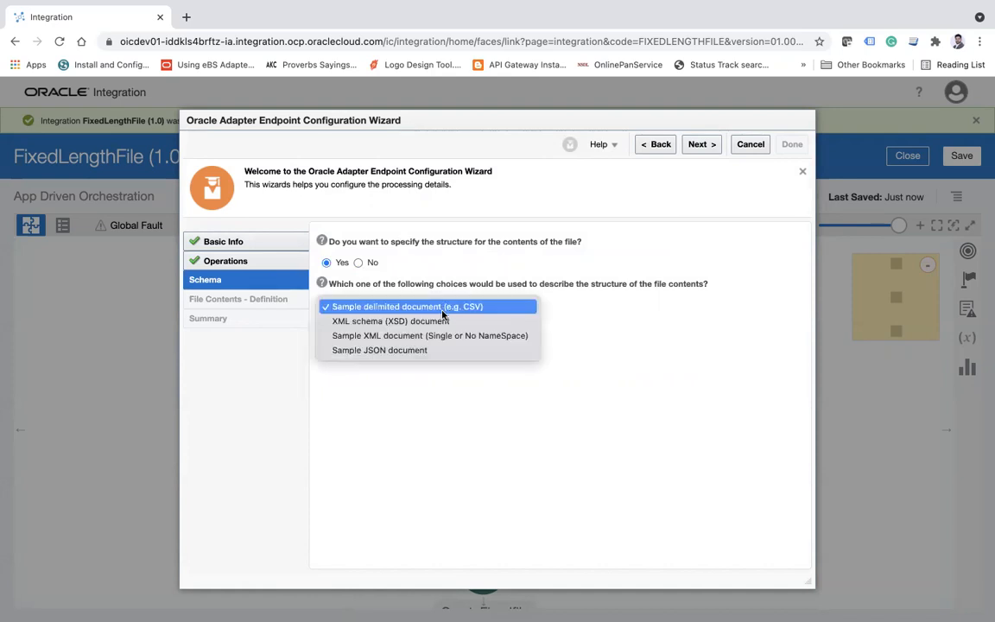
pyautogui.click(390, 319)
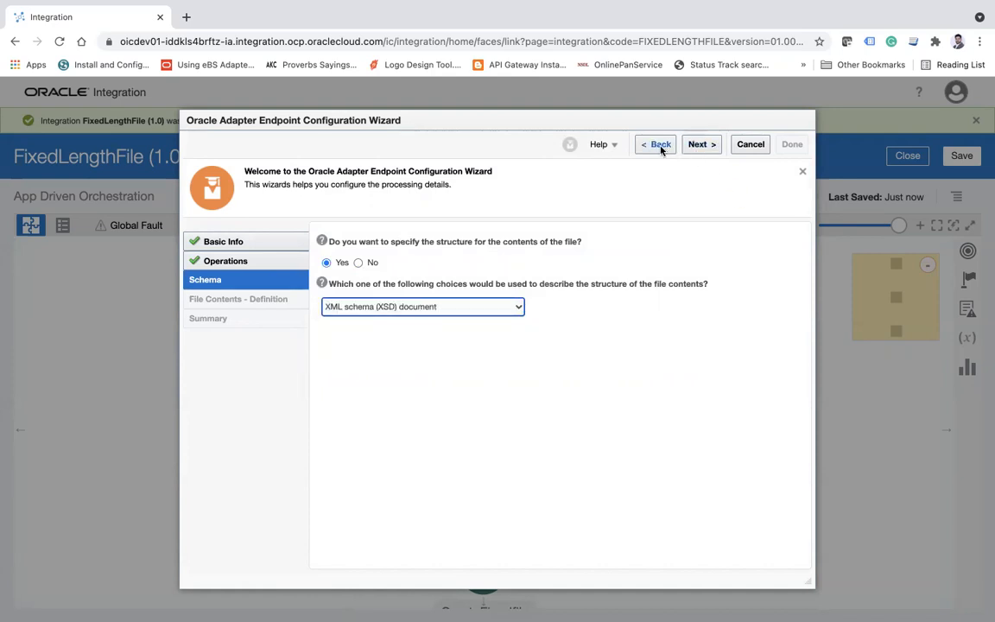
pyautogui.click(655, 145)
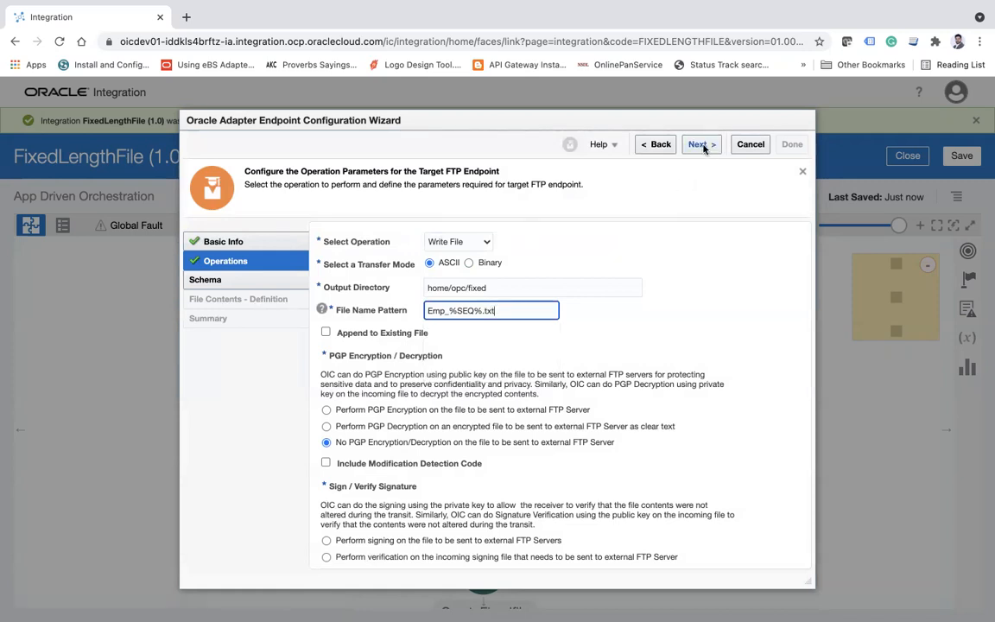
pyautogui.click(701, 145)
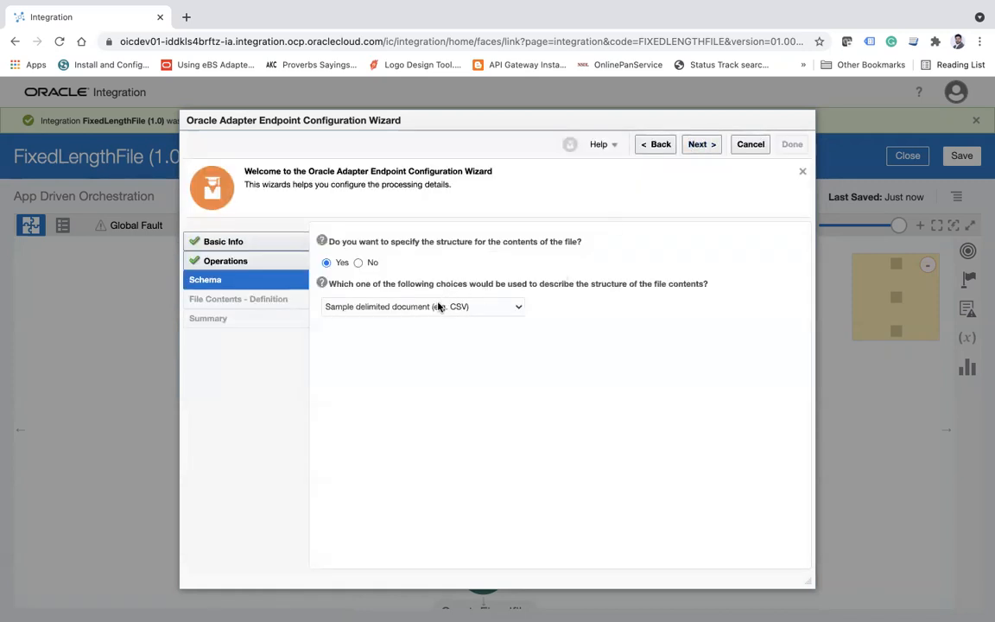
pyautogui.click(421, 308)
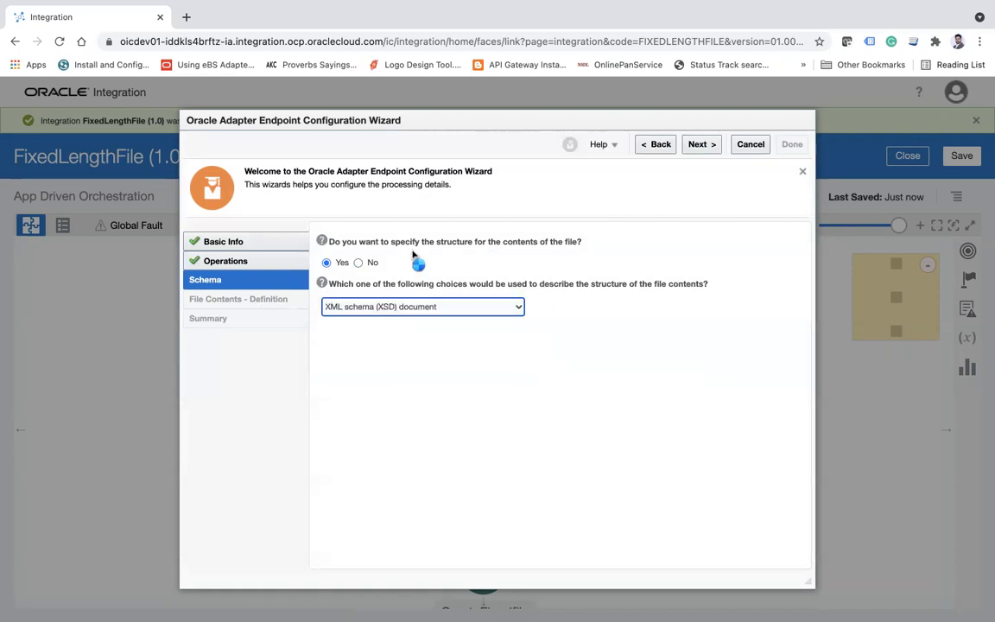
pyautogui.click(701, 145)
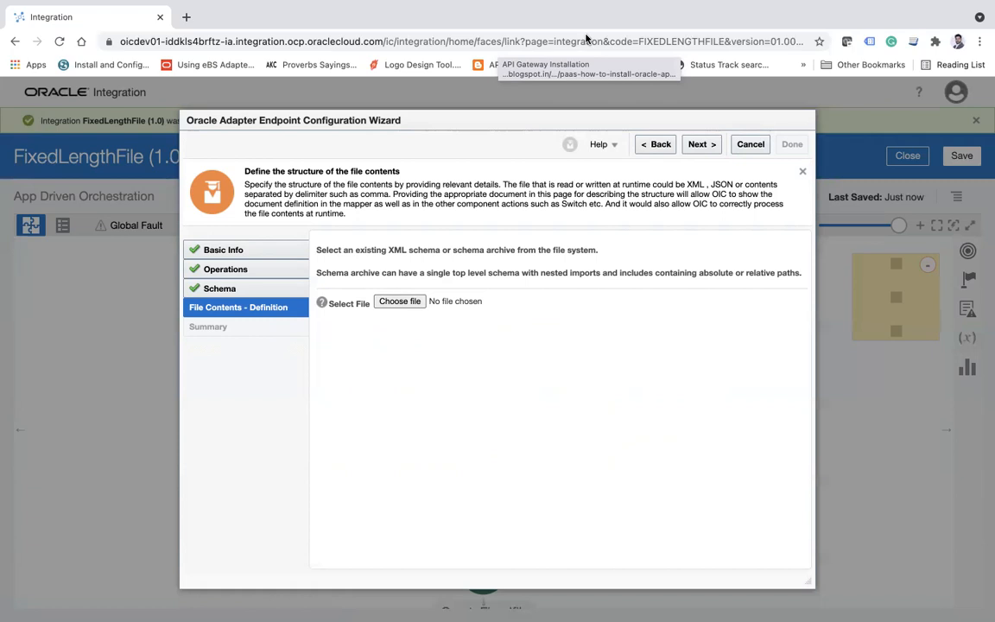
# Attach FixedLength.xsd with the Employees element and finish the writefile endpoint.
pyautogui.click(399, 301)
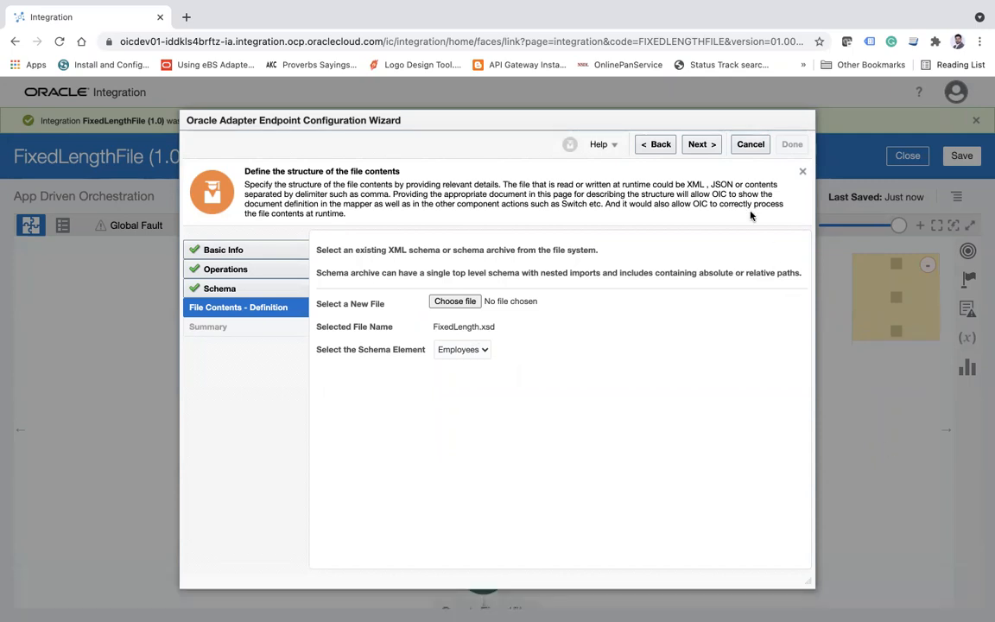
pyautogui.click(699, 145)
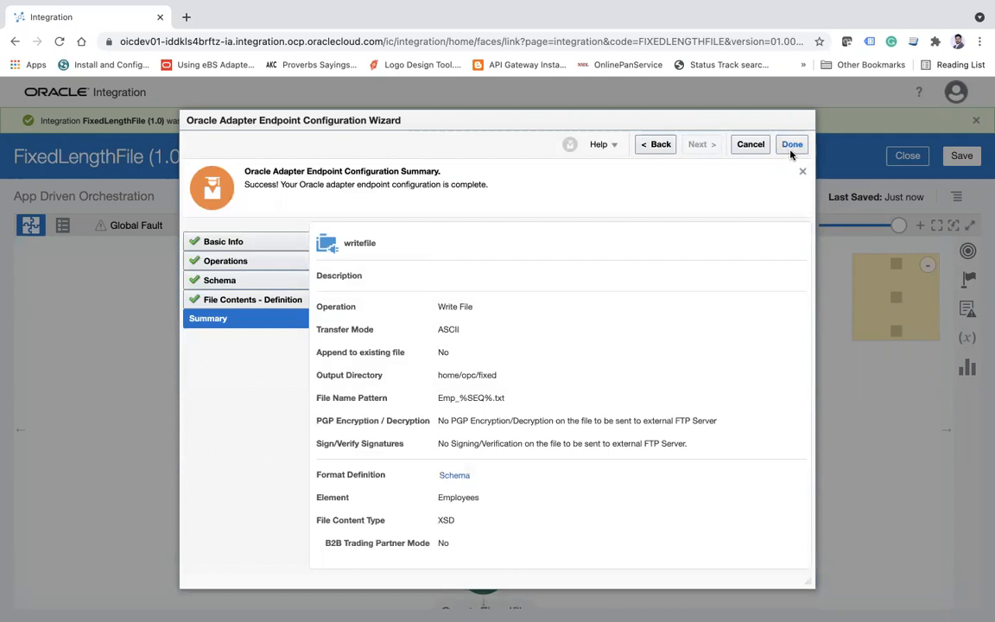
pyautogui.click(791, 145)
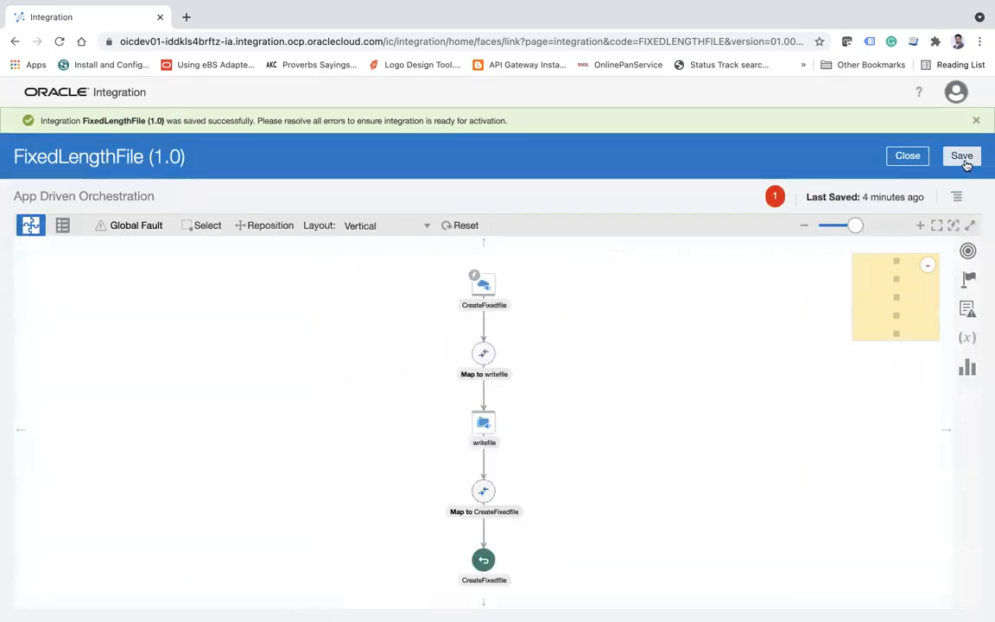
# Save the FixedLengthFile integration and open the Map to writefile mapper.
pyautogui.click(960, 155)
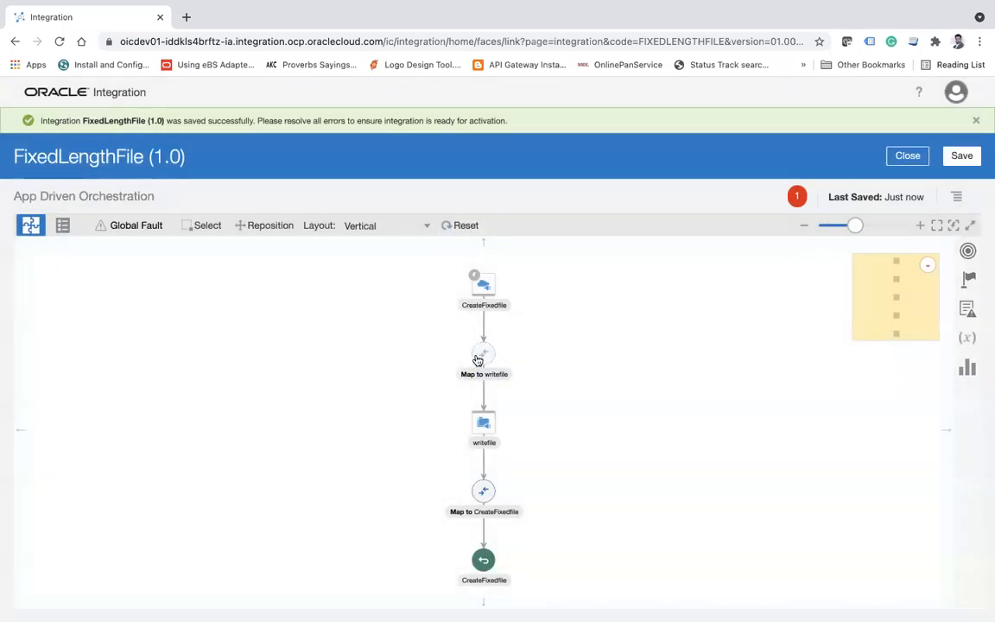
pyautogui.click(483, 357)
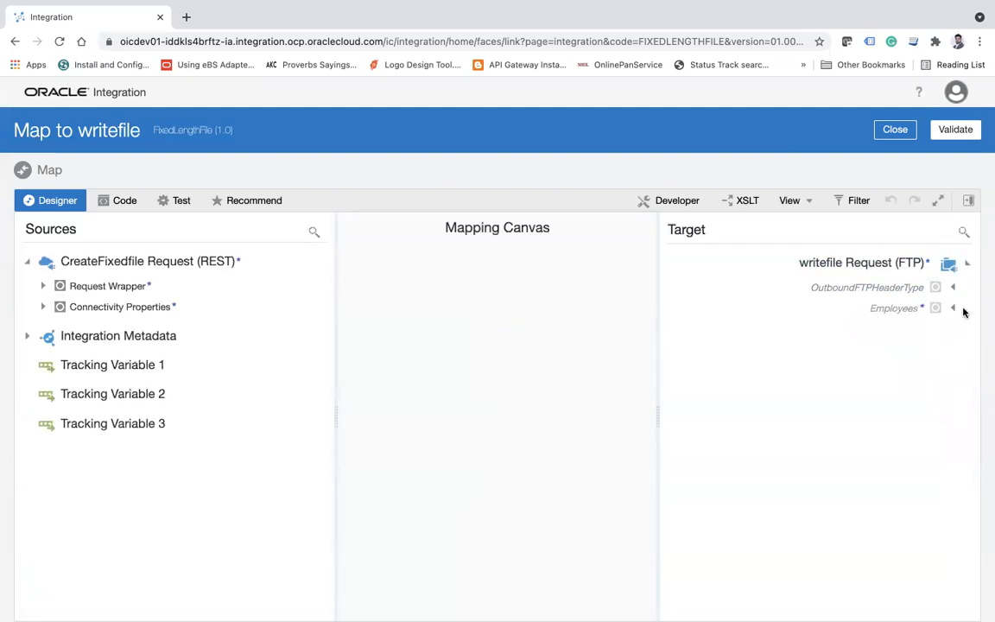
# Map Firstname, Lastname and Department from Top Level Array to the Employees FirstName, LastName and Department targets.
pyautogui.click(953, 308)
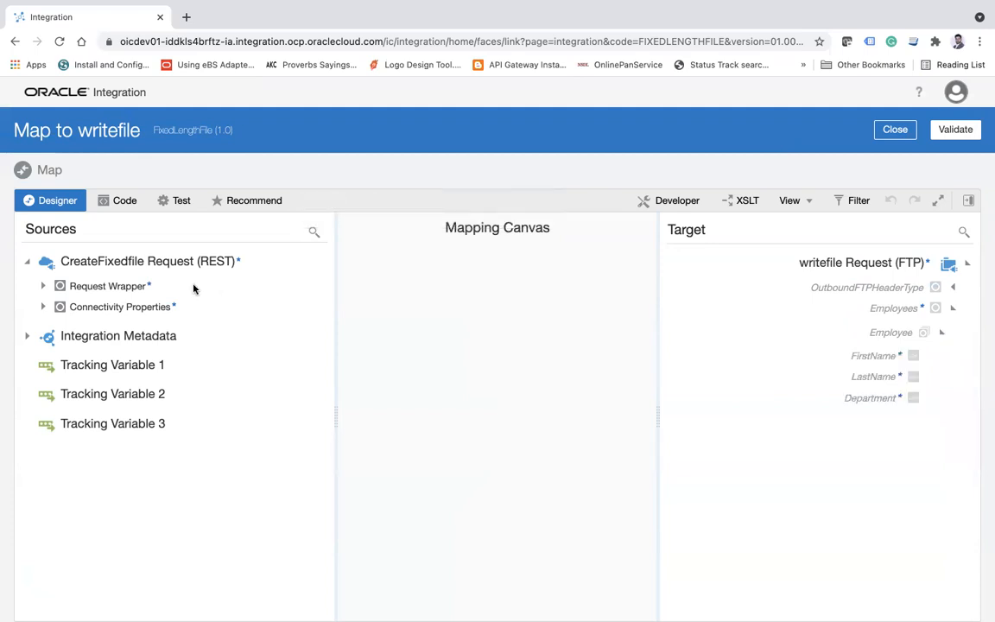
pyautogui.click(42, 286)
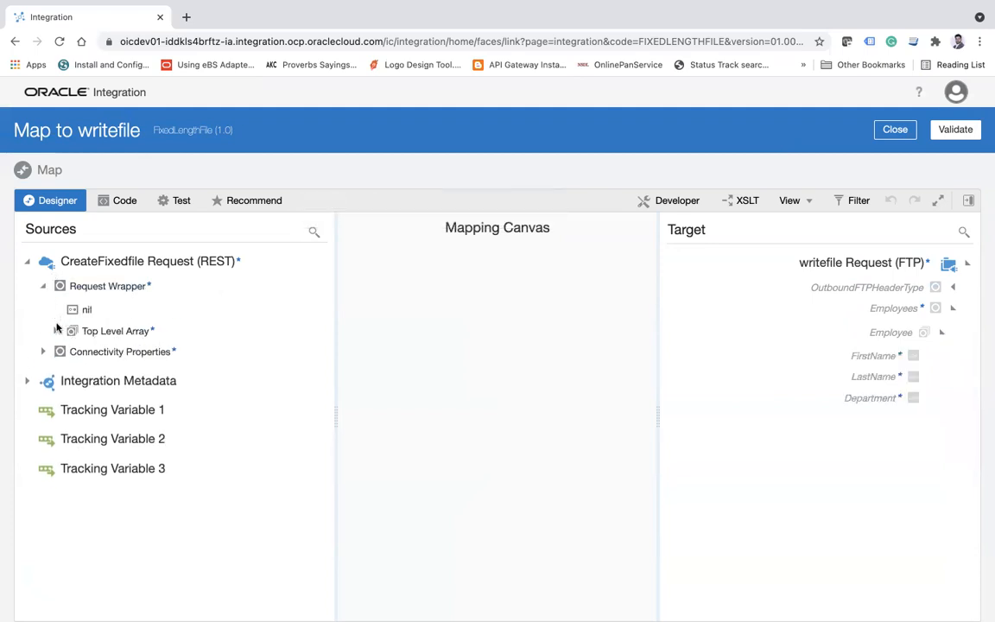
pyautogui.click(41, 331)
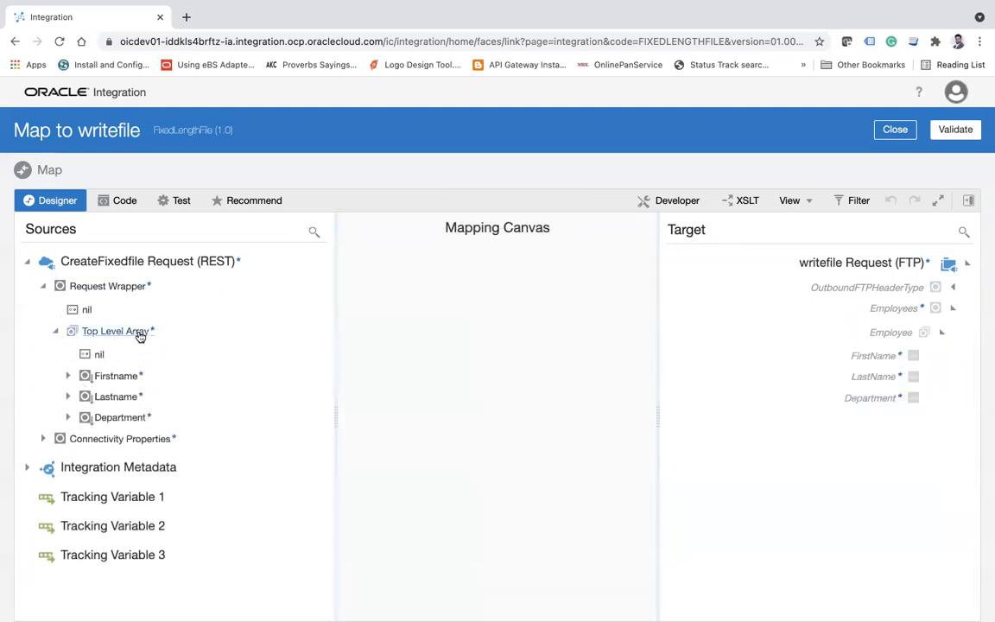
pyautogui.click(116, 331)
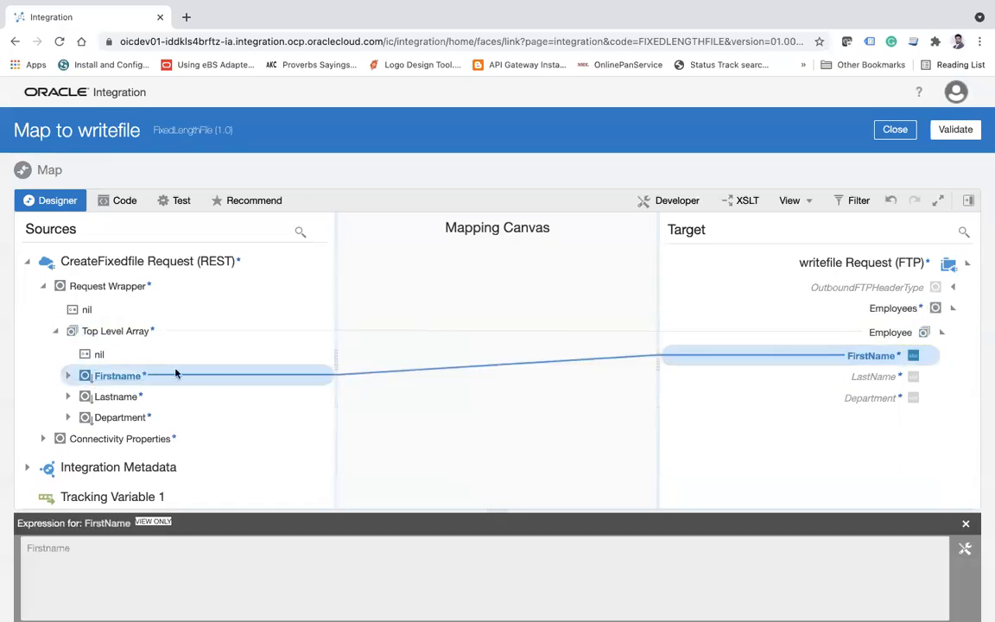
pyautogui.click(116, 396)
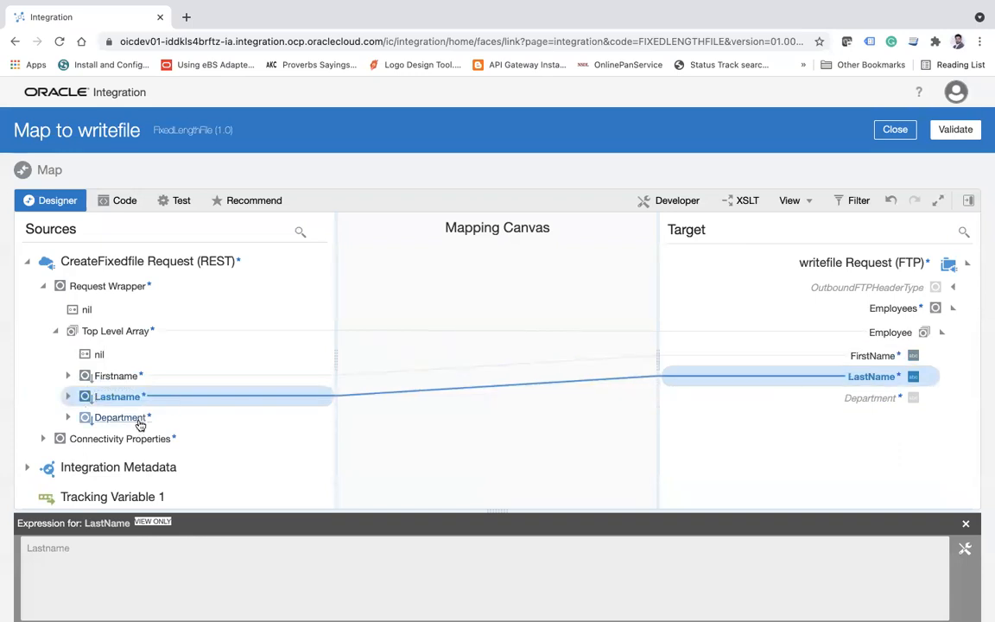
pyautogui.click(121, 416)
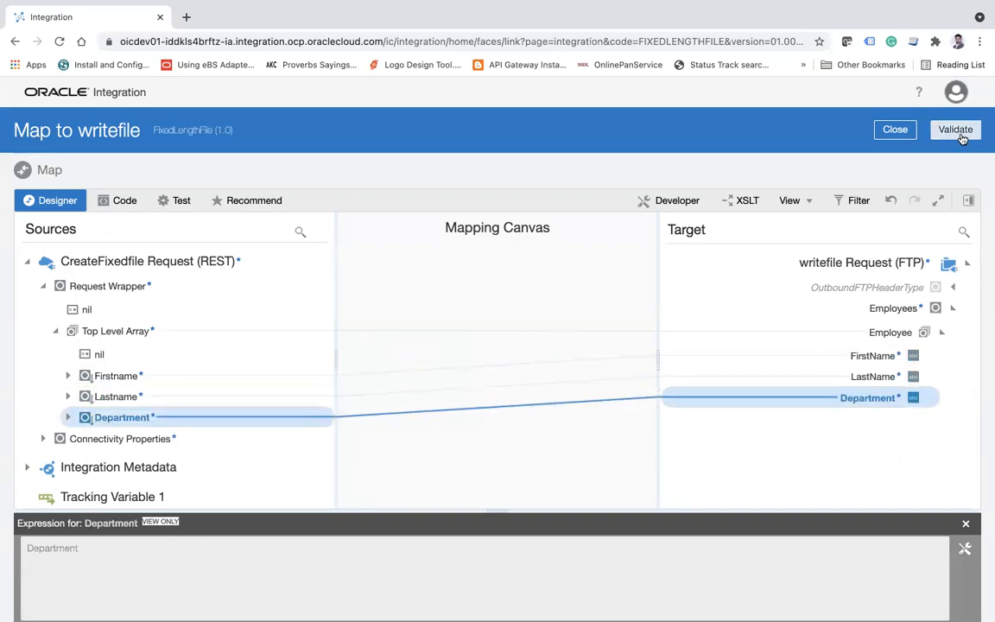
# Validate the writefile mapping and return to the integration flow.
pyautogui.click(955, 129)
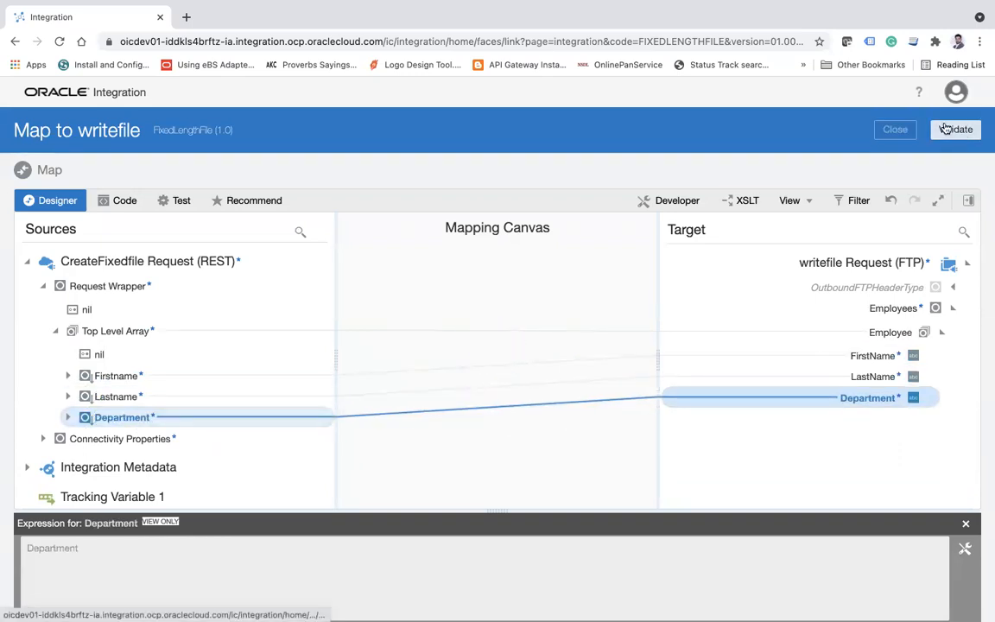
pyautogui.click(955, 128)
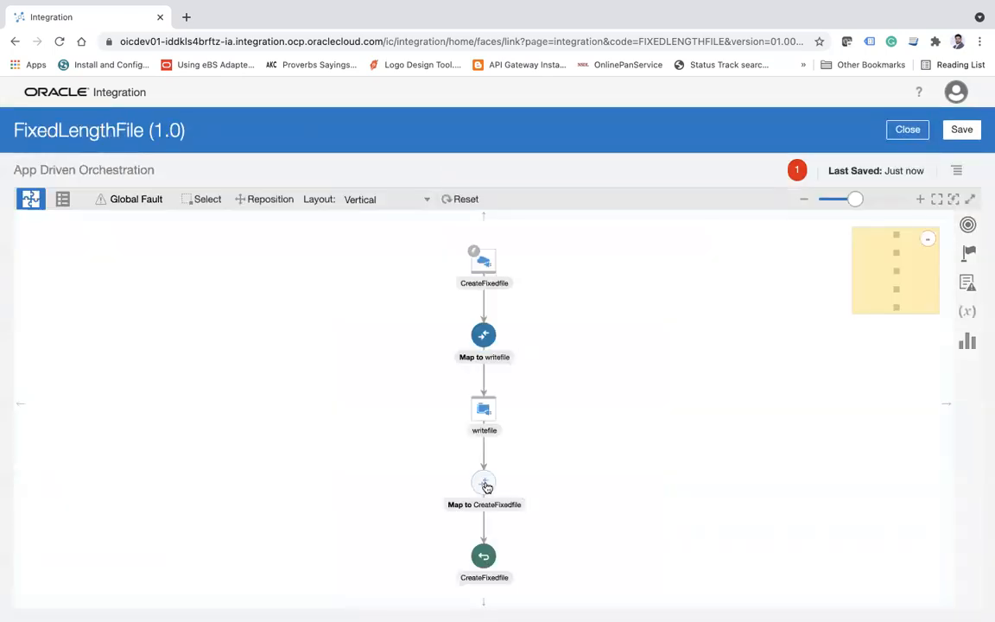
pyautogui.moveTo(484, 482)
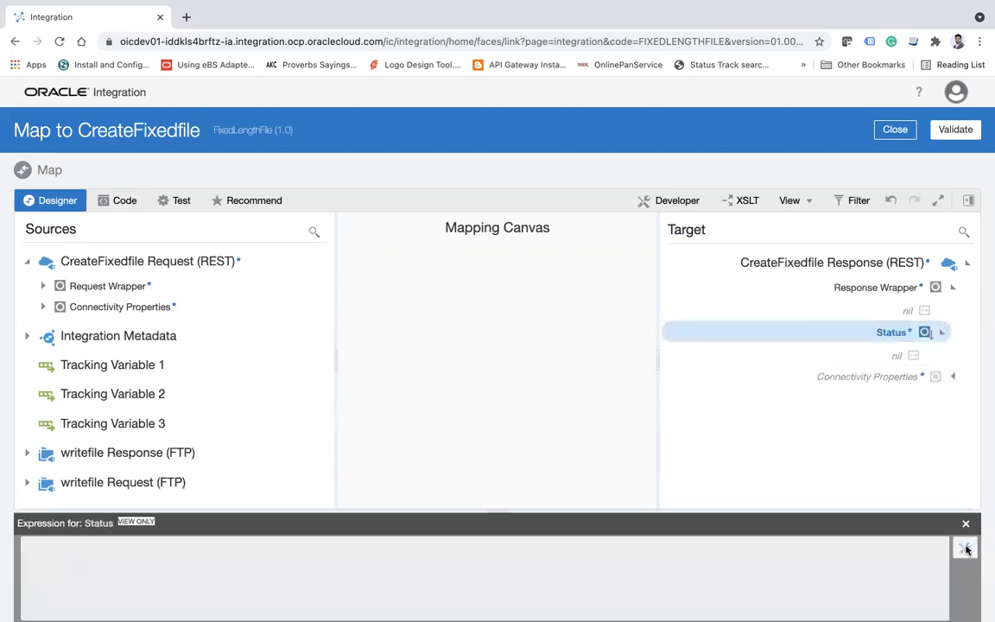
# Set the response Status to the literal Success, validate and close the mapper, then show the actions list.
pyautogui.click(966, 549)
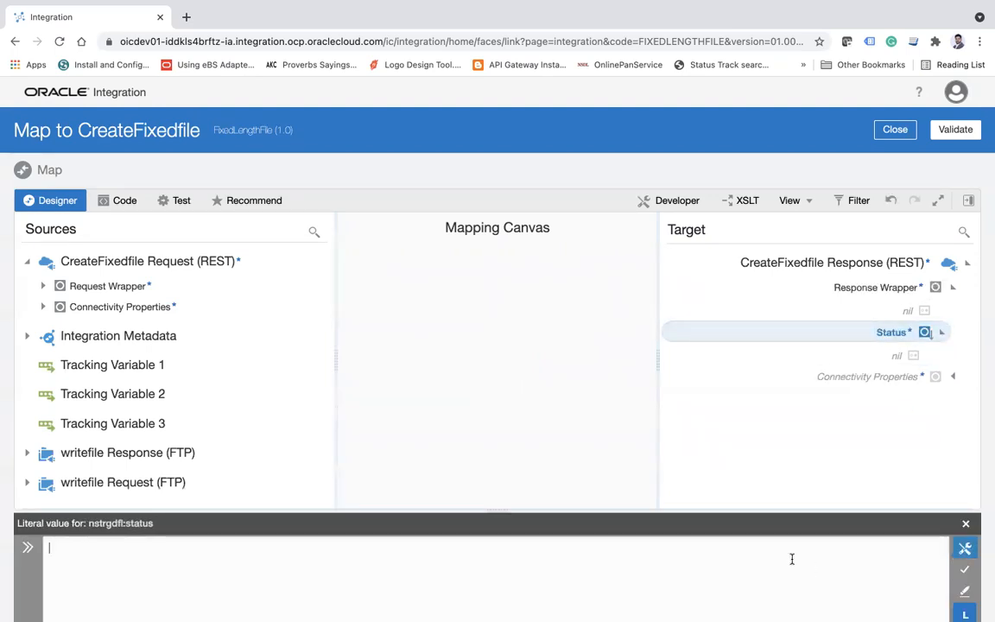
pyautogui.write('Success')
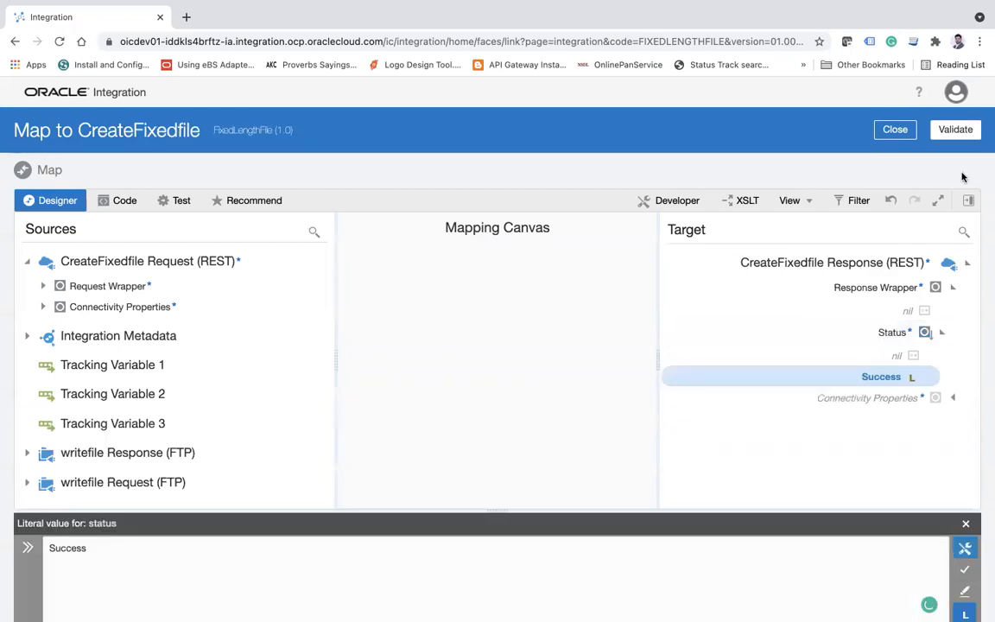
pyautogui.click(955, 129)
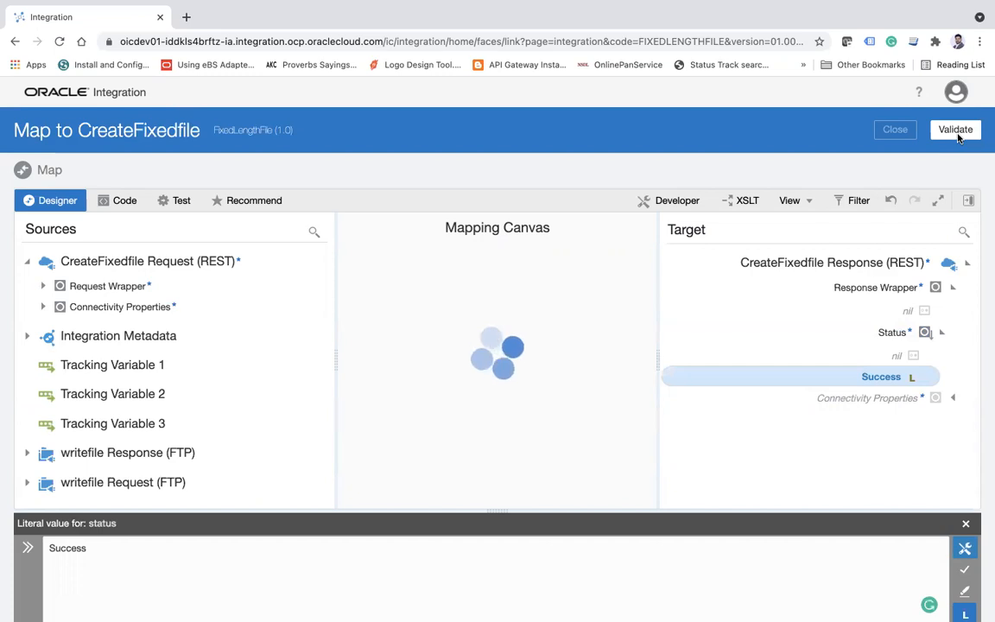
pyautogui.click(953, 129)
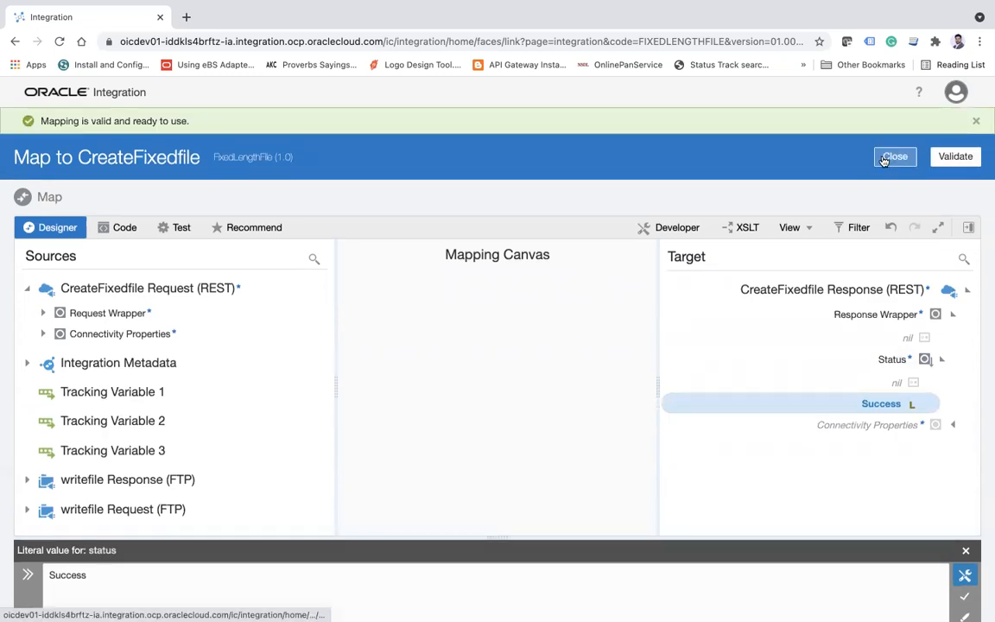
pyautogui.click(894, 155)
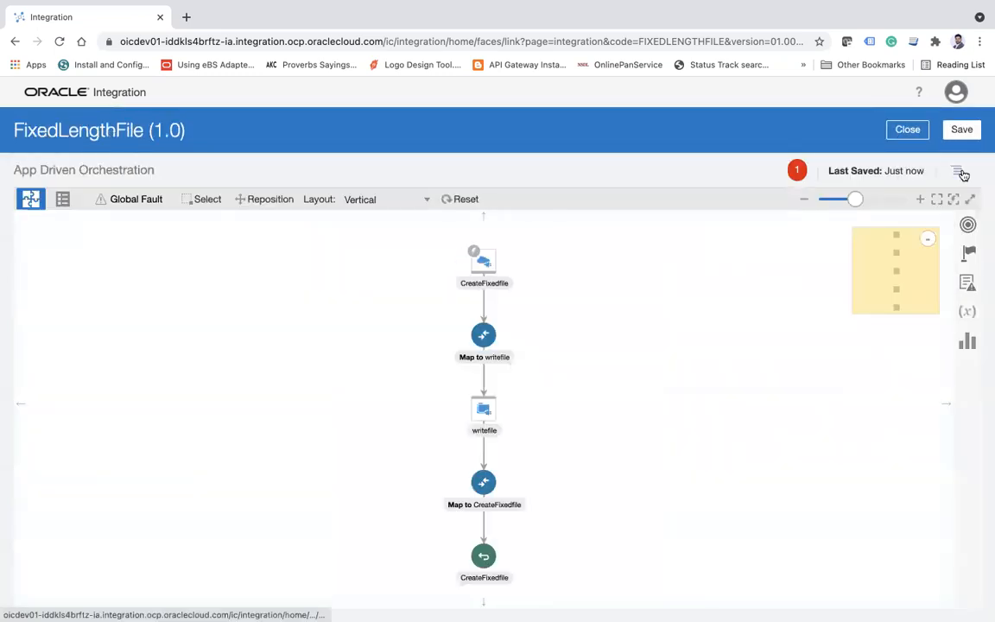
# Set firstname from topLevelArray as the primary tracking business identifier and save FixedLengthFile.
pyautogui.click(960, 171)
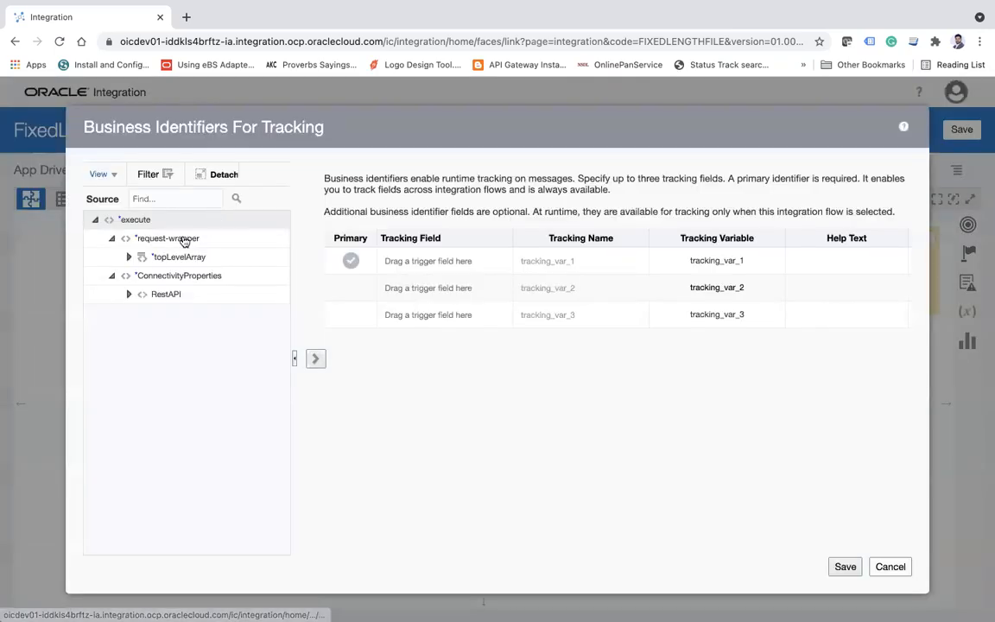
pyautogui.click(128, 255)
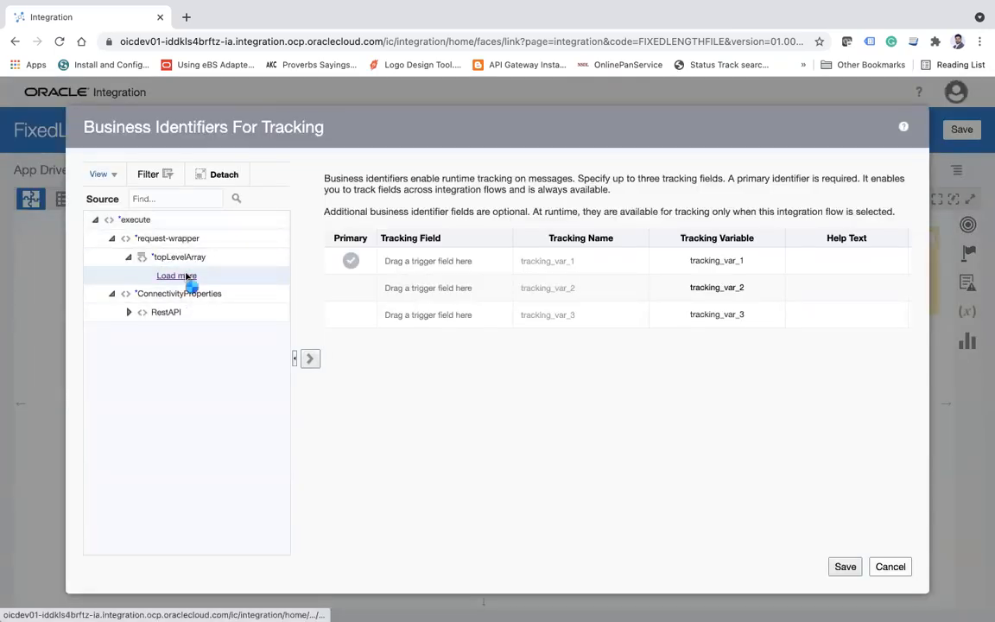
pyautogui.click(176, 274)
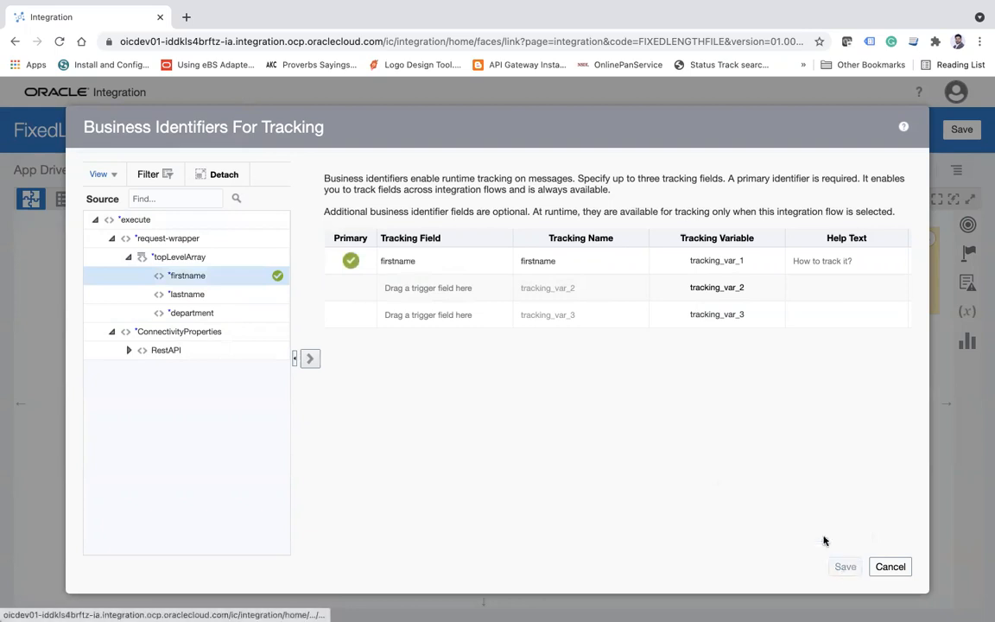
pyautogui.click(844, 566)
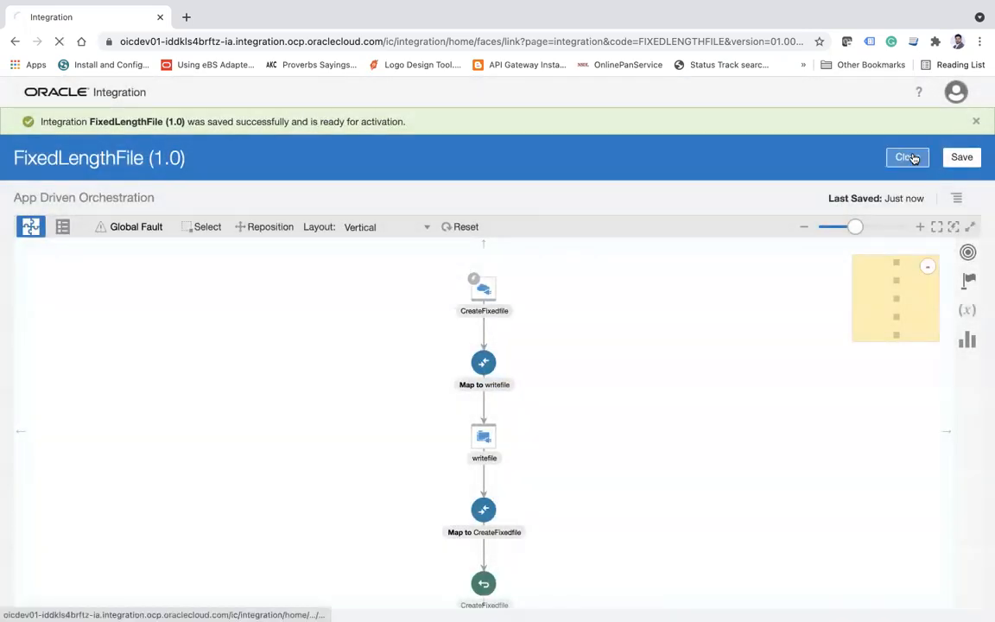
# Close the integration and activate FixedLengthFile with tracing and Include Payload enabled.
pyautogui.click(907, 155)
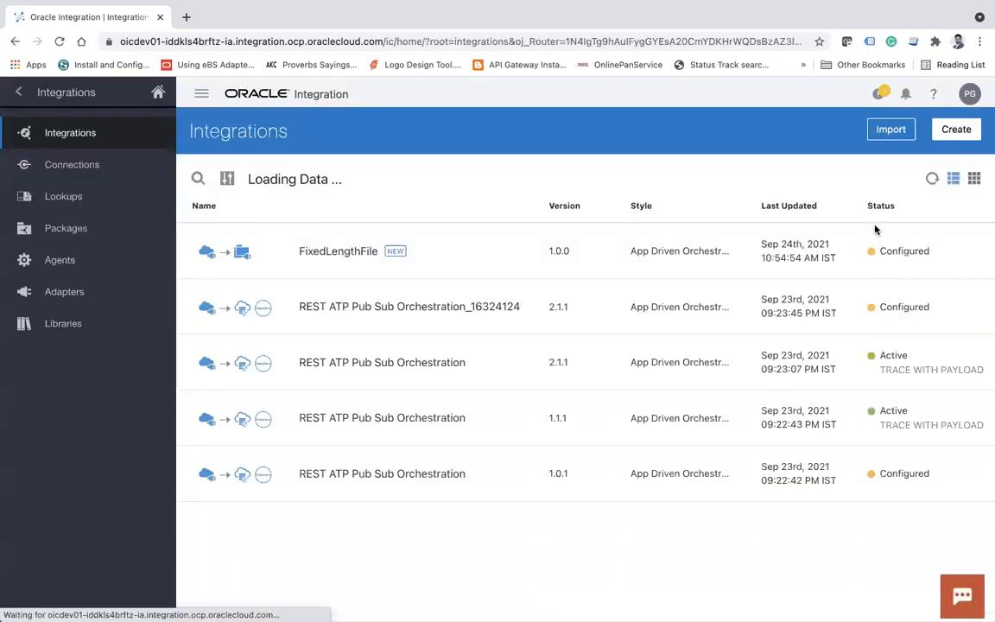
pyautogui.click(960, 594)
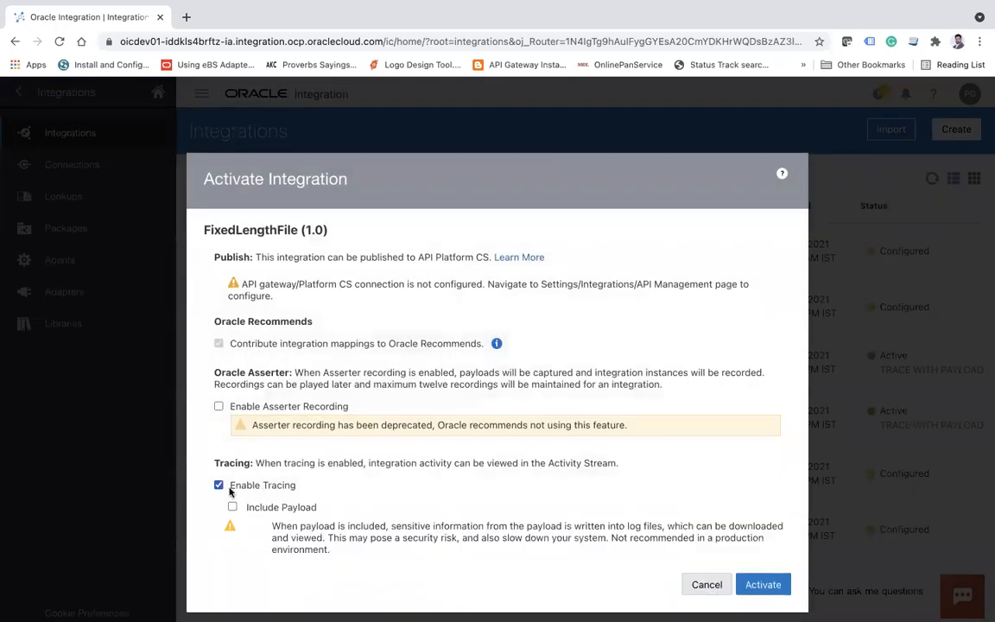
pyautogui.click(232, 507)
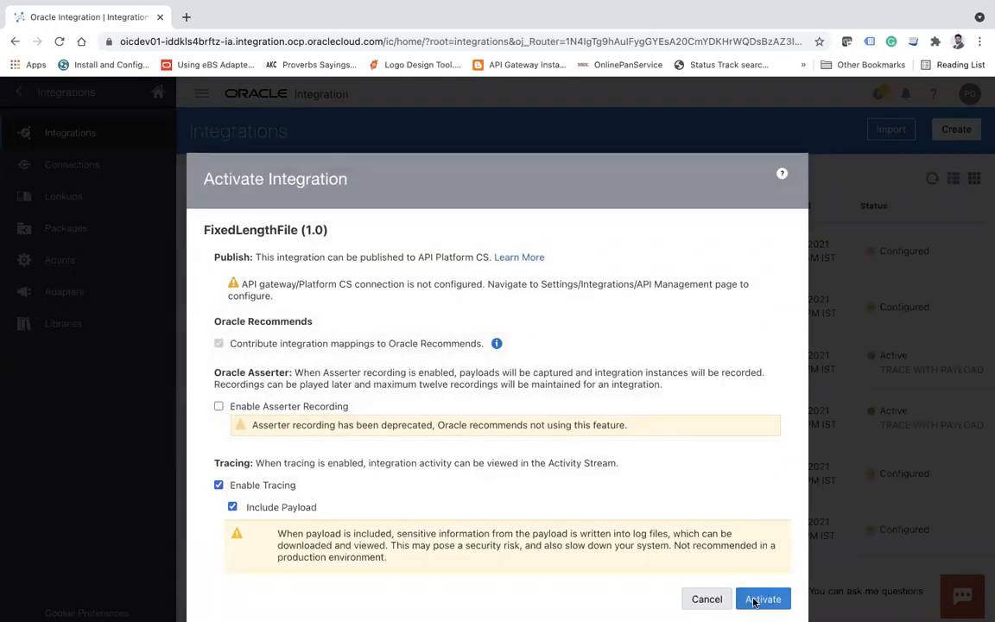
pyautogui.click(763, 598)
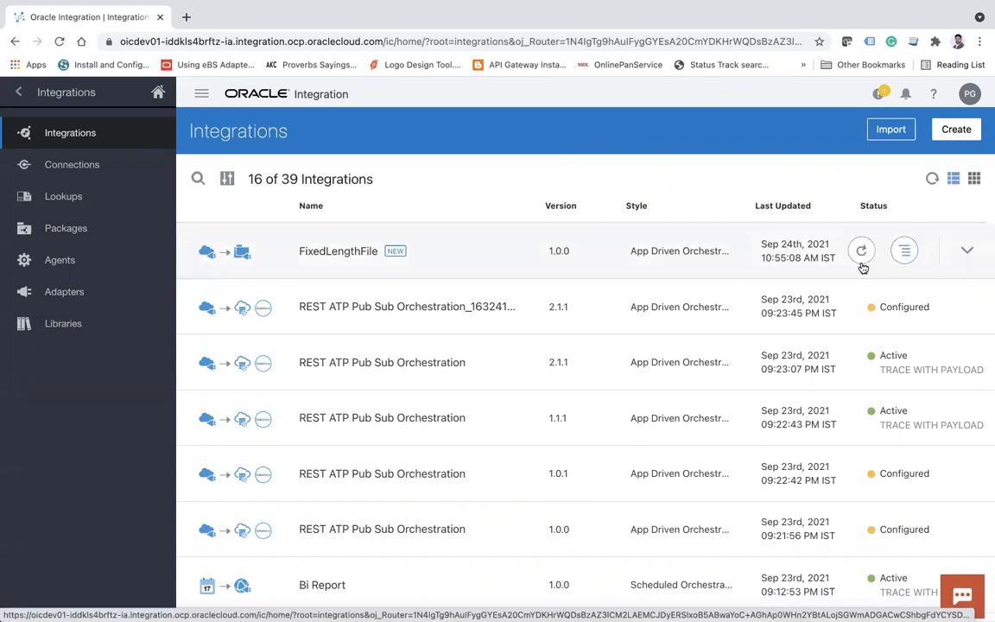
# Refresh until FixedLengthFile shows Active, then open its Test page from the Run options.
pyautogui.click(860, 250)
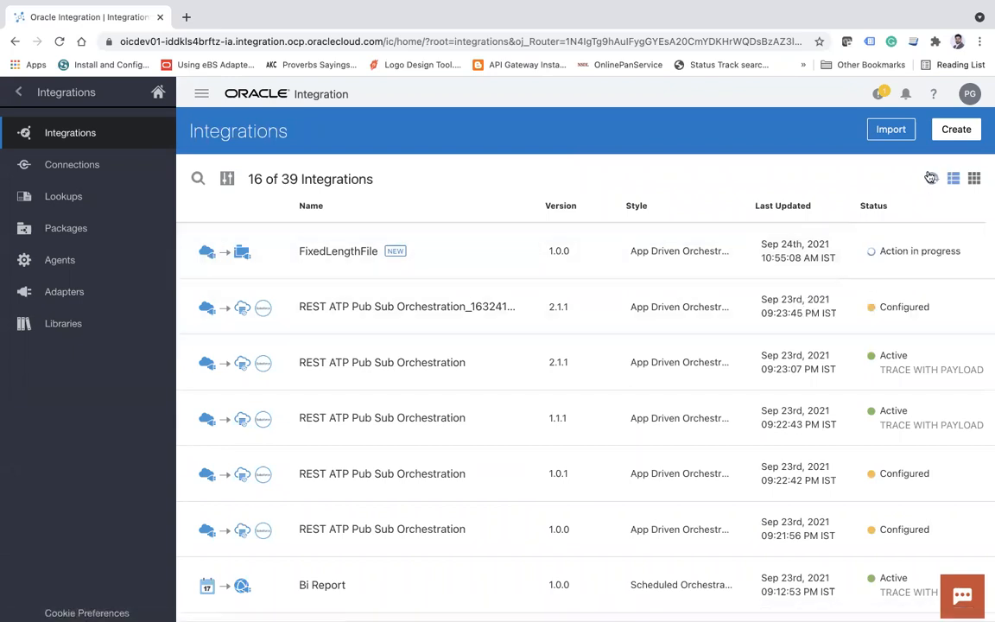
pyautogui.click(931, 178)
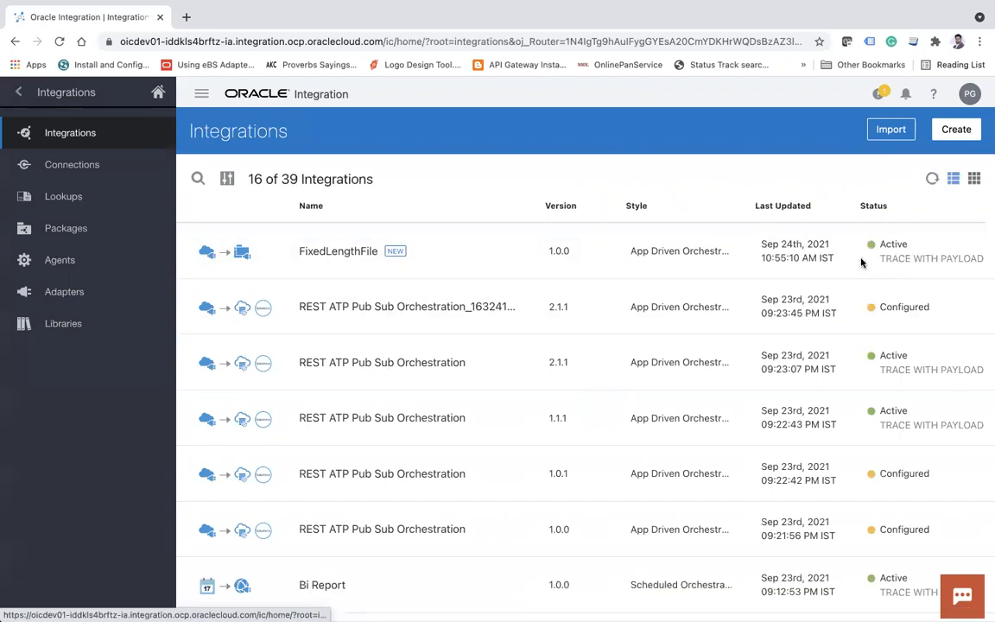
pyautogui.click(932, 178)
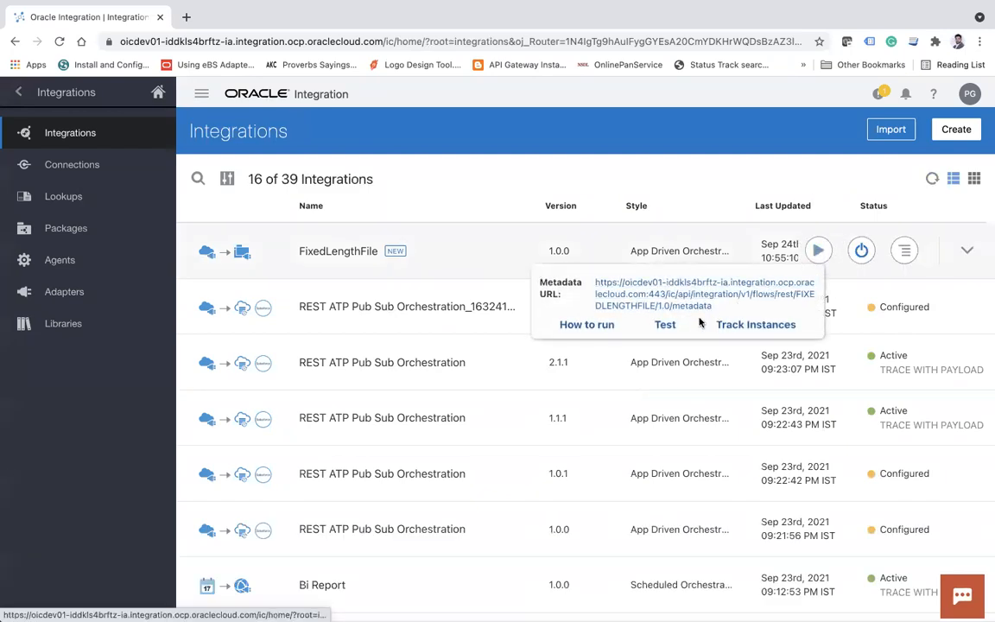
pyautogui.click(664, 324)
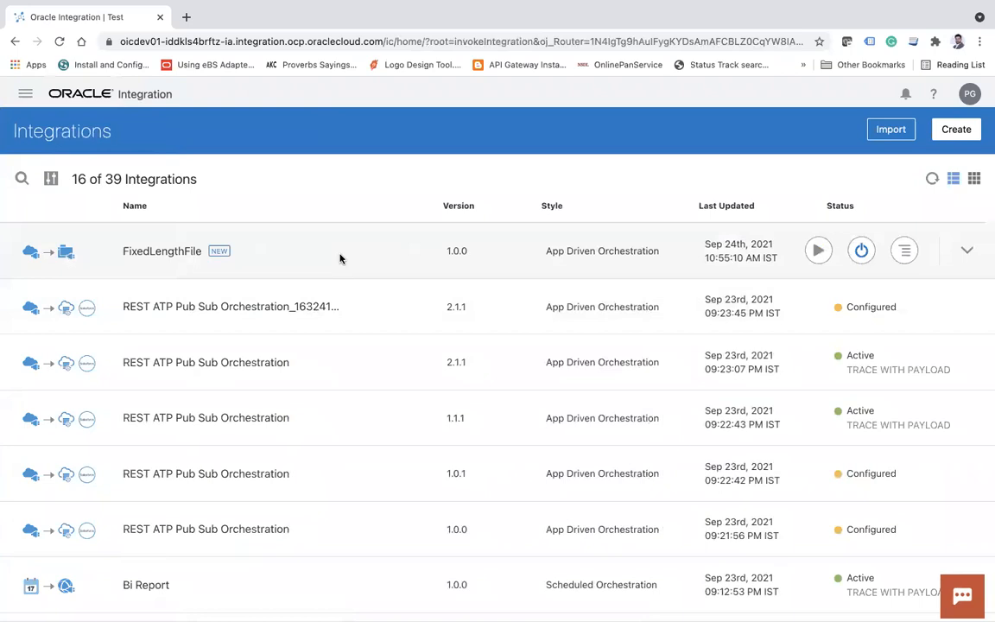
pyautogui.click(818, 250)
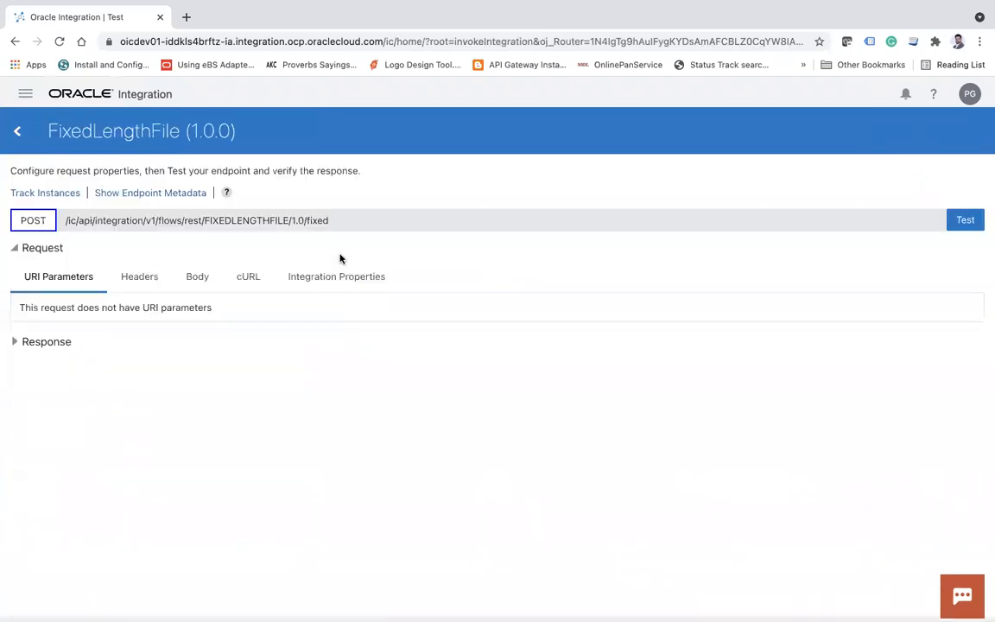
pyautogui.click(196, 276)
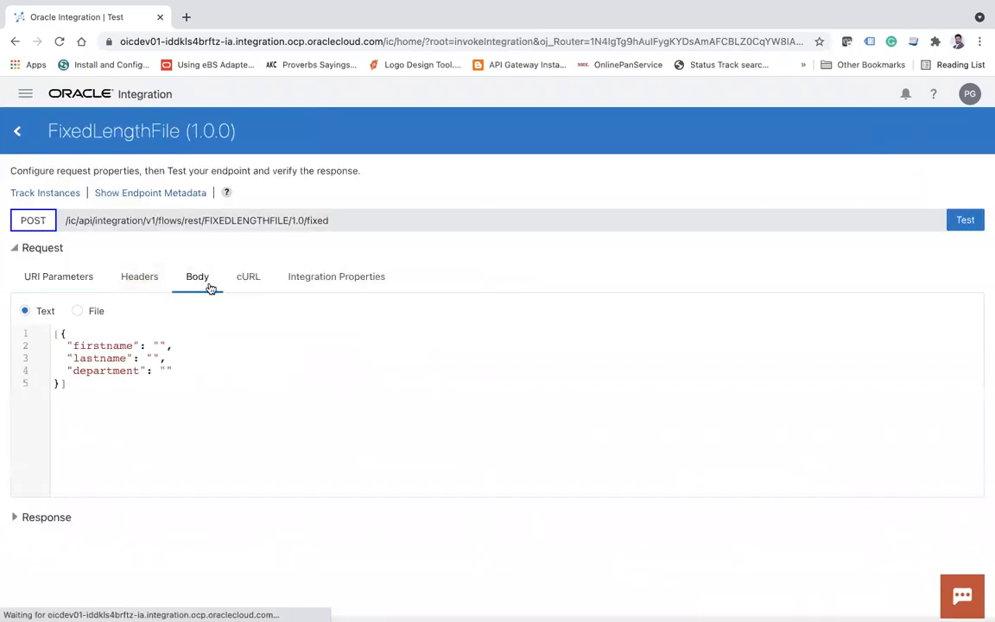
pyautogui.write('Sn')
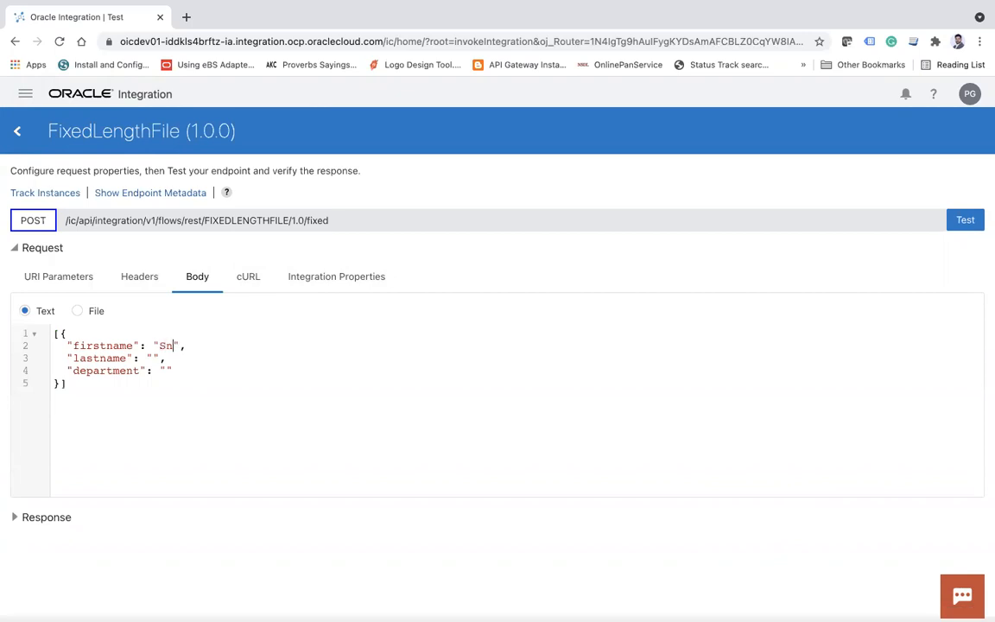
pyautogui.write('Ank')
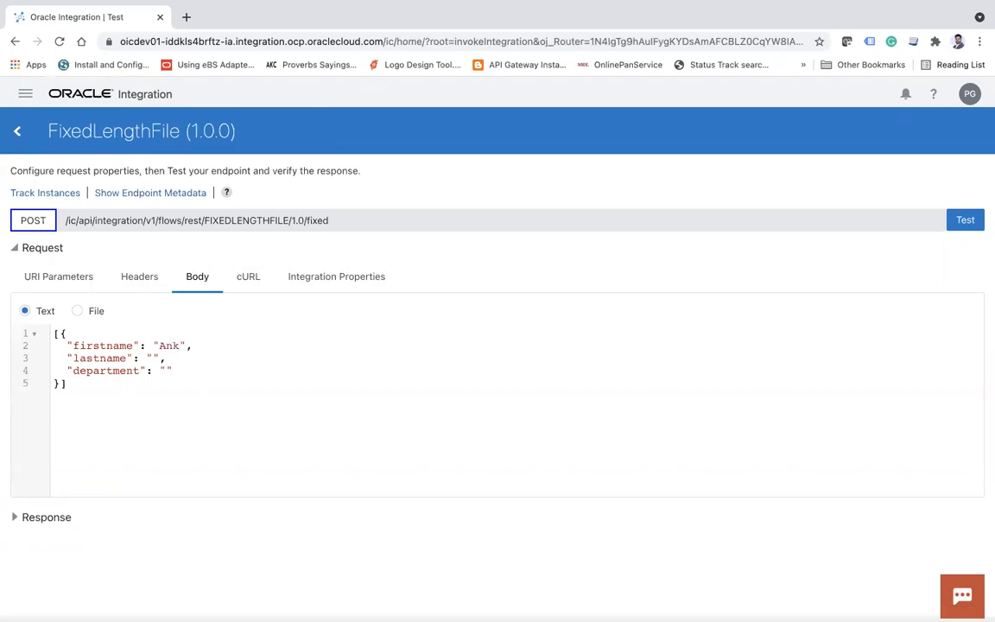
pyautogui.write('ur')
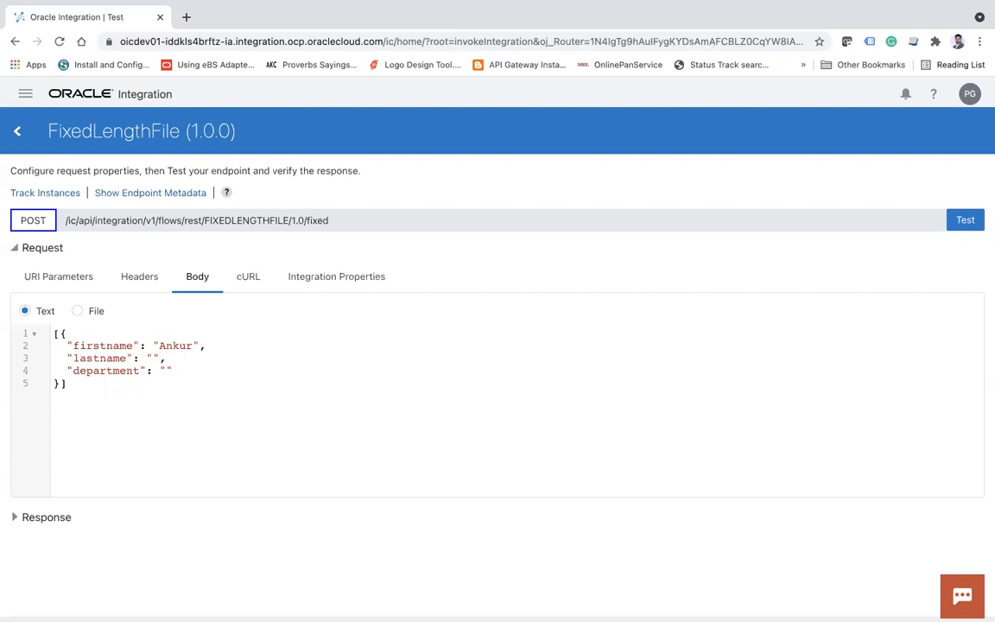
pyautogui.write('Jai')
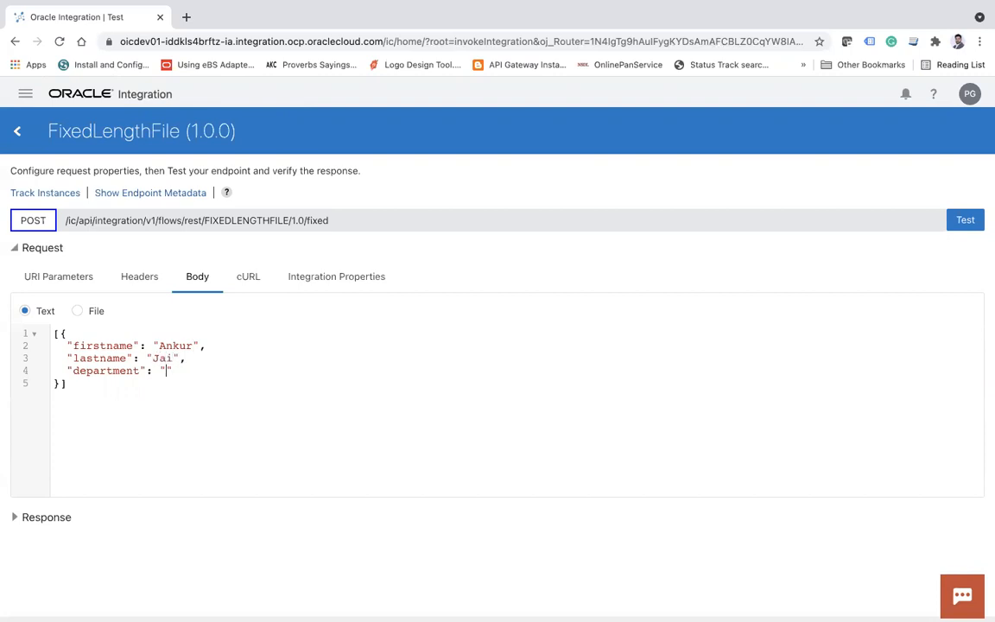
pyautogui.write('Depart')
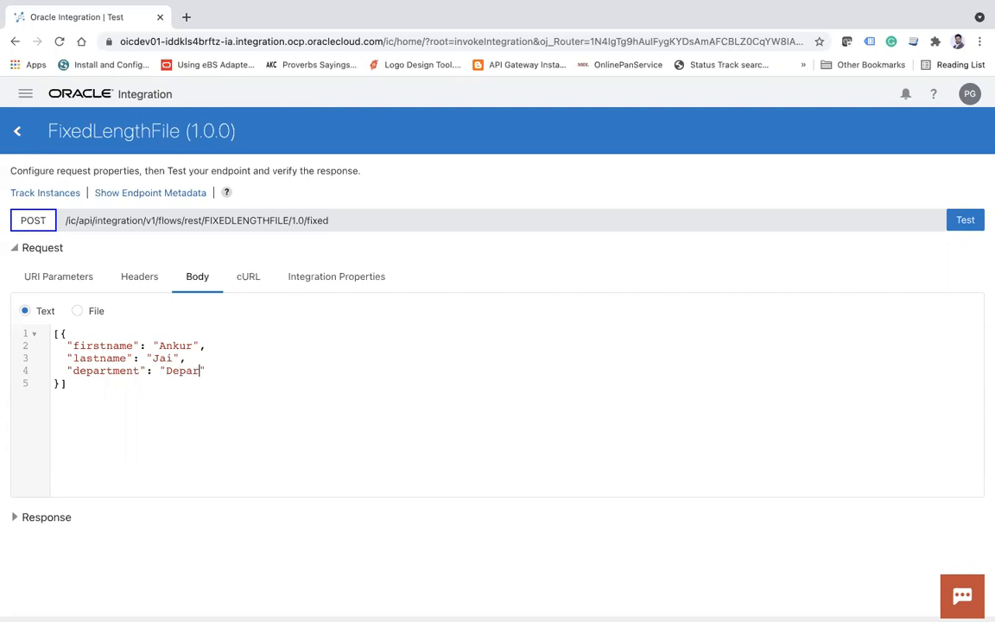
pyautogui.press('Backspace')
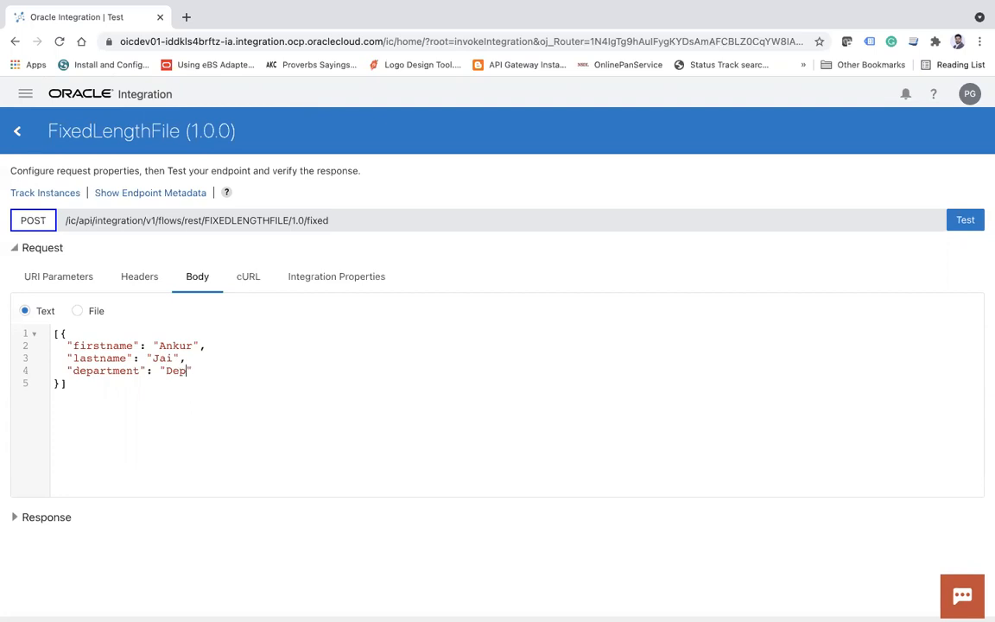
pyautogui.write('Information Technolgies')
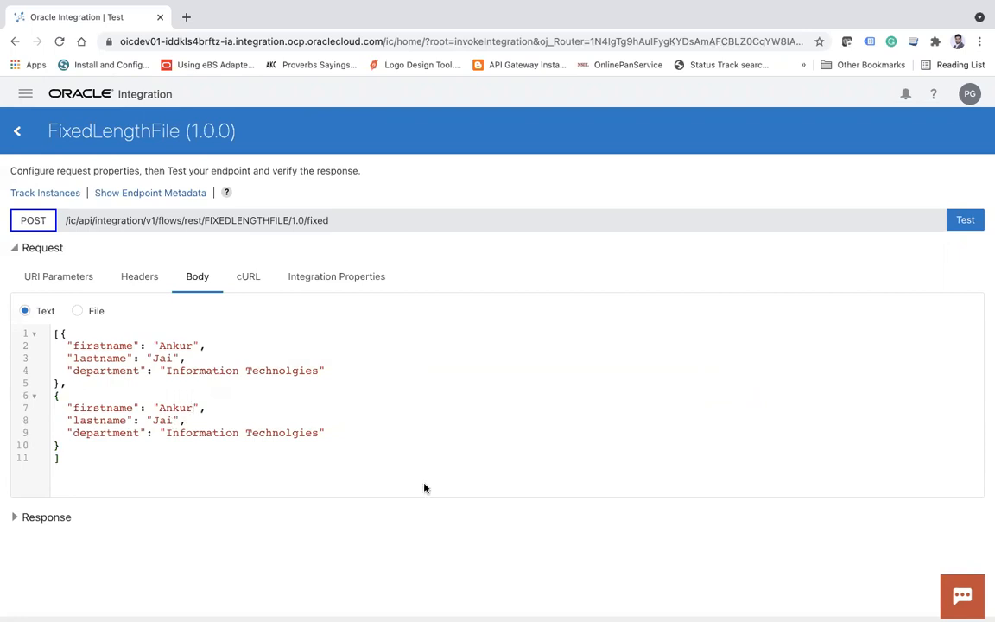
pyautogui.write('Kumar')
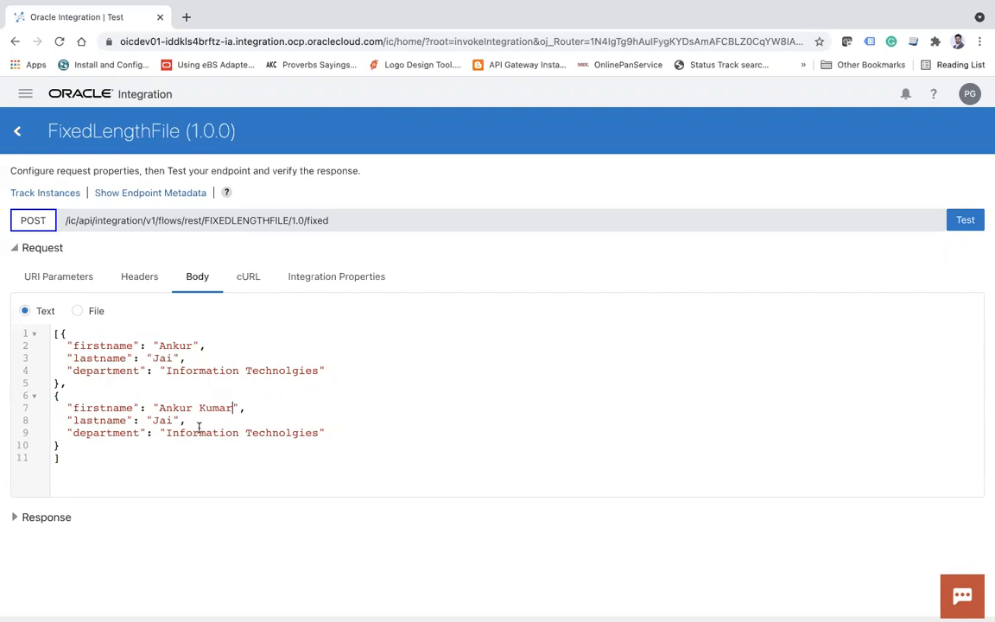
pyautogui.press('Backspace')
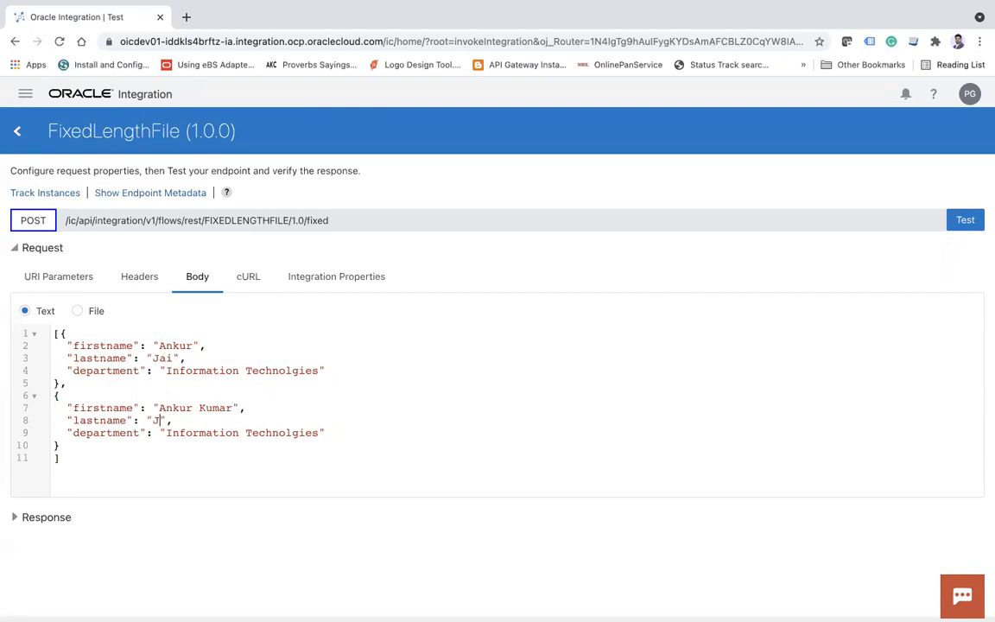
pyautogui.write('gupta')
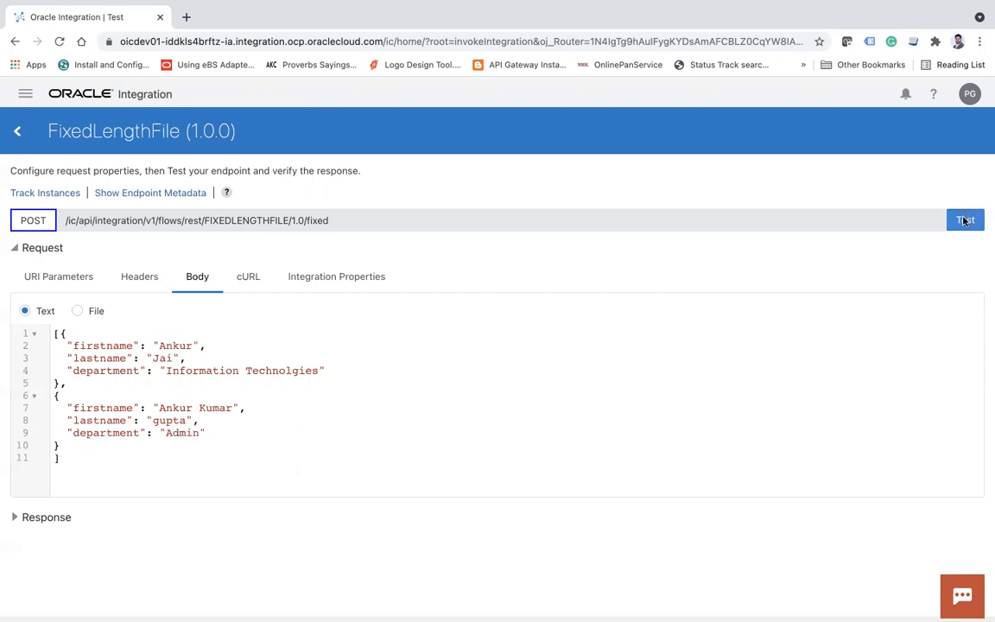
pyautogui.click(963, 221)
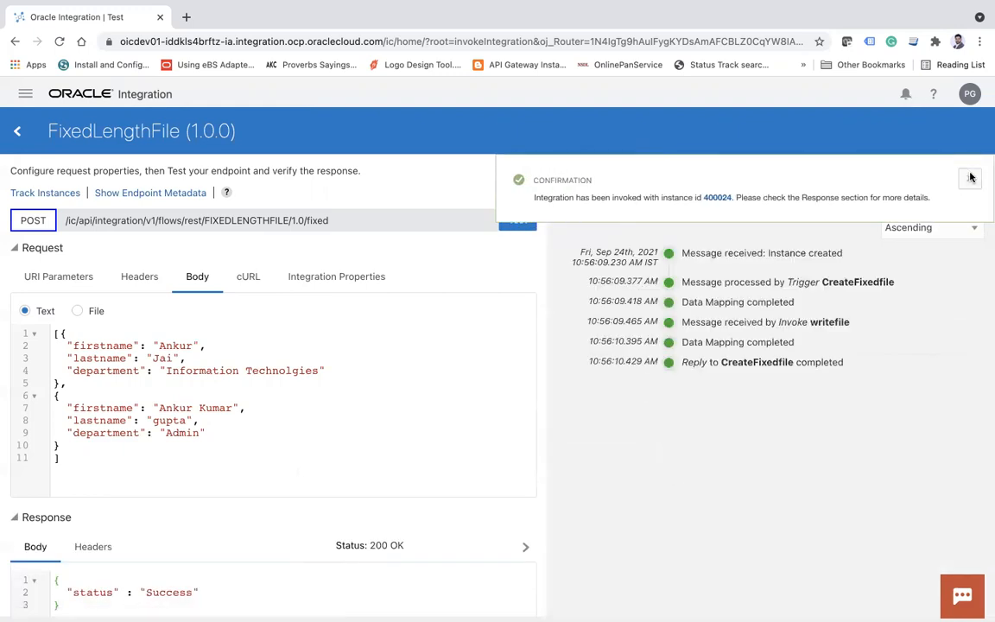
# Dismiss the invocation banner and refresh the Activity Stream to show instance 400024's completed tracing steps.
pyautogui.click(927, 170)
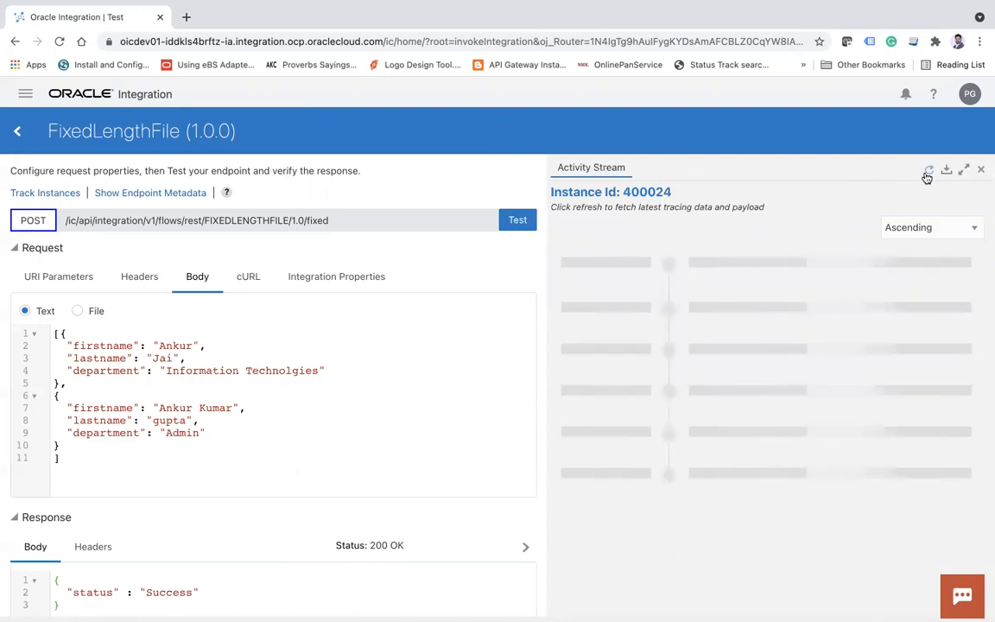
pyautogui.click(927, 169)
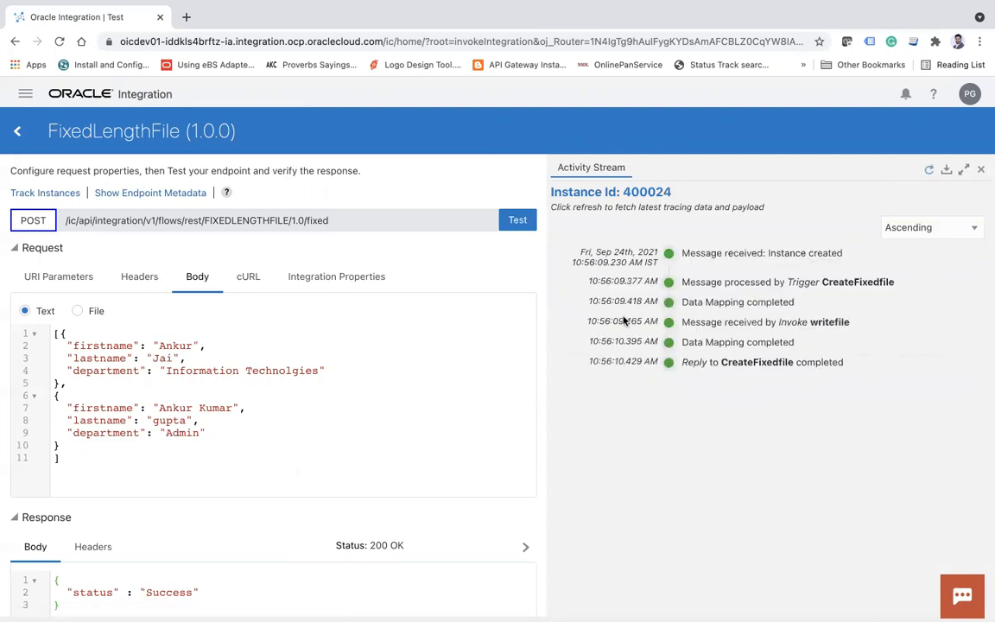
pyautogui.moveTo(563, 342)
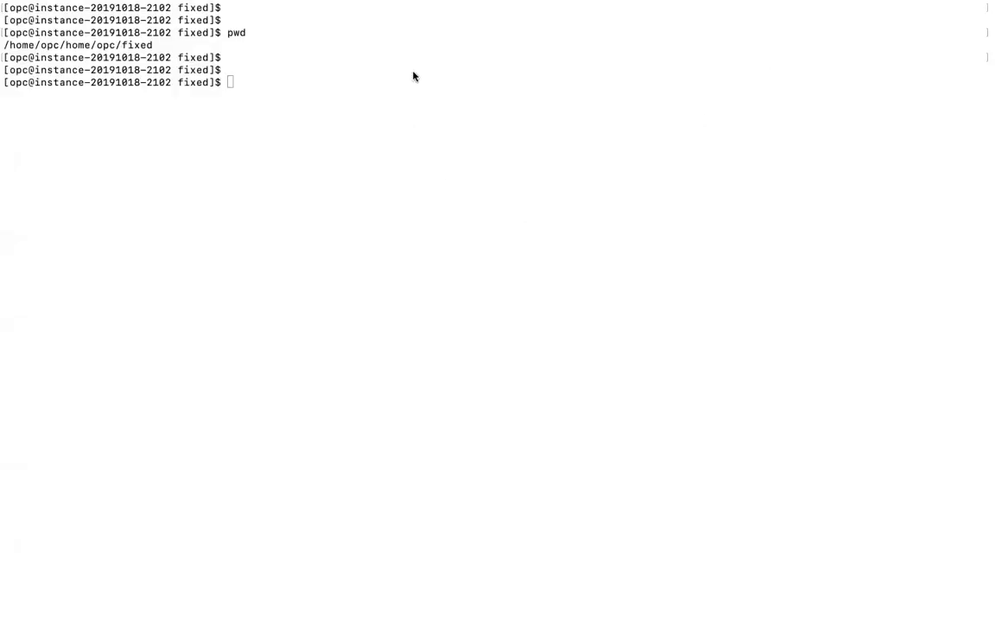
# List the fixed directory showing Emp_1.txt, then cat Emp_1.txt to display its fixed-width records.
pyautogui.press('Return')
pyautogui.write('ls -ltr')
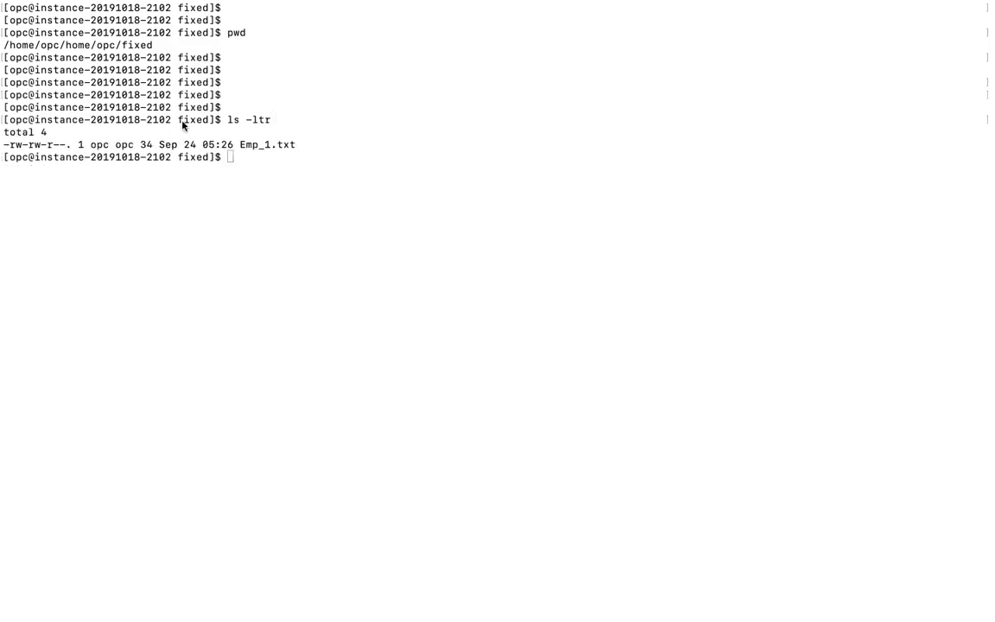
pyautogui.moveTo(309, 252)
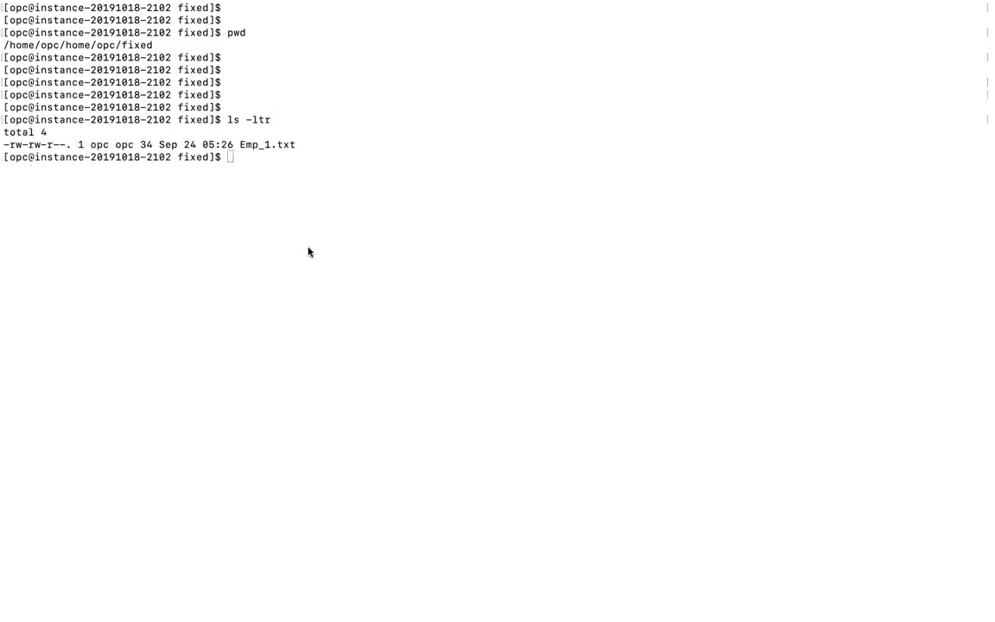
pyautogui.write('c')
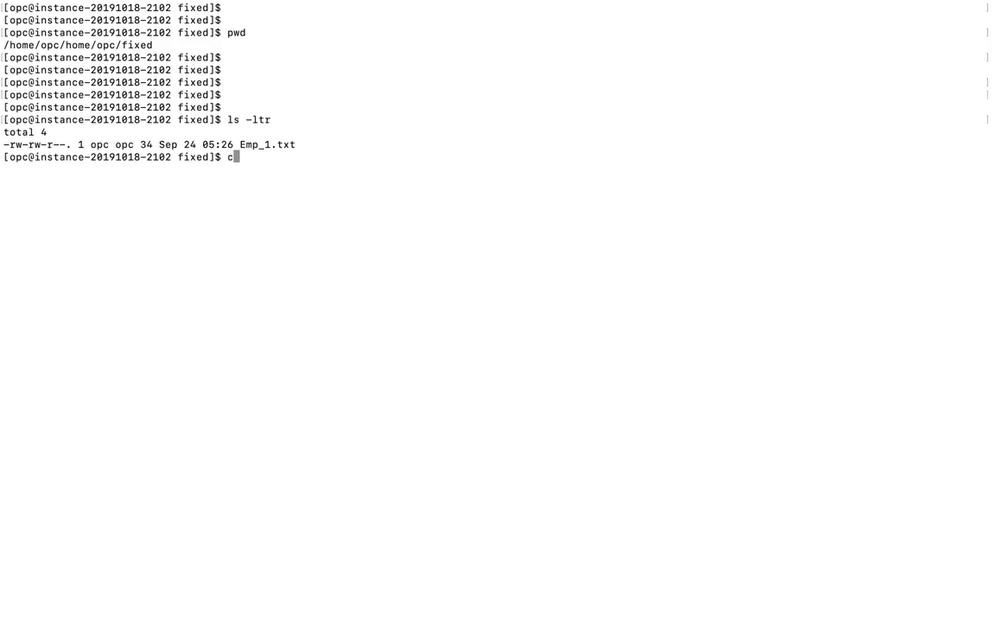
pyautogui.write('at')
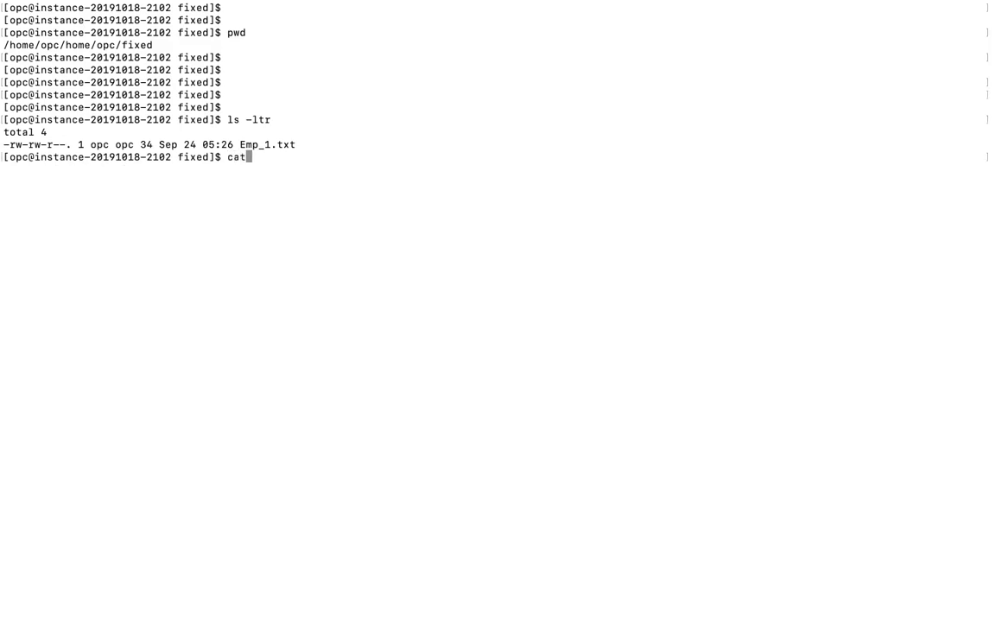
pyautogui.press('Return')
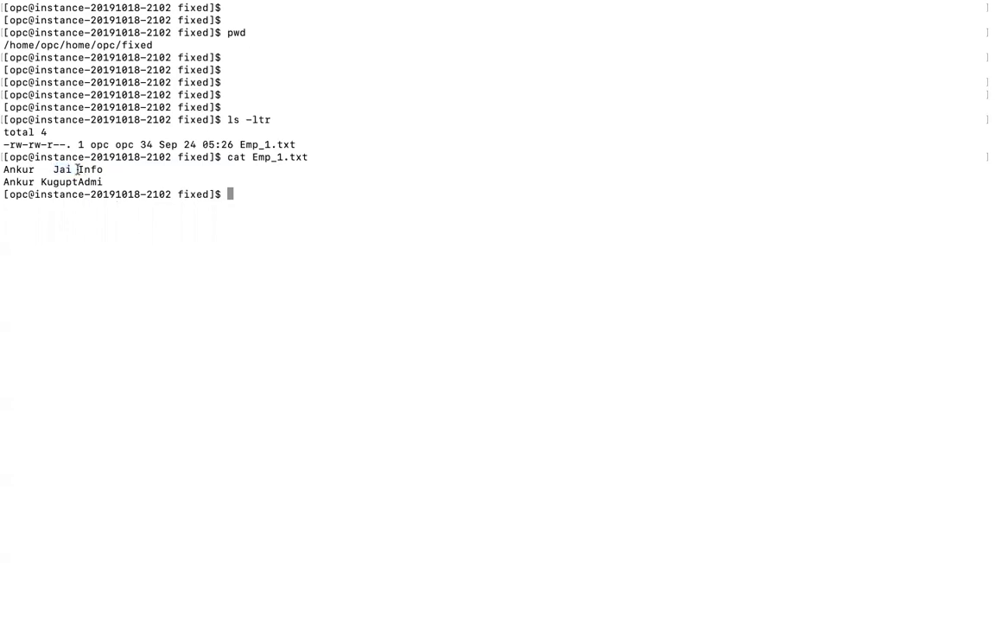
# Highlight the truncated 'Ku' name and cut-off 'gupt' surname in the second record.
pyautogui.doubleClick(86, 169)
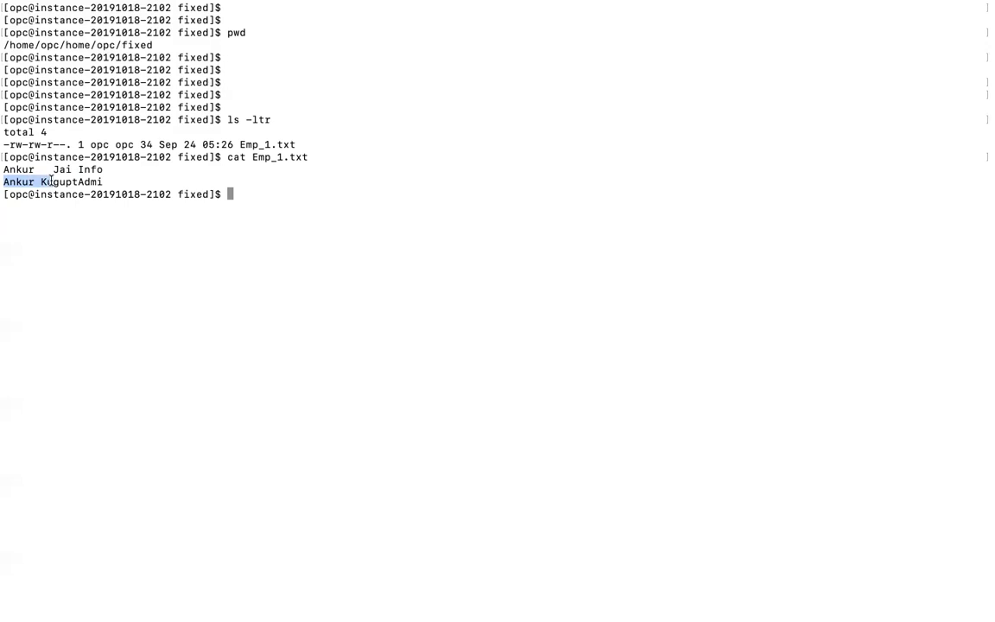
pyautogui.click(52, 181)
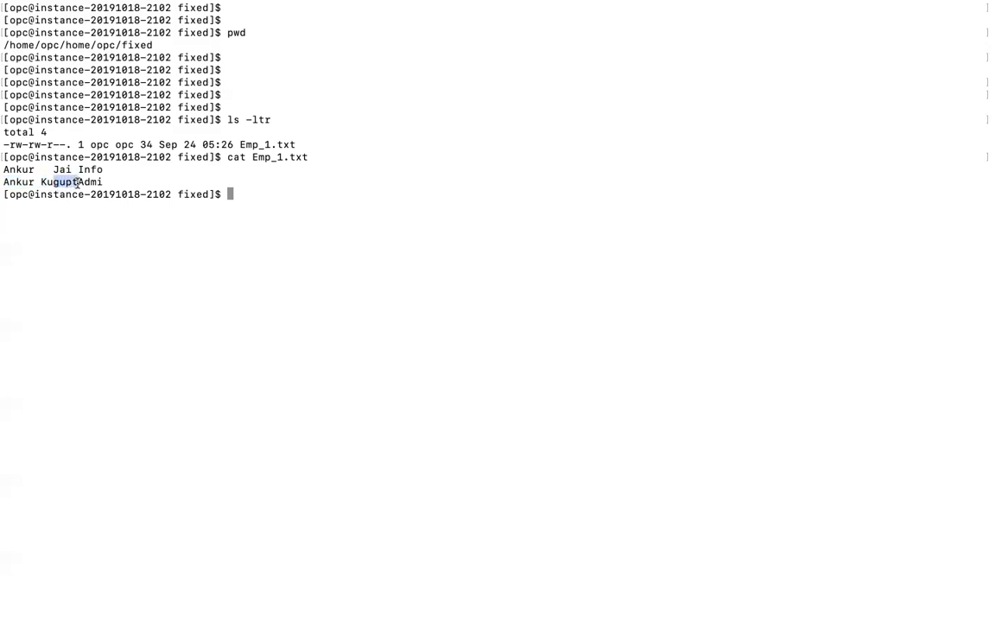
pyautogui.moveTo(107, 217)
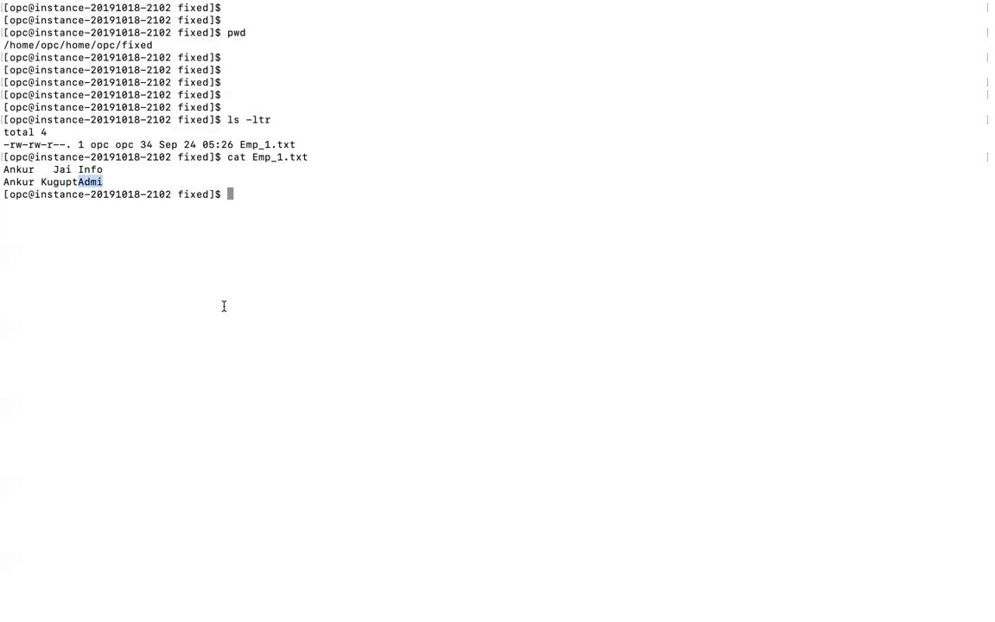
pyautogui.moveTo(224, 311)
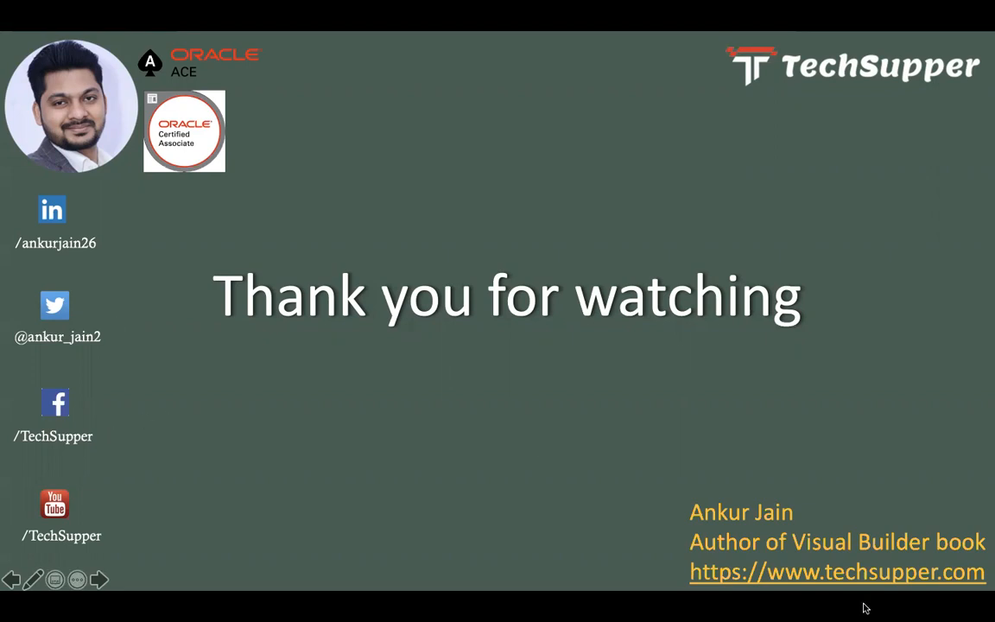
pyautogui.moveTo(827, 459)
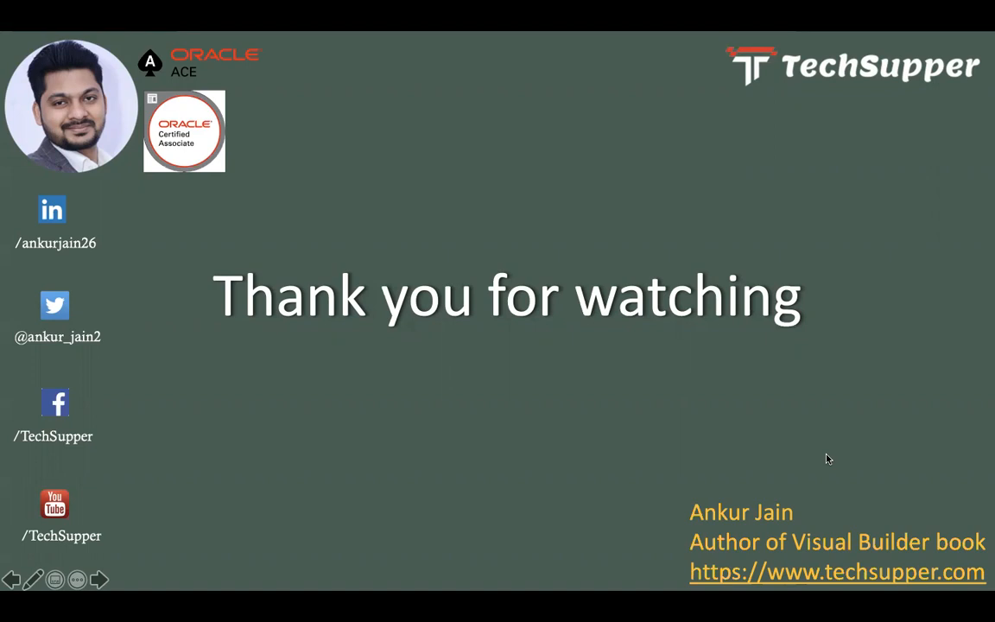
pyautogui.moveTo(511, 186)
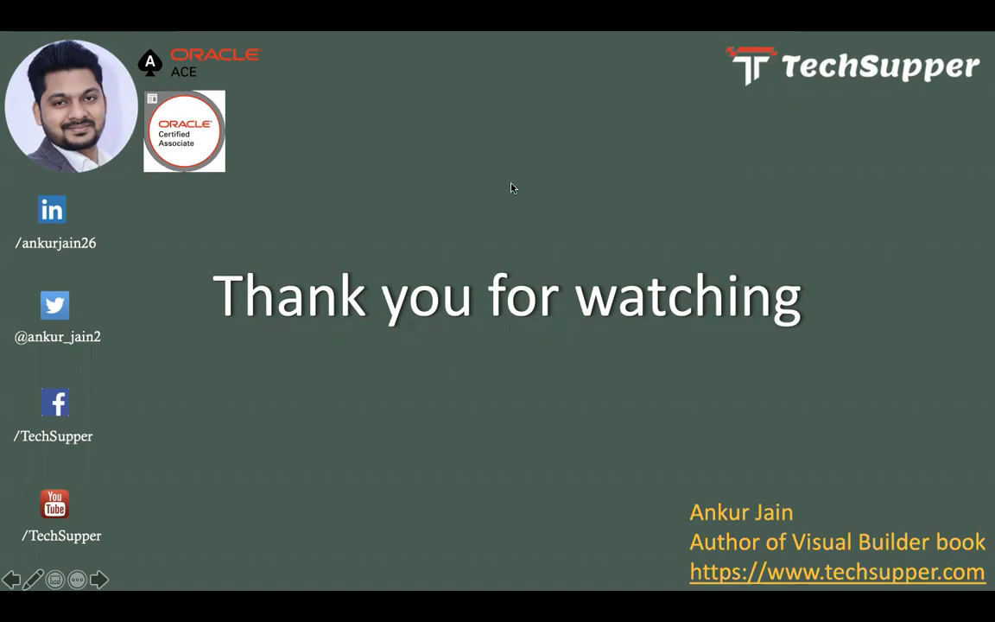
pyautogui.moveTo(764, 38)
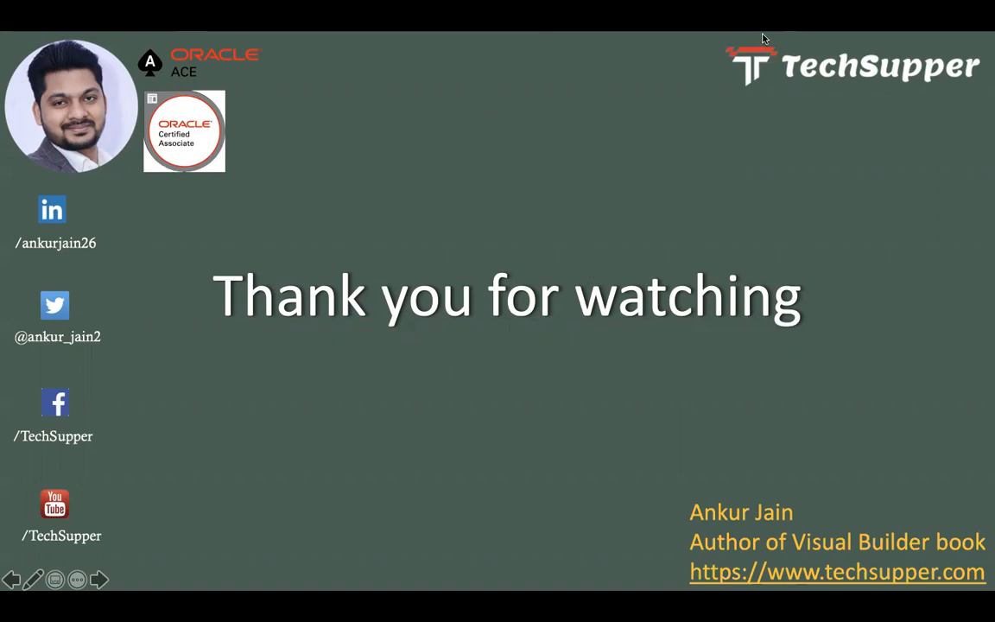